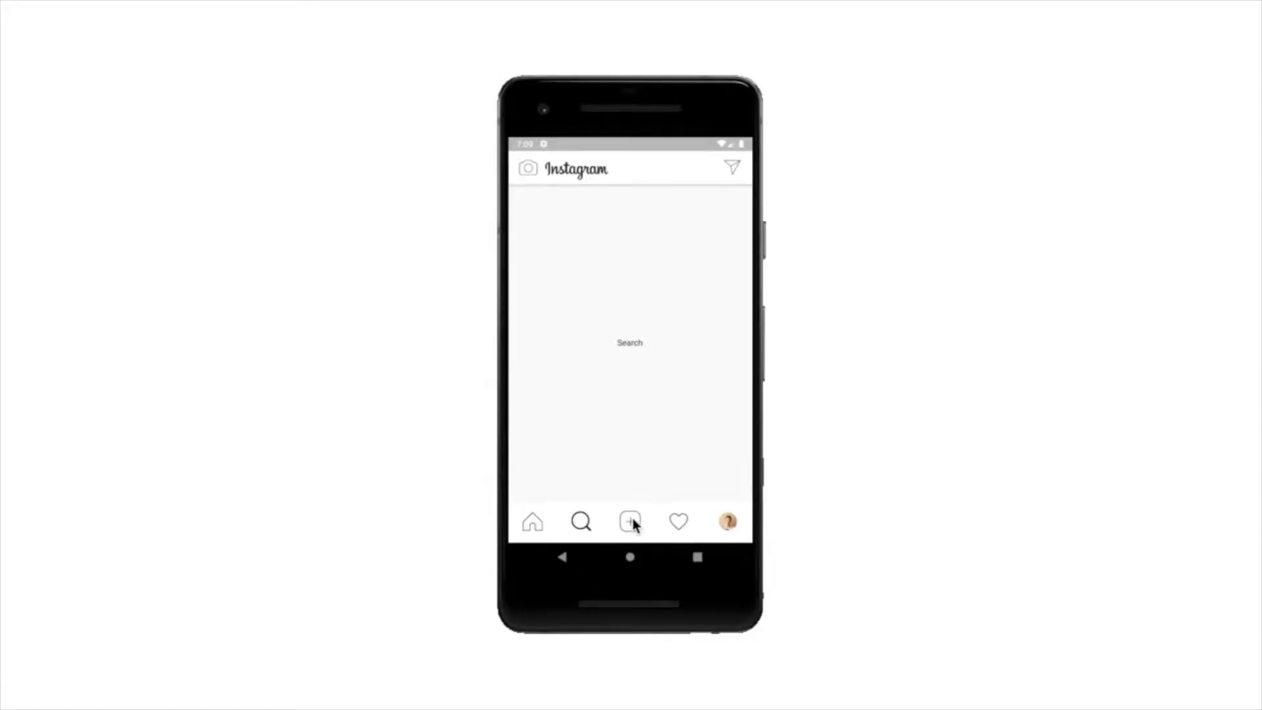
- Scroll down through the Flutter tutorial page in Safari
click(678, 522)
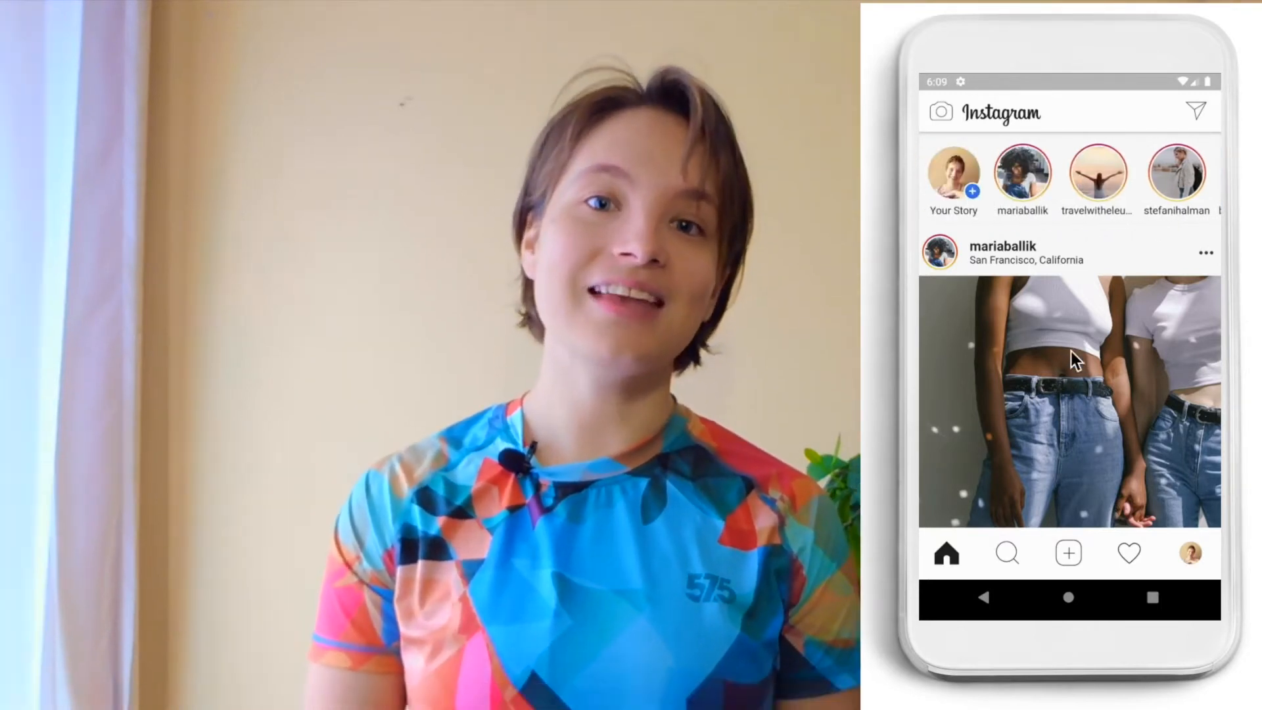
scroll(down, 3)
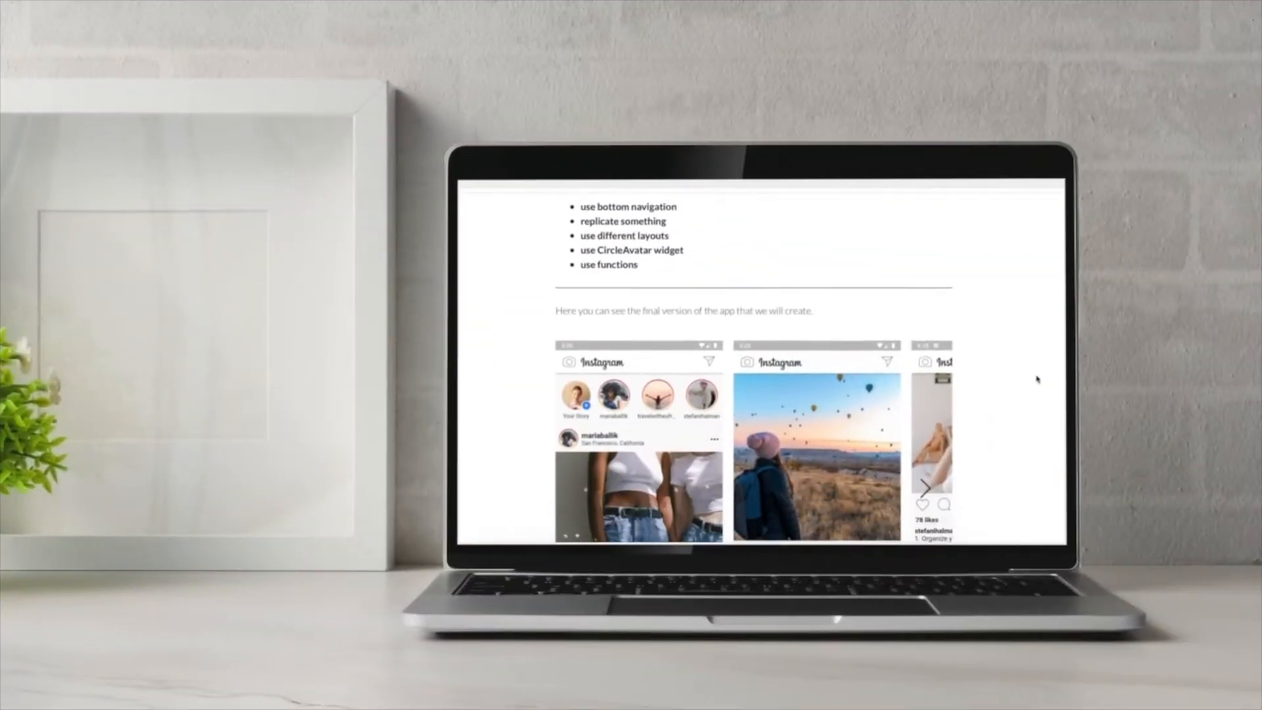
scroll(down, 3)
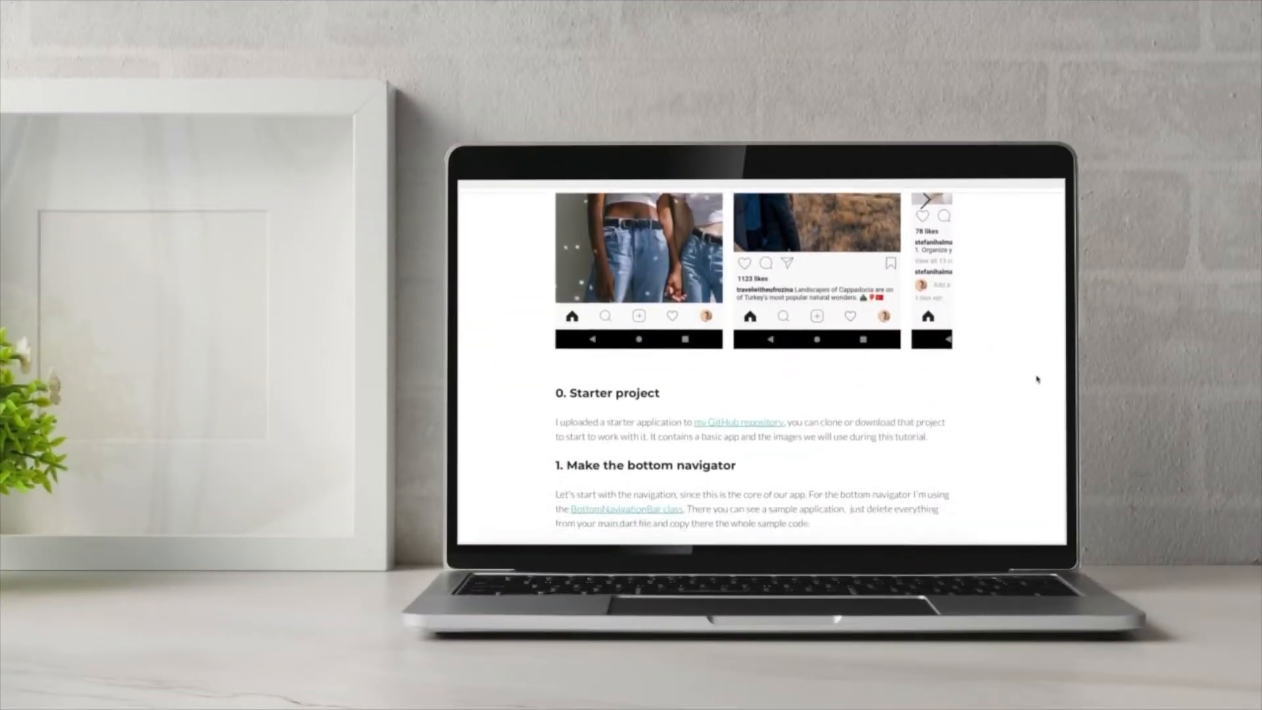
scroll(down, 3)
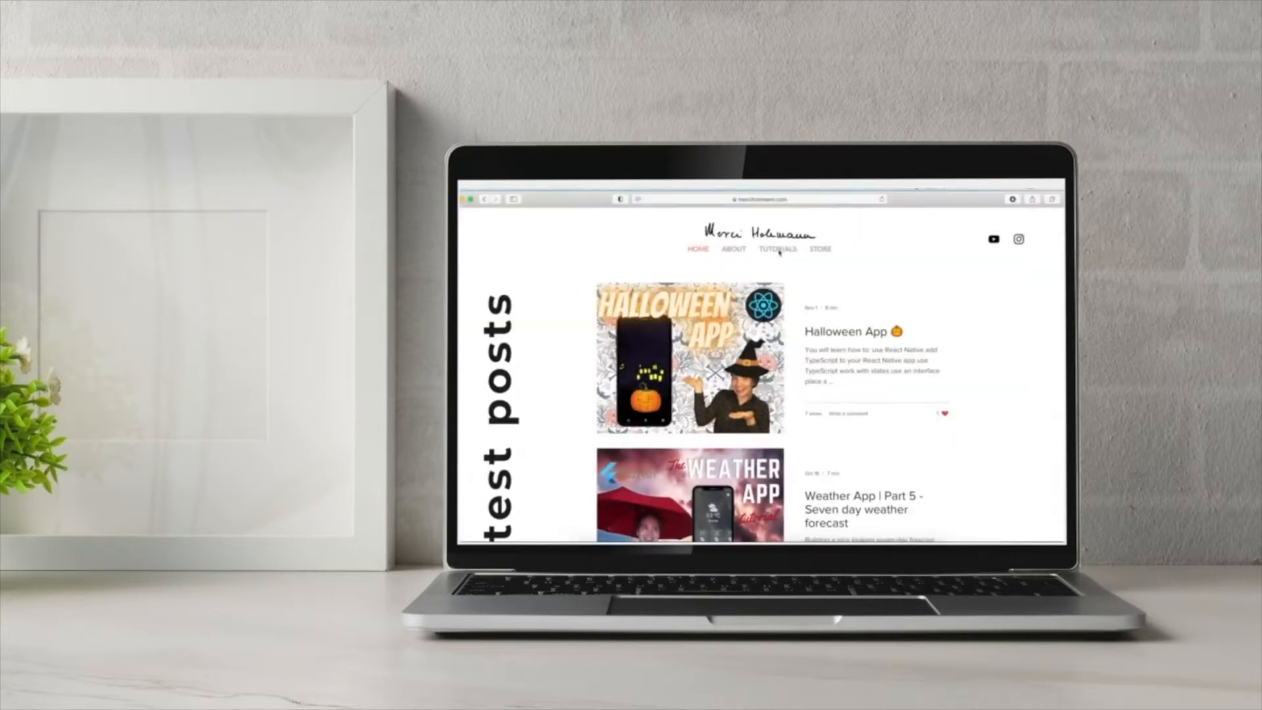
- Go to the blog home page and scroll through the latest posts, including the Weather App series
click(776, 249)
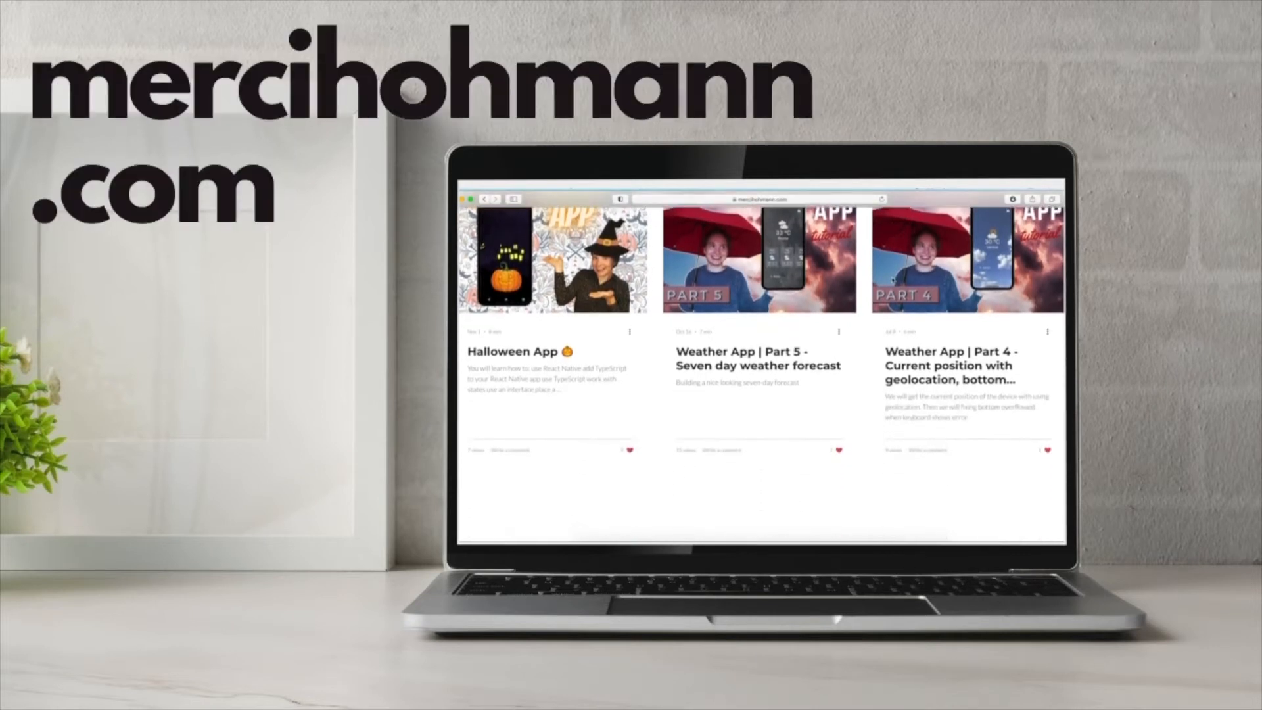
scroll(down, 3)
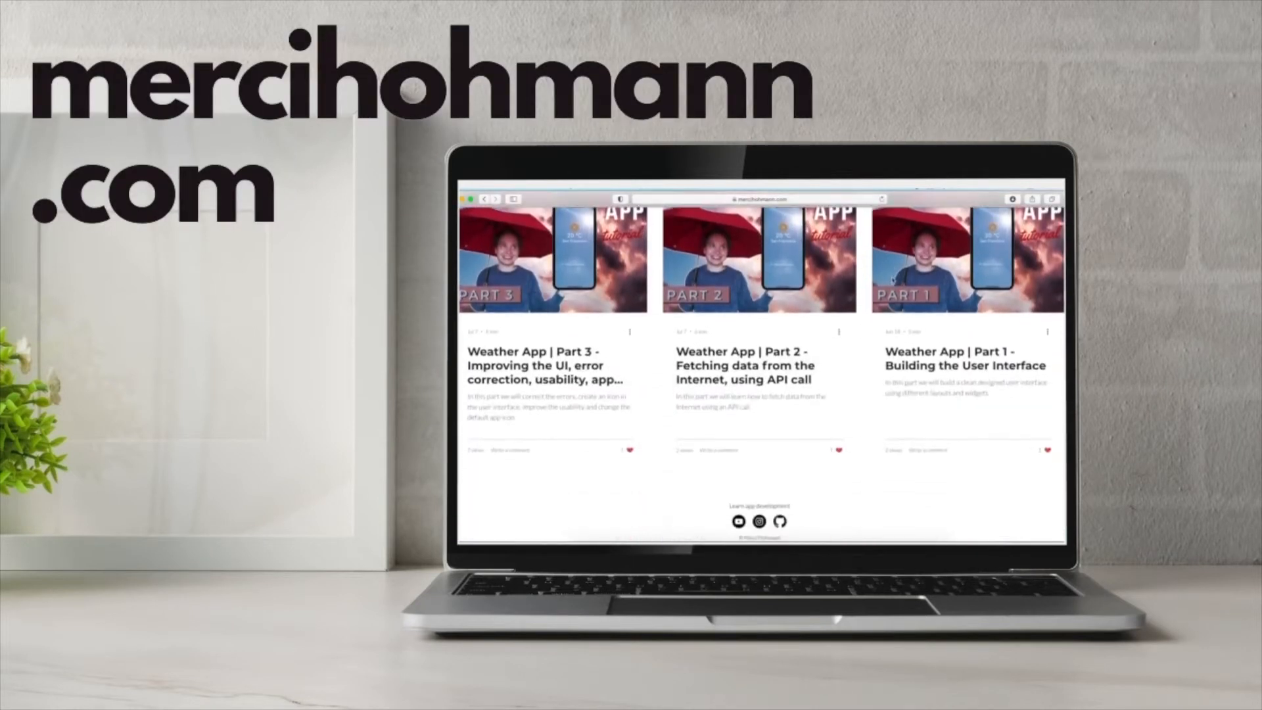
scroll(down, 3)
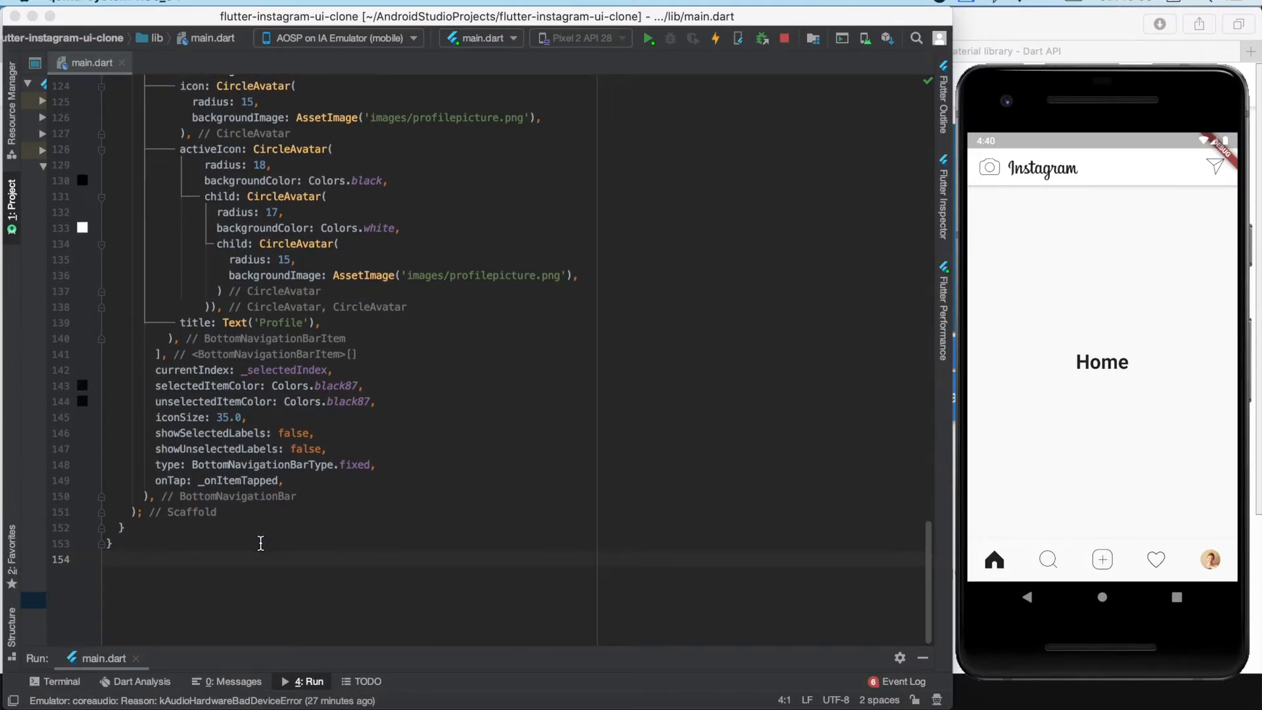
- Declare Widget HomeScreen(){ } at the end of main.dart and begin its return statement
text(Widget Home)
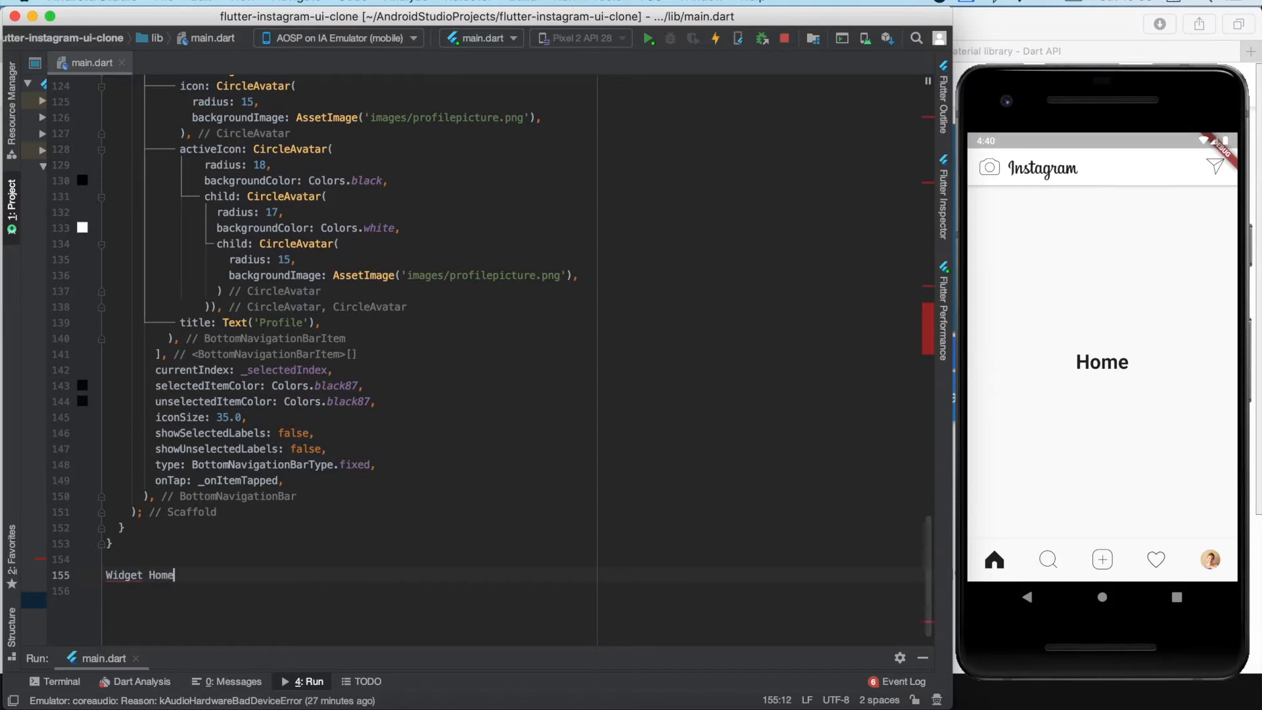
text(Screen())
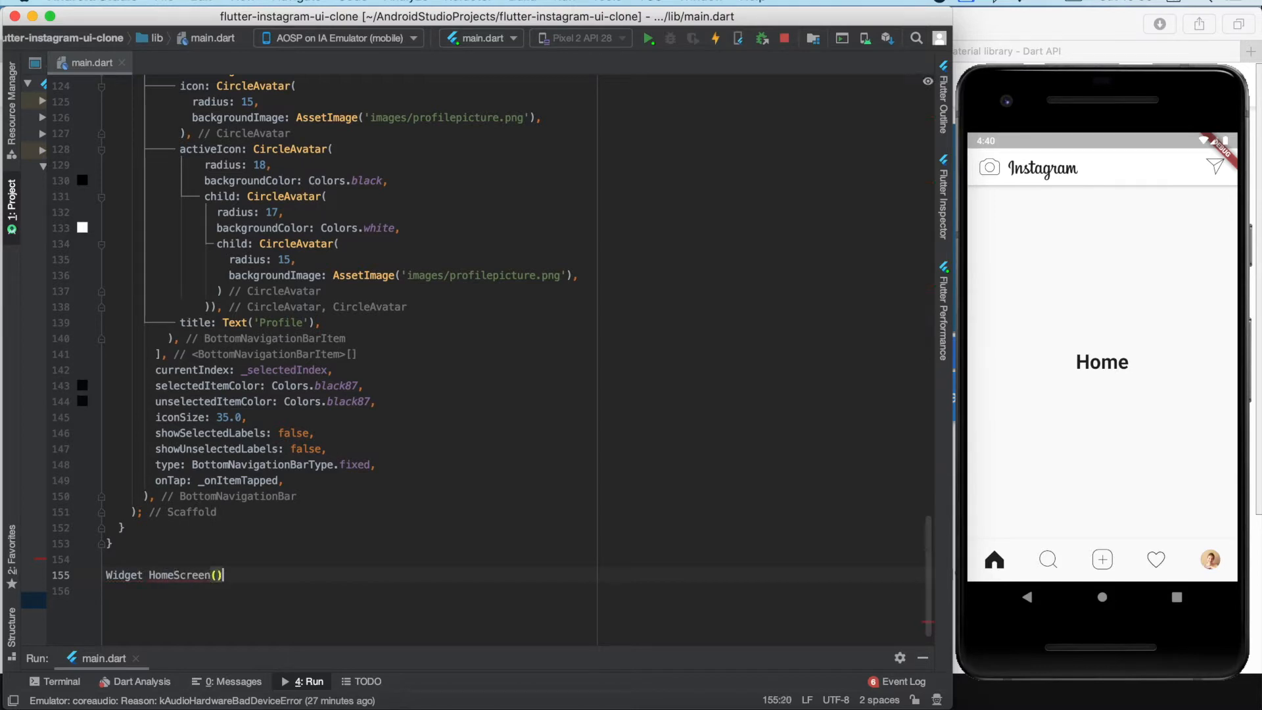
text({)
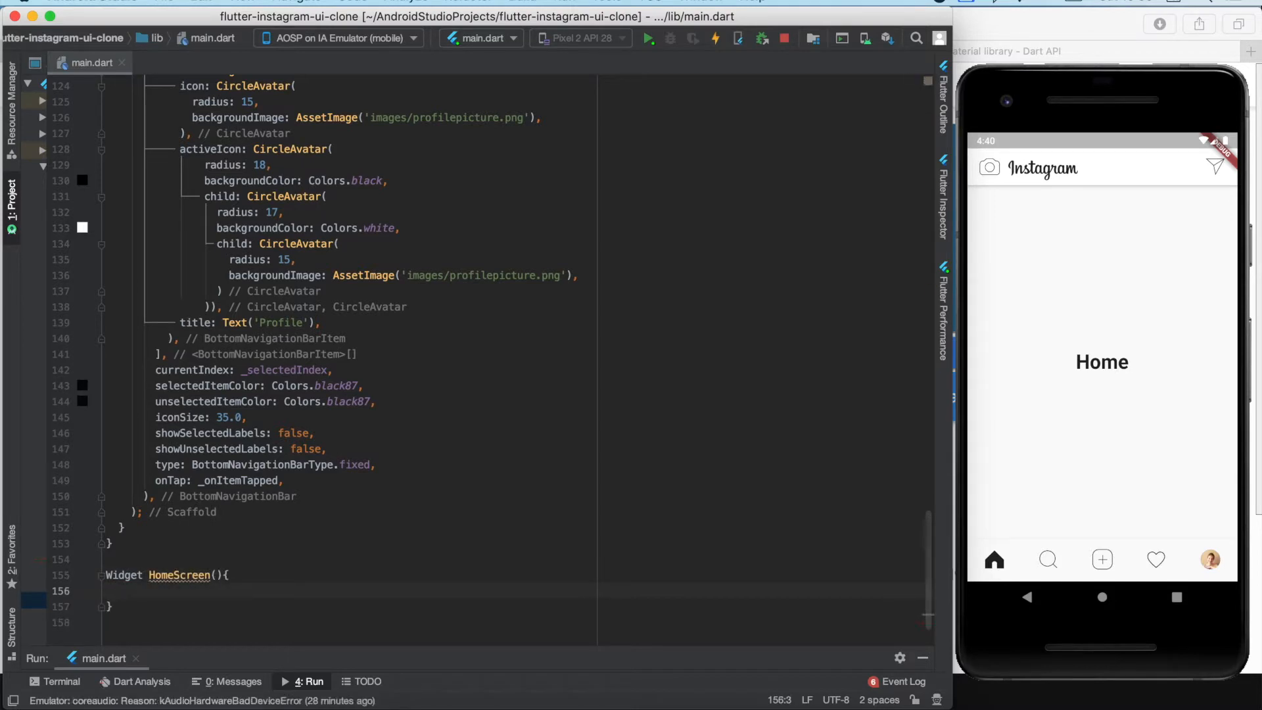
text(return)
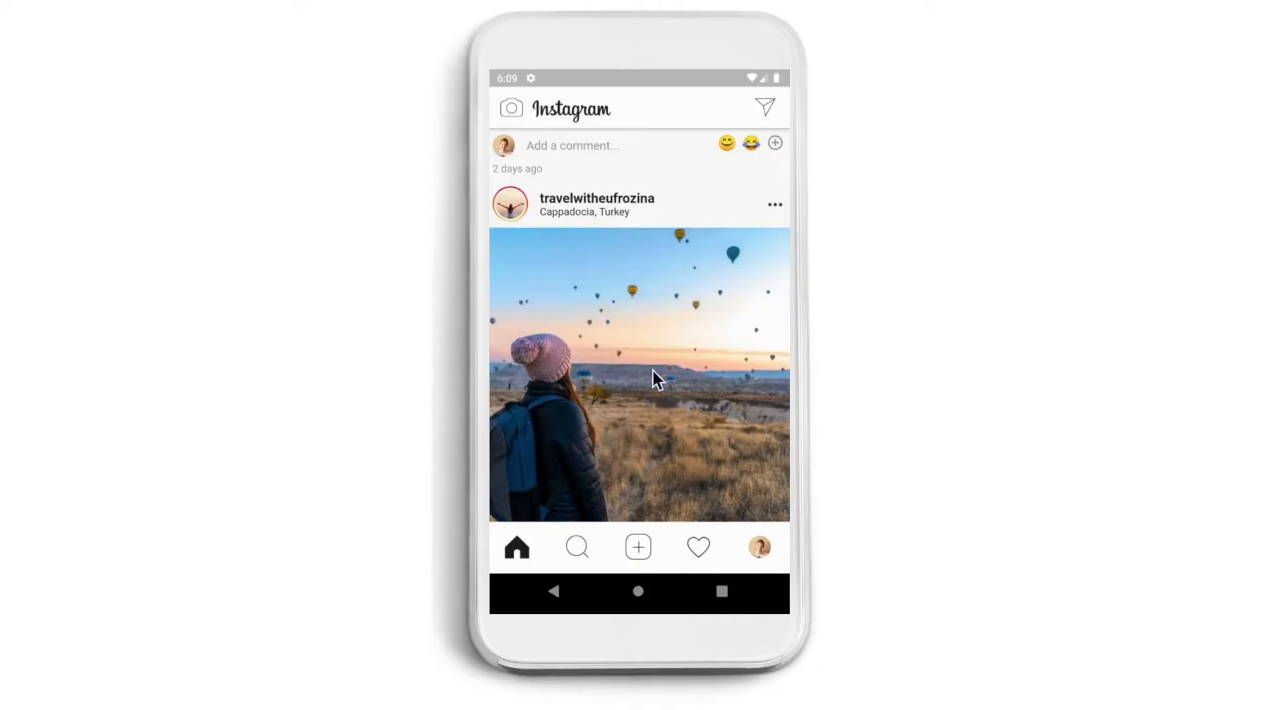
scroll(down, 3)
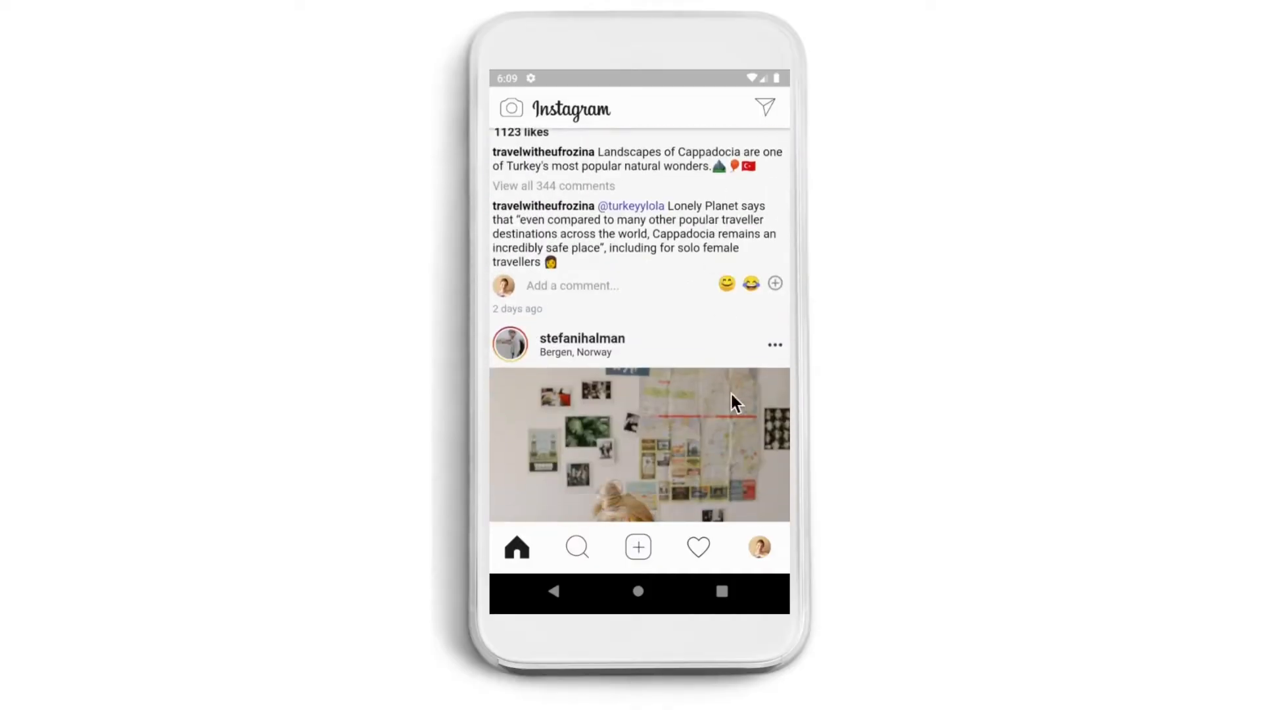
scroll(down, 3)
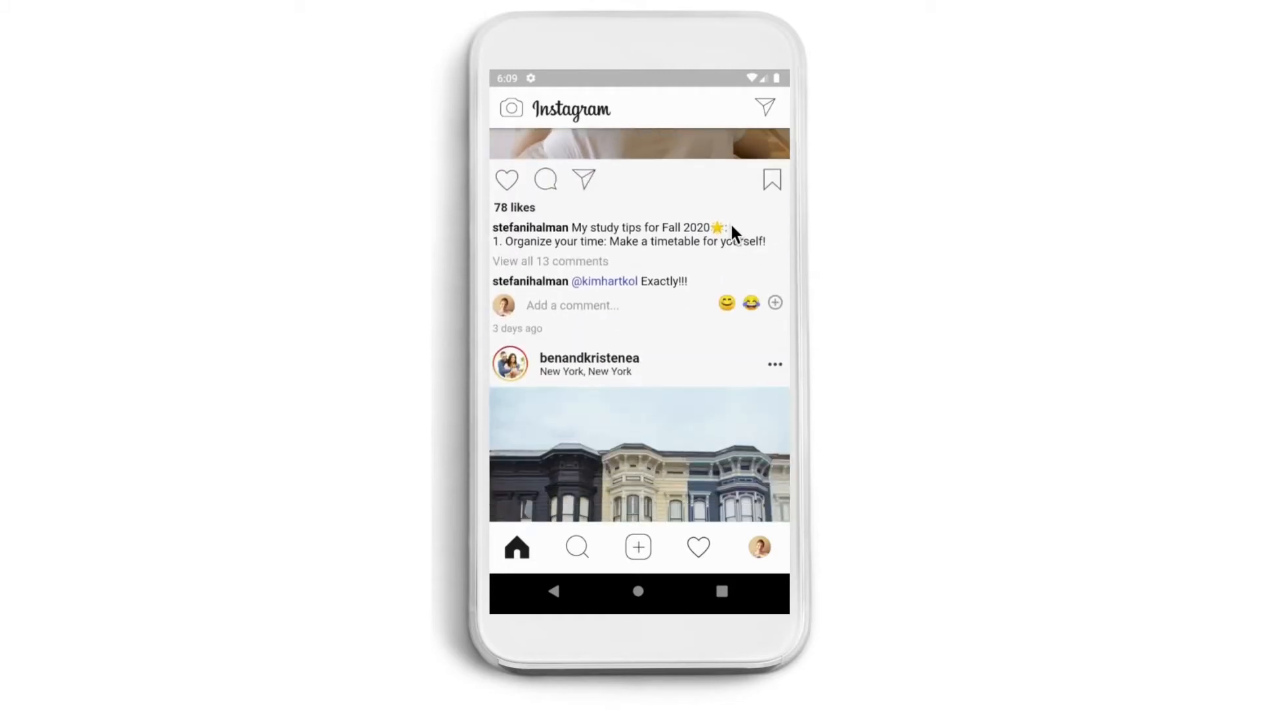
scroll(down, 3)
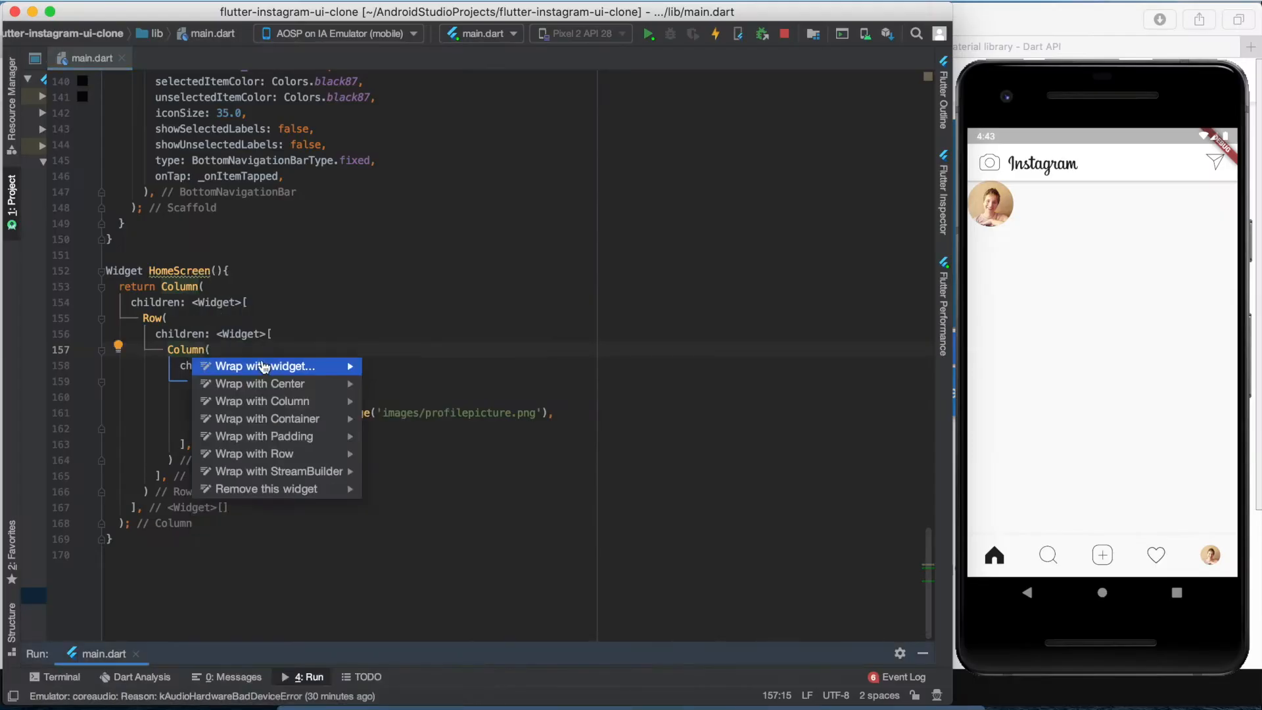
- Wrap the avatar in Padding with EdgeInsets.only(top: 20.0, left: 16.0)
click(260, 435)
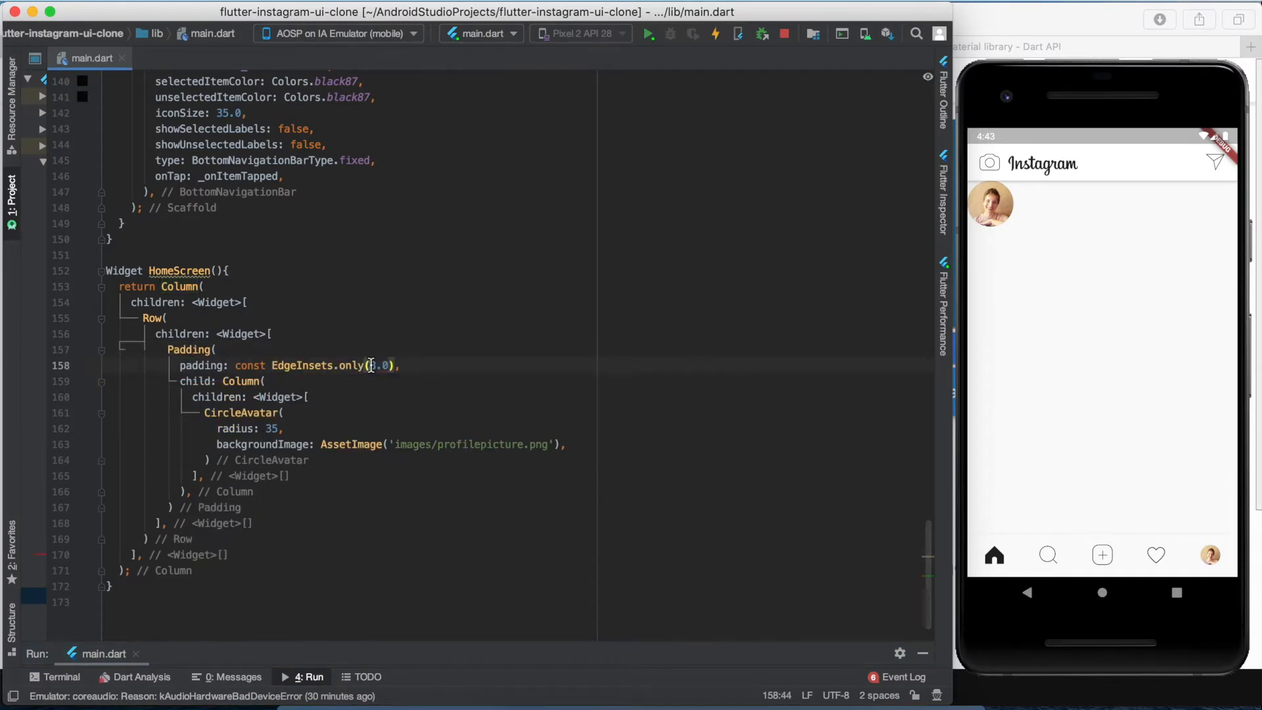
text(top: 20.0)
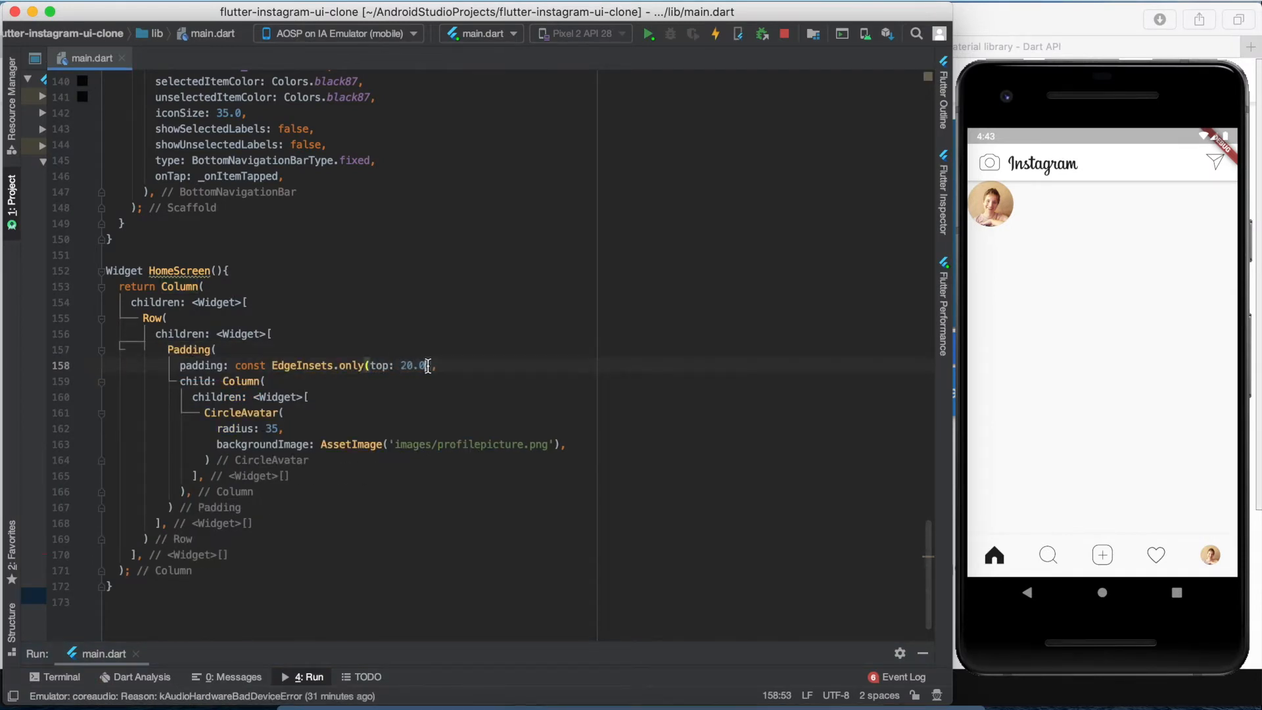
text(, left: 16.0)
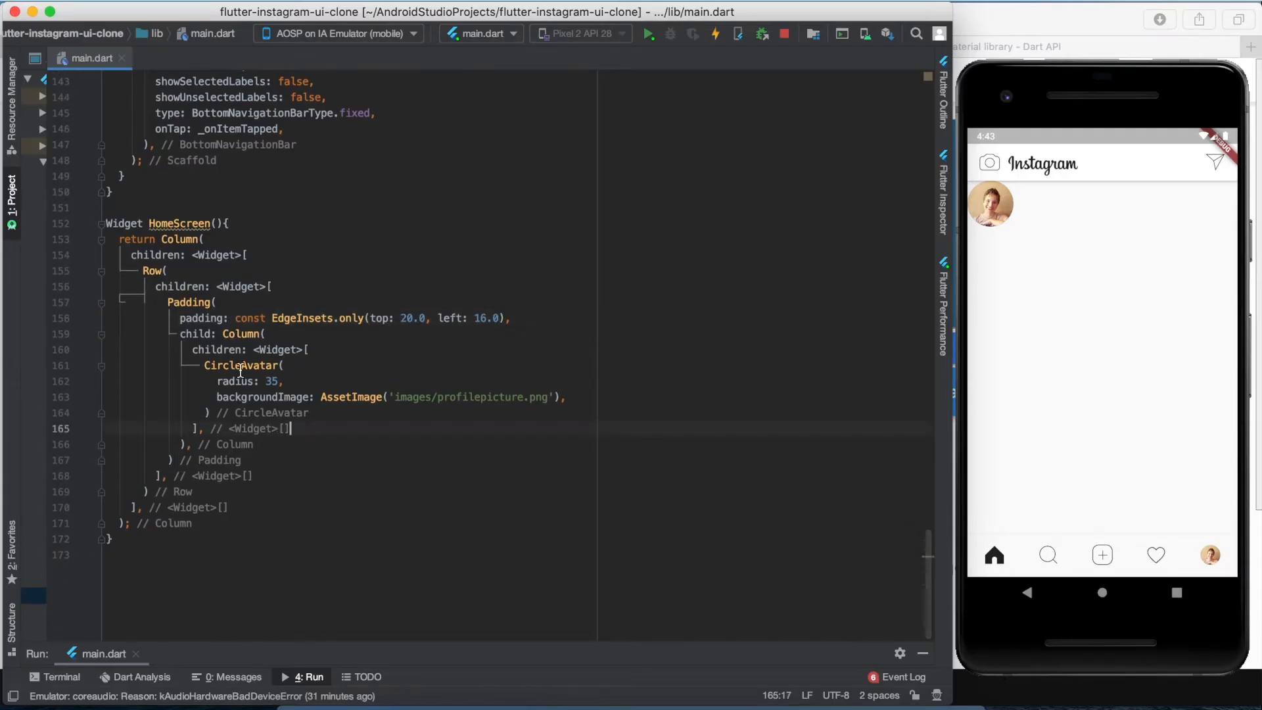
- Place the CircleAvatar inside a Stack with a children <Widget>[] list
text(Stack()
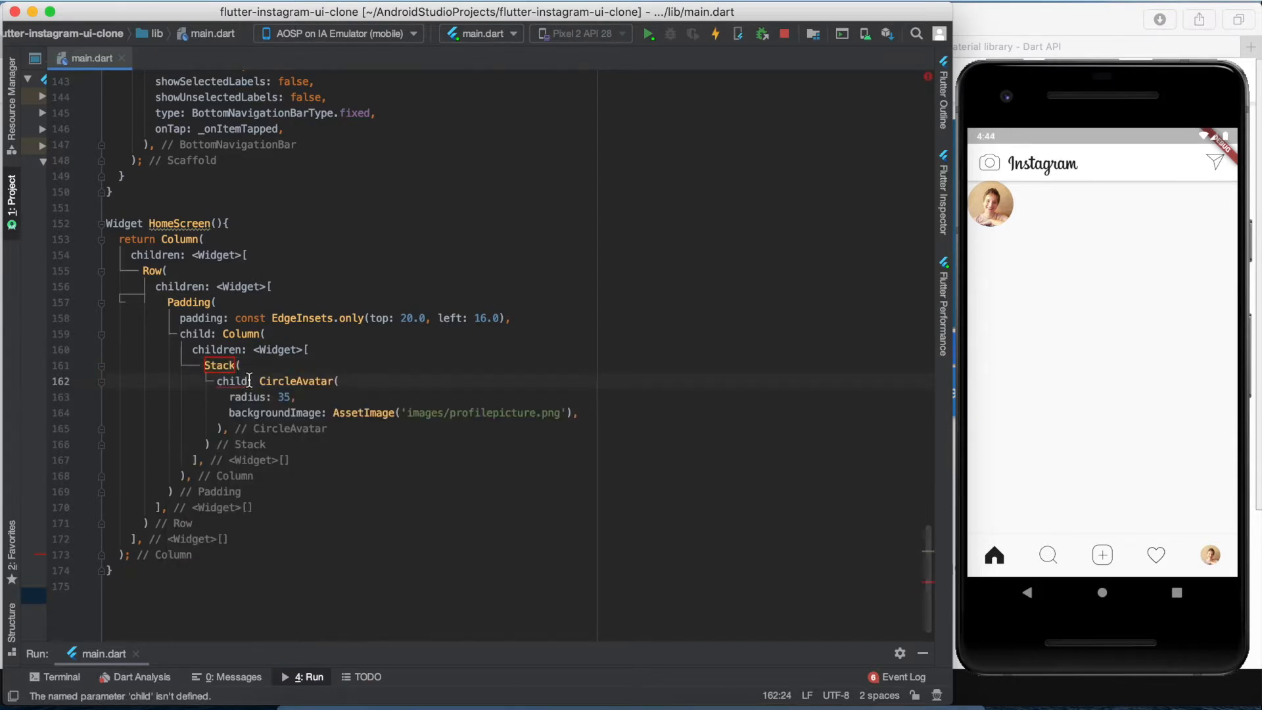
text(children<Widget>[])
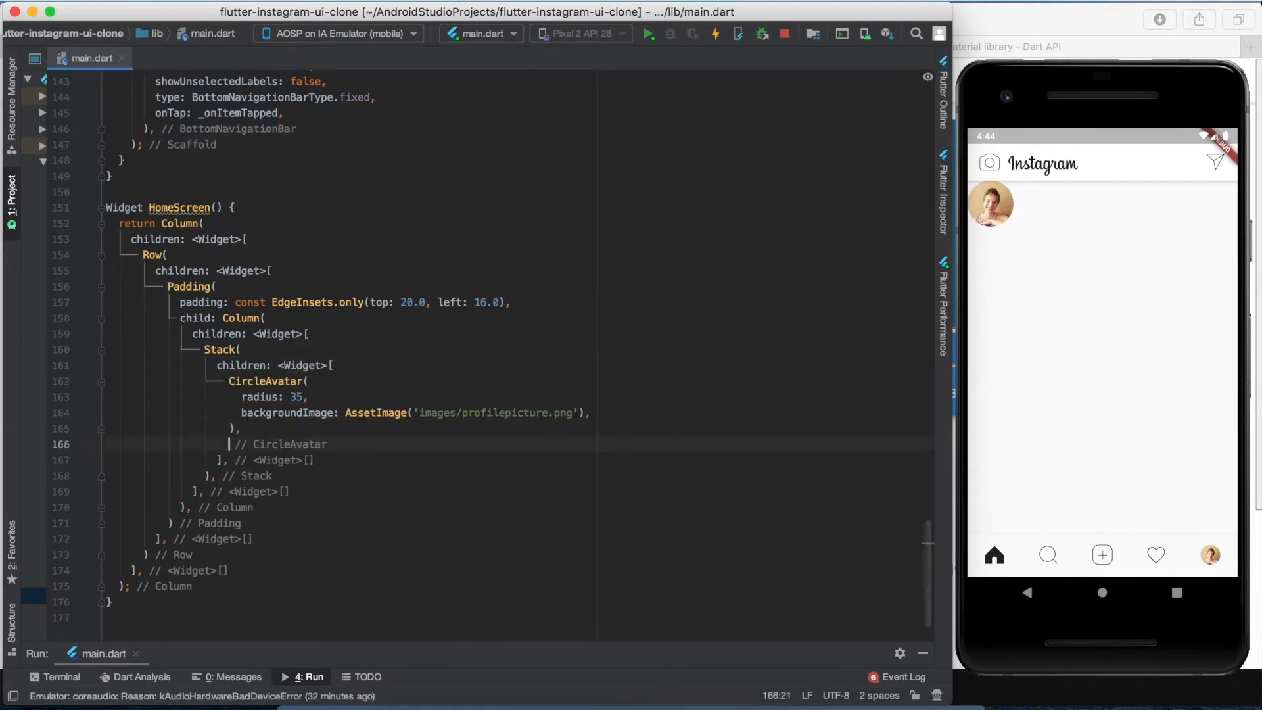
- Add a Positioned child holding a white CircleAvatar as the badge ring
text(Positioned)
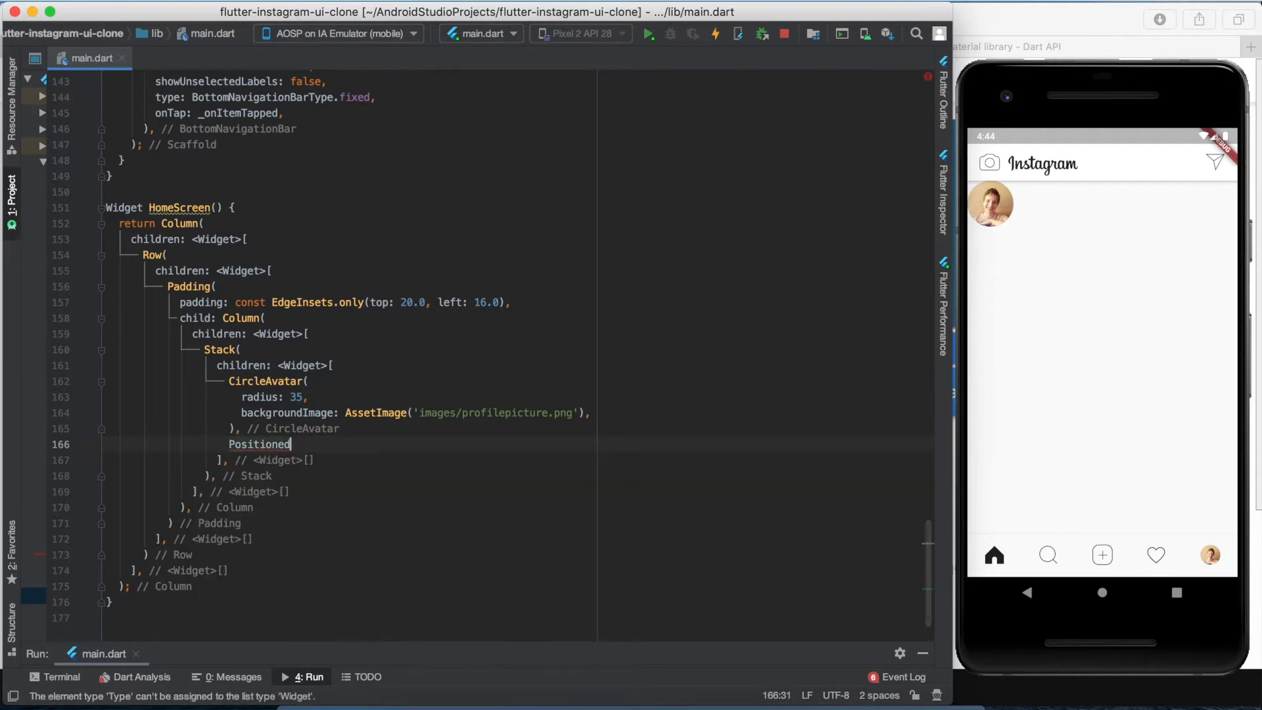
text(()
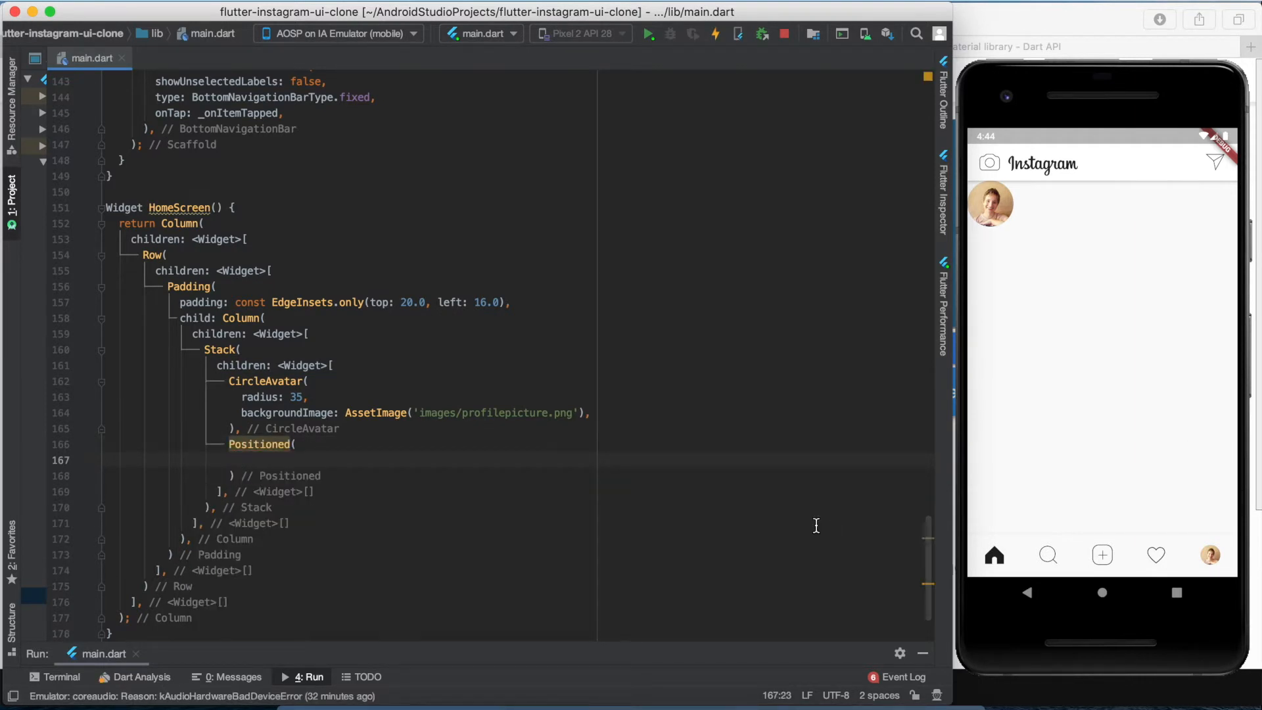
text(child: Ci)
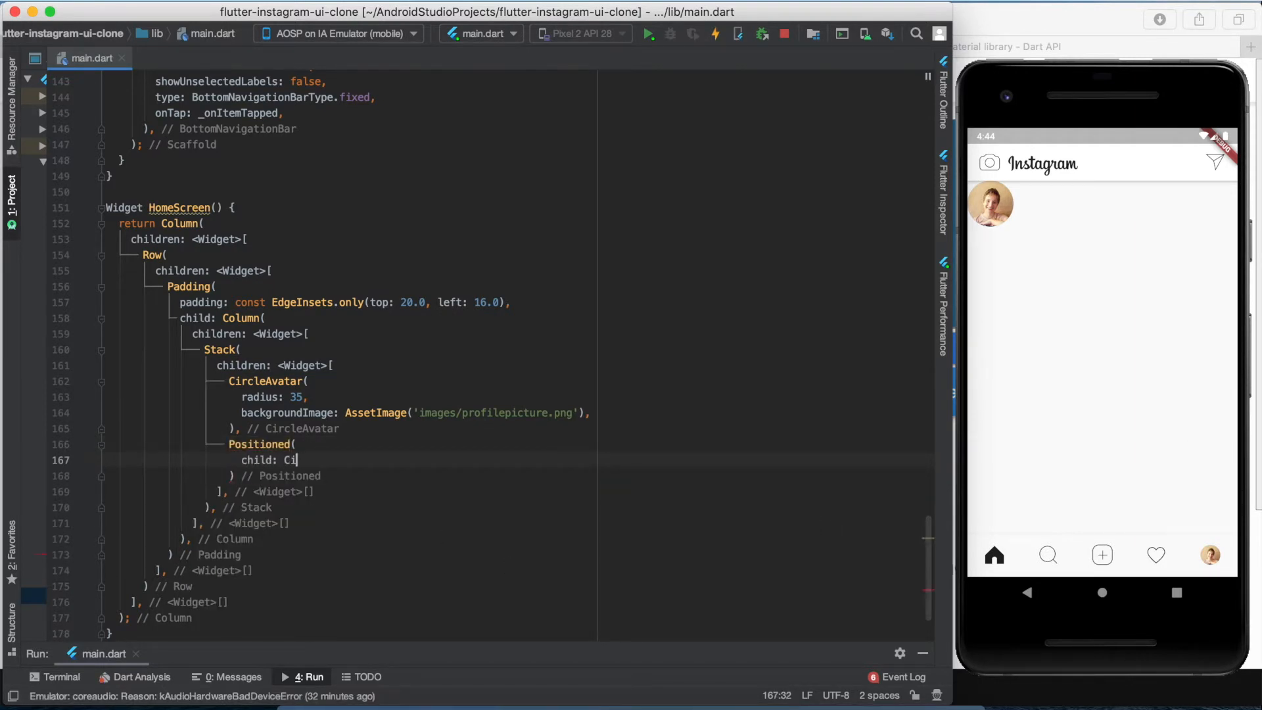
text(rcleAvatar()
text(background)
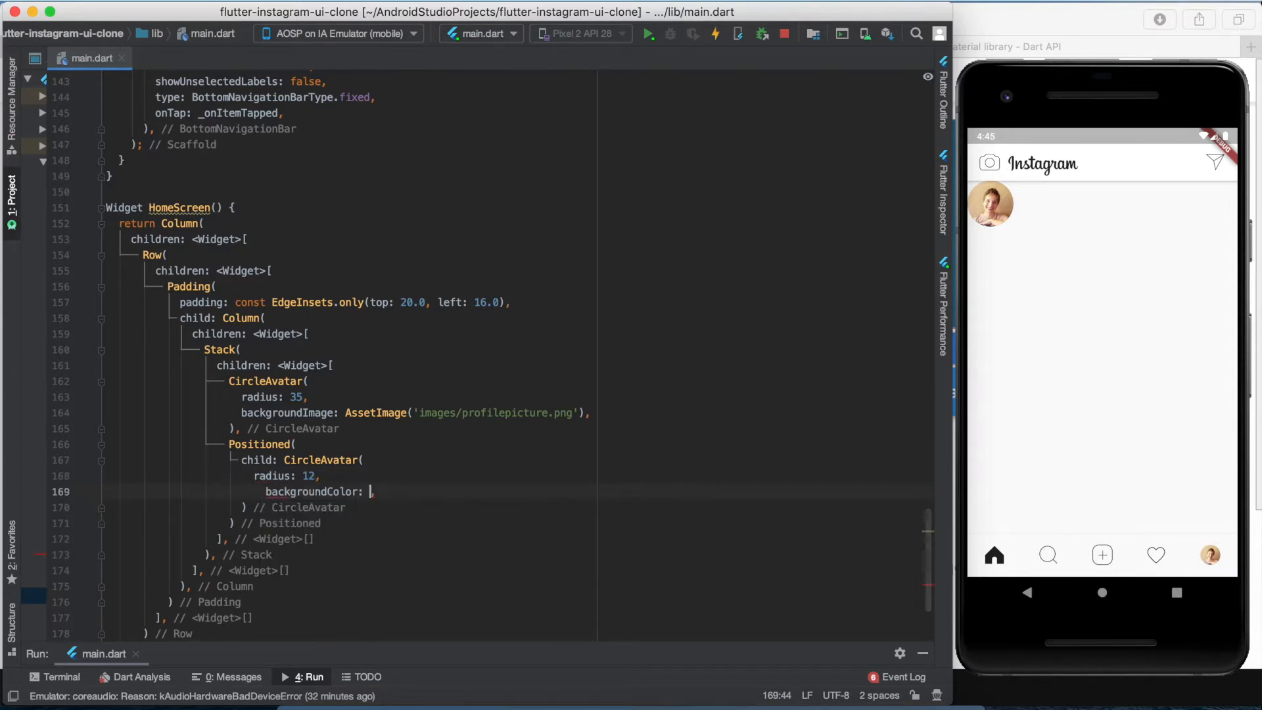
text(Colors.white)
text(child:)
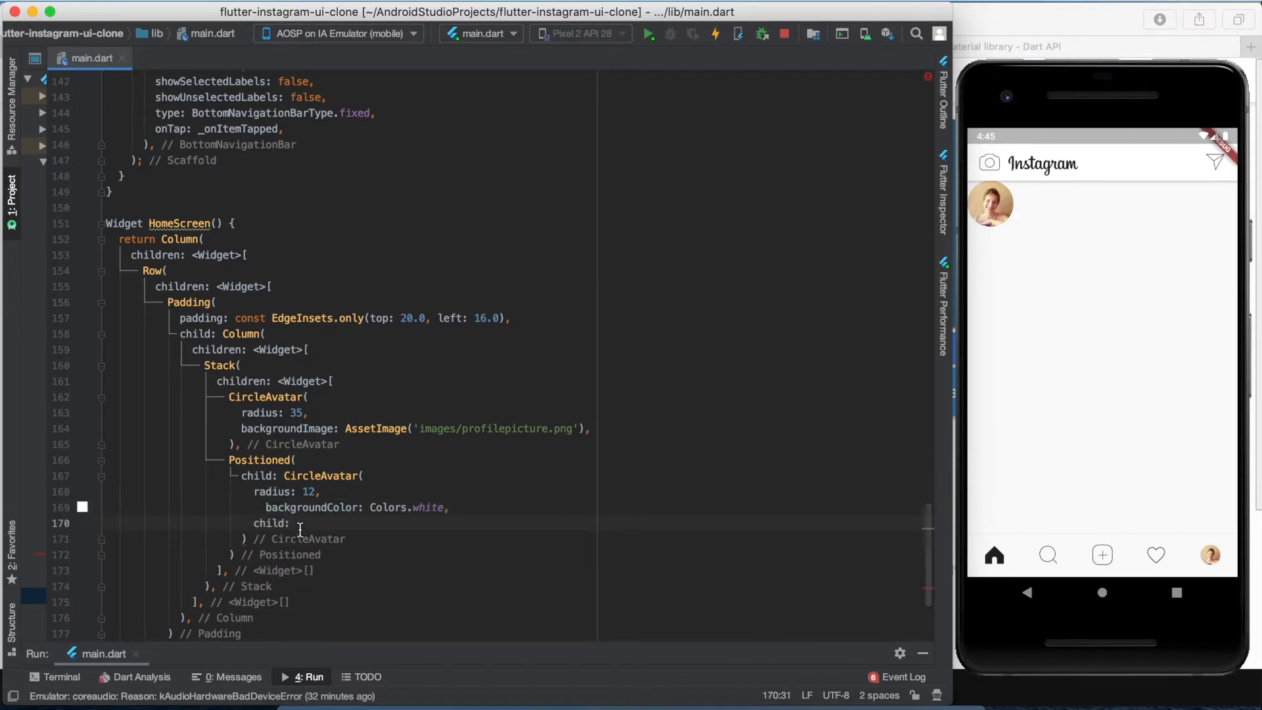
- Nest an inner CircleAvatar using addstory.png and pin the badge at right: -2.0, bottom: -2.0
text(CircleAvatar)
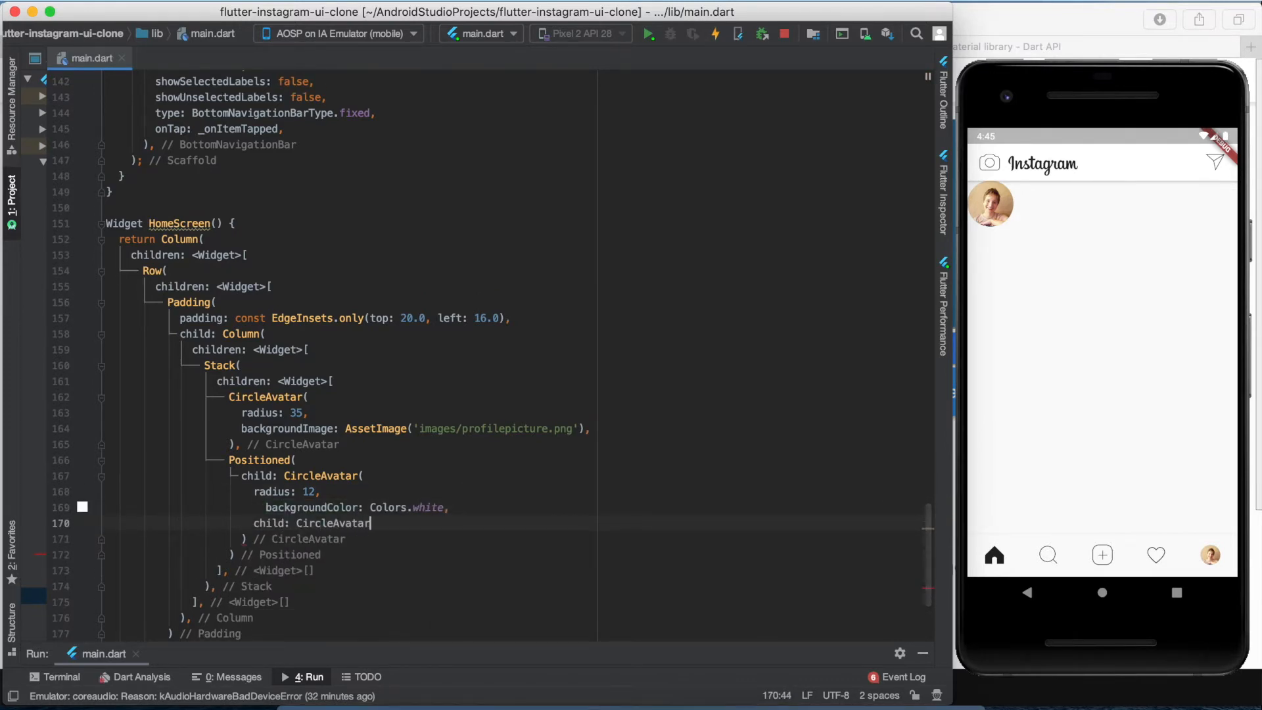
text(( radius: 10, backgroundImage: A,)
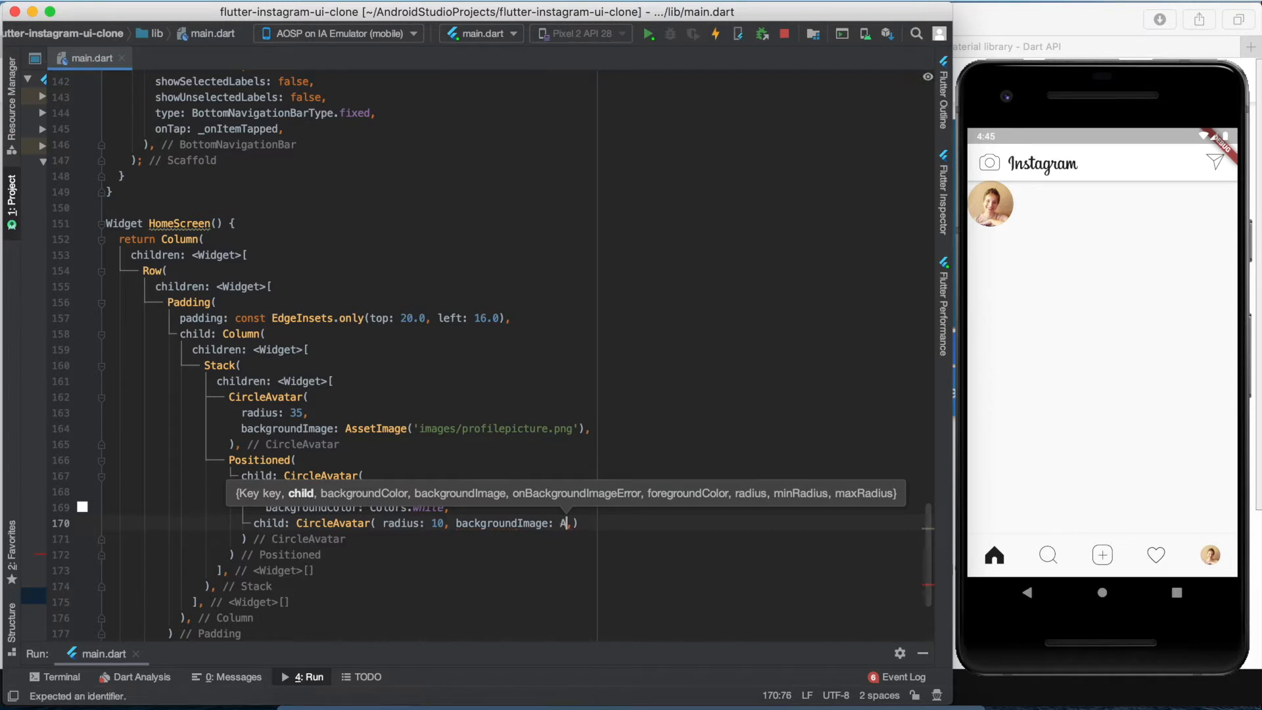
text(ssetImage('images/addstory.png'),)
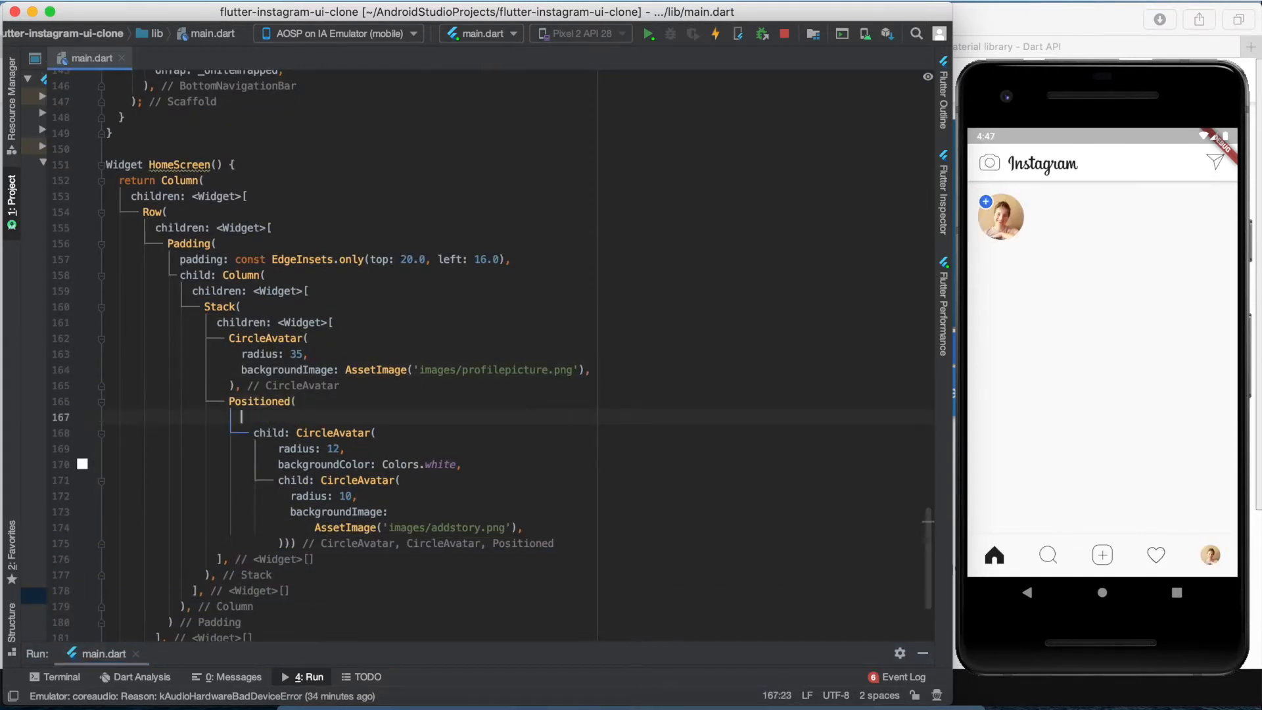
text(right: -2.0)
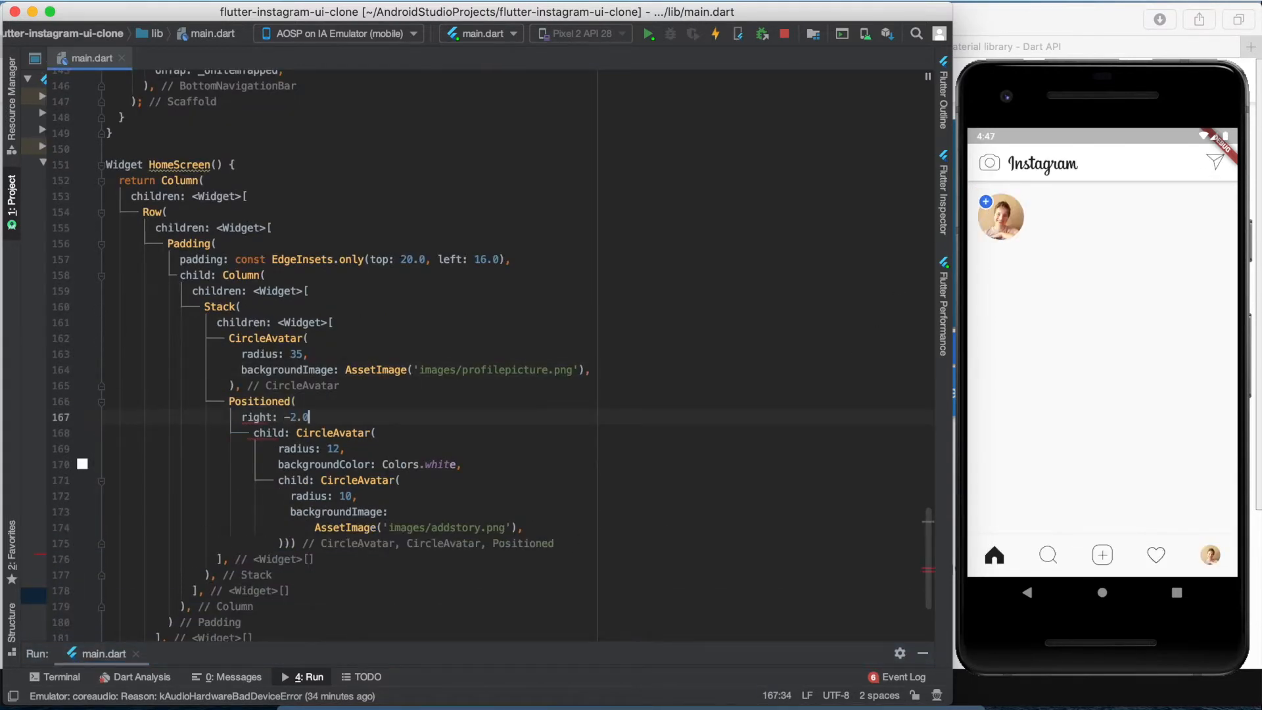
text(bi)
text(bottom: -2.0,)
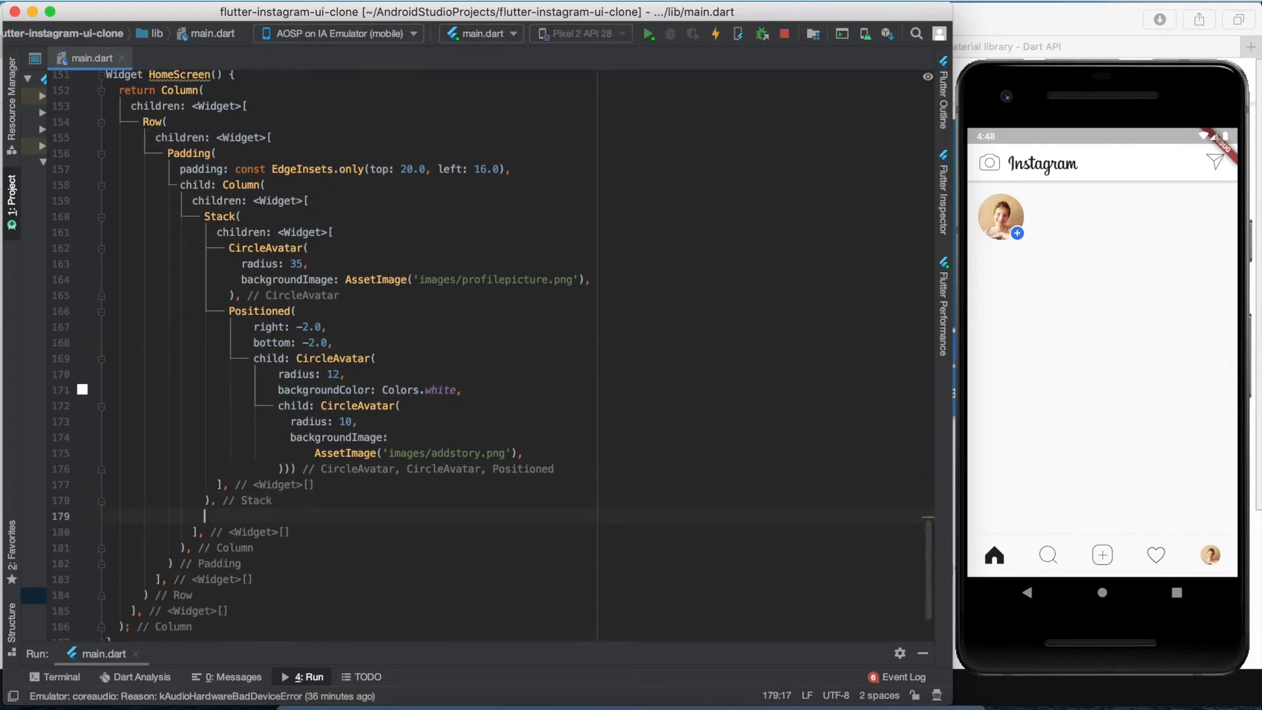
- Add Text('Your Story') as the Column child after the Stack
text(Text('Yo'))
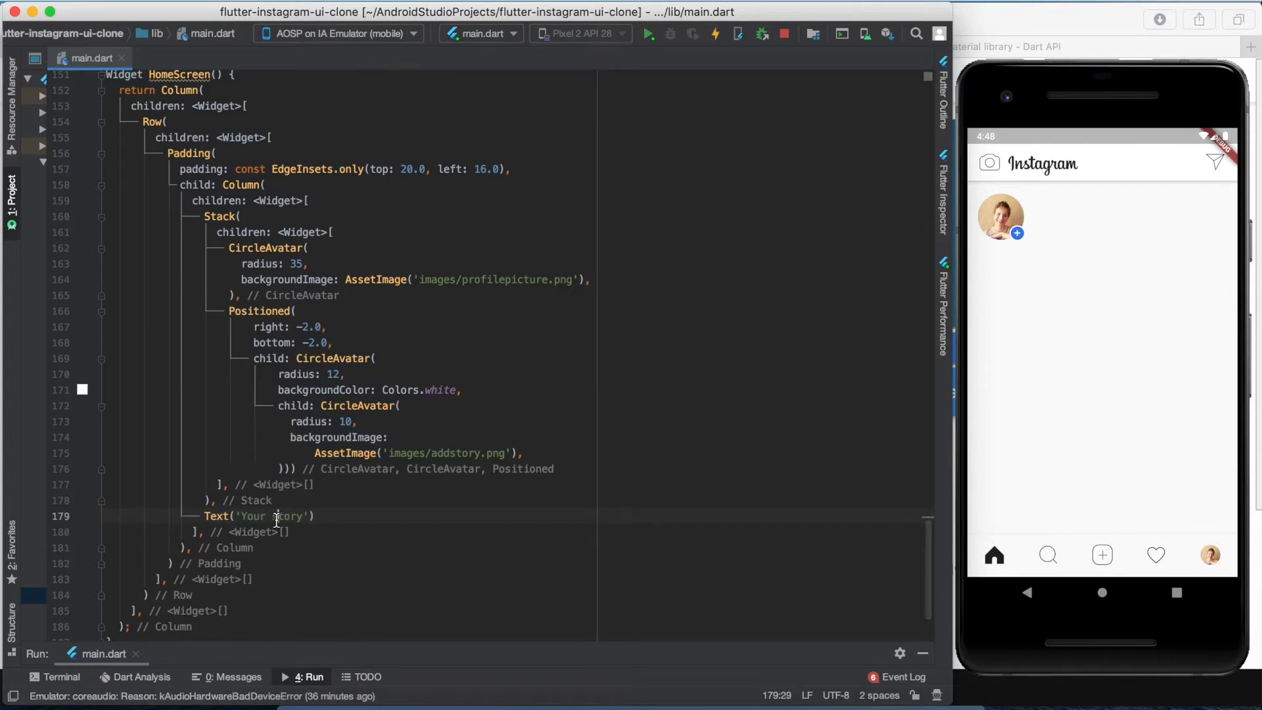
text(,)
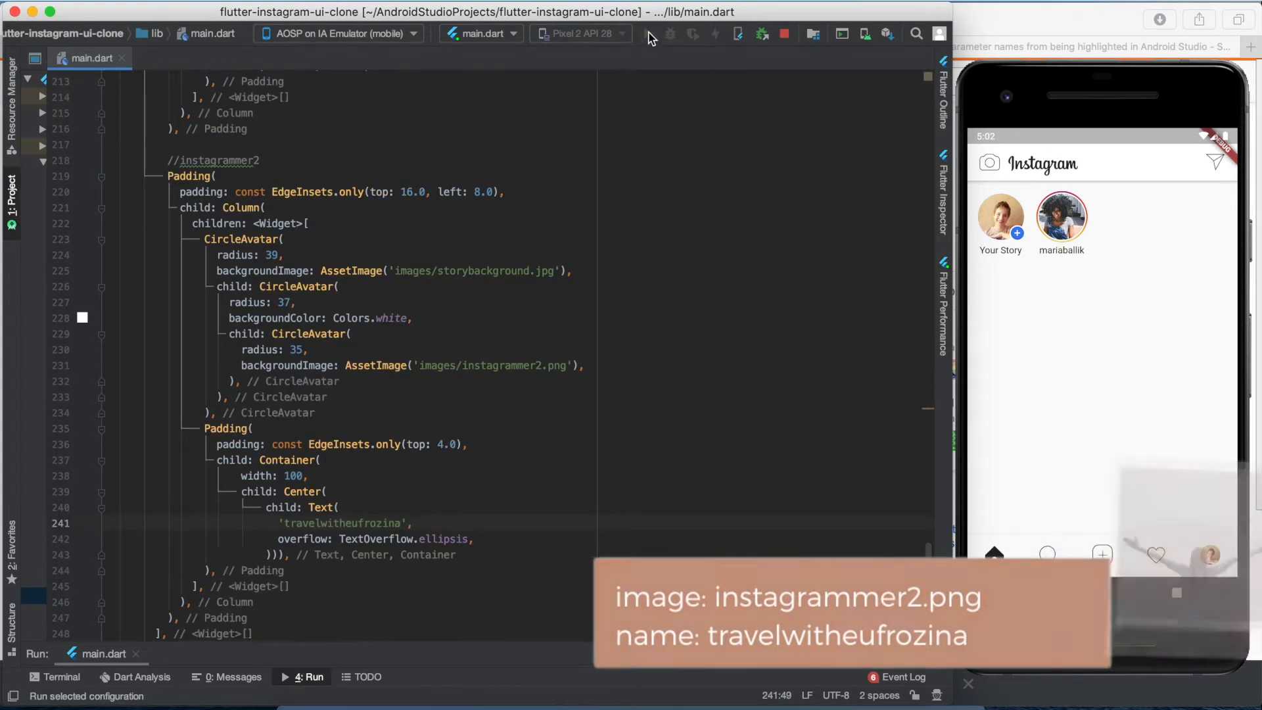
- Hot-reload the new stories and rename duplicated avatars to benandk… and lifeoflalabu
click(648, 33)
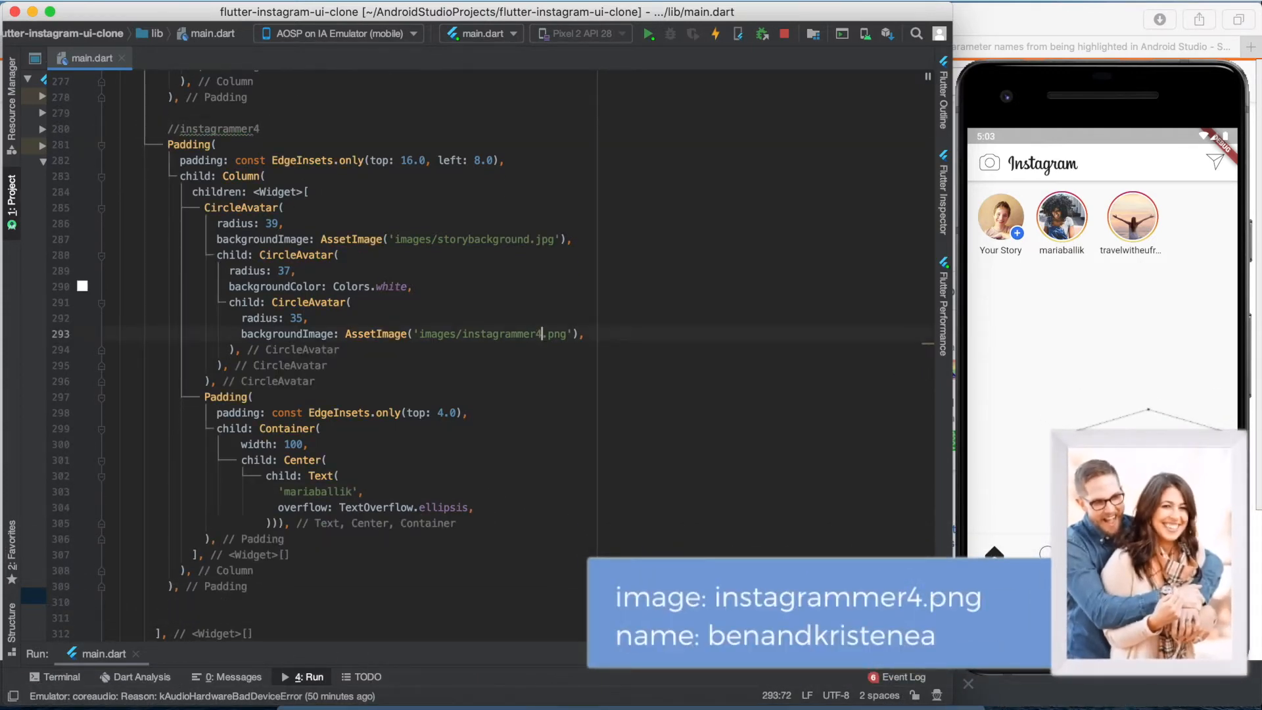
text(benandk)
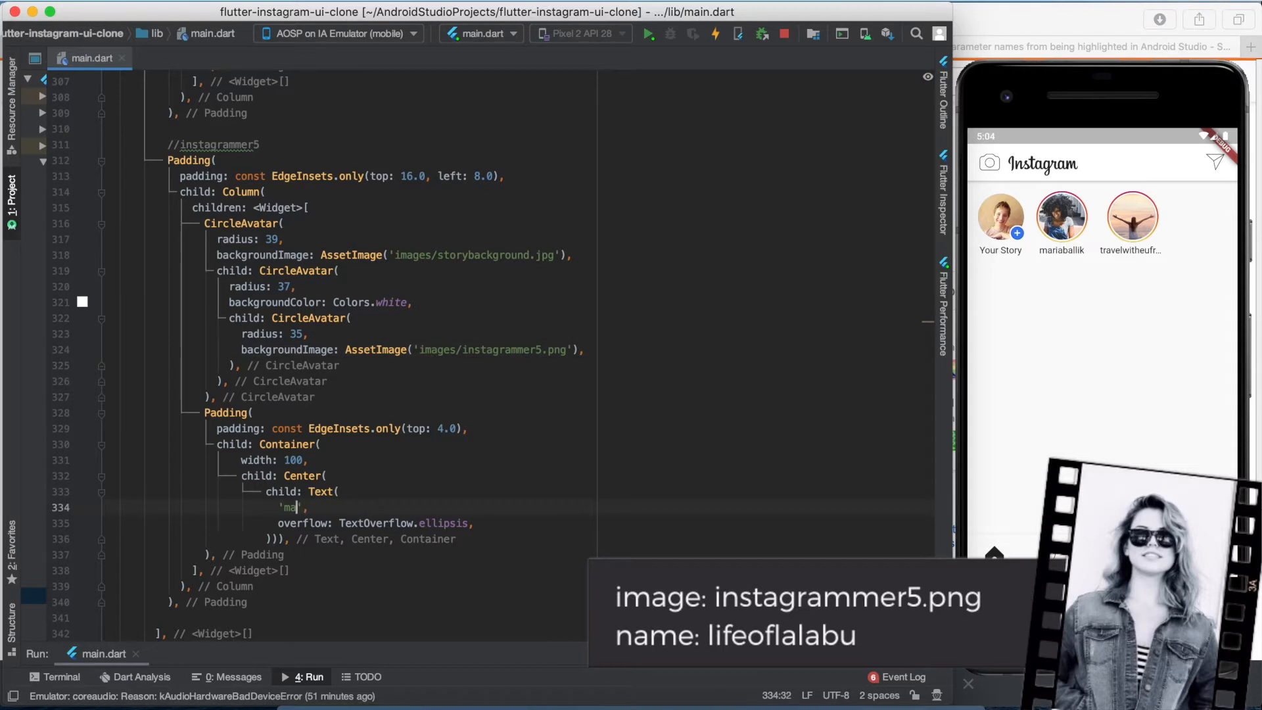
text(lifeoflalabu)
text(SingleChildScrollView()
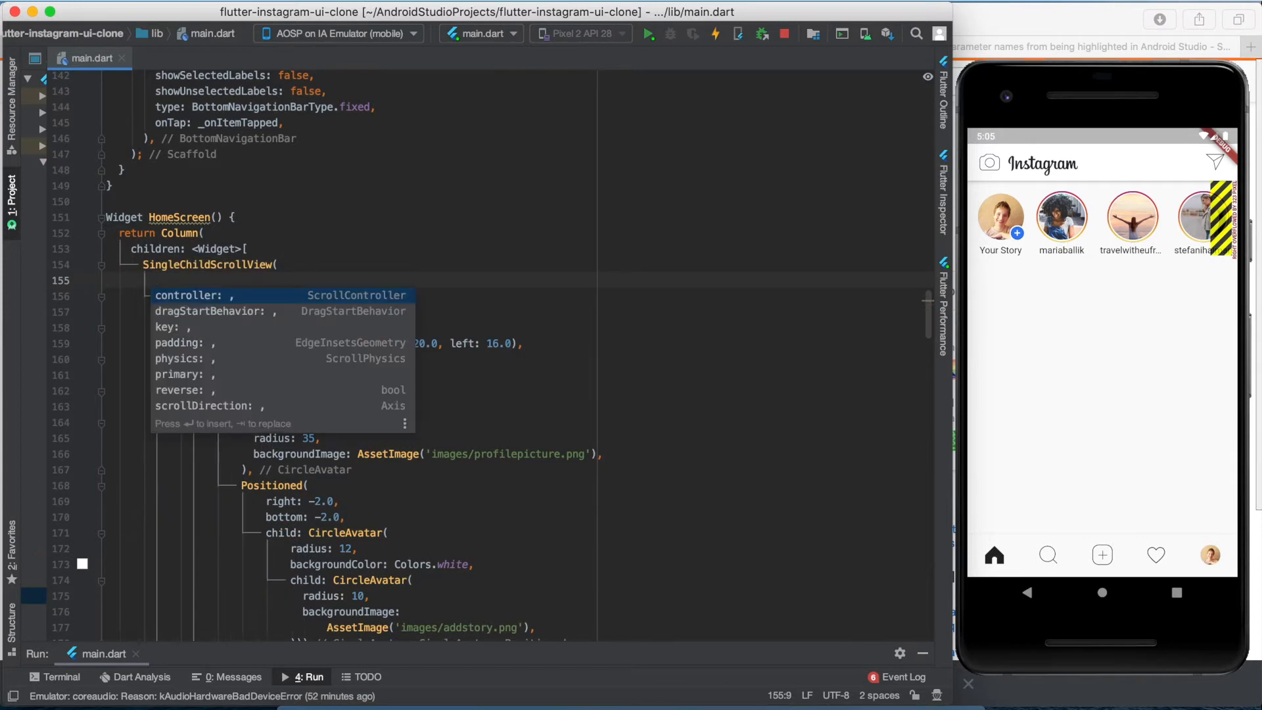
- Set scrollDirection: Axis.horizontal on the SingleChildScrollView and hot-reload
text(scrollDirection: Axis.horizontal,)
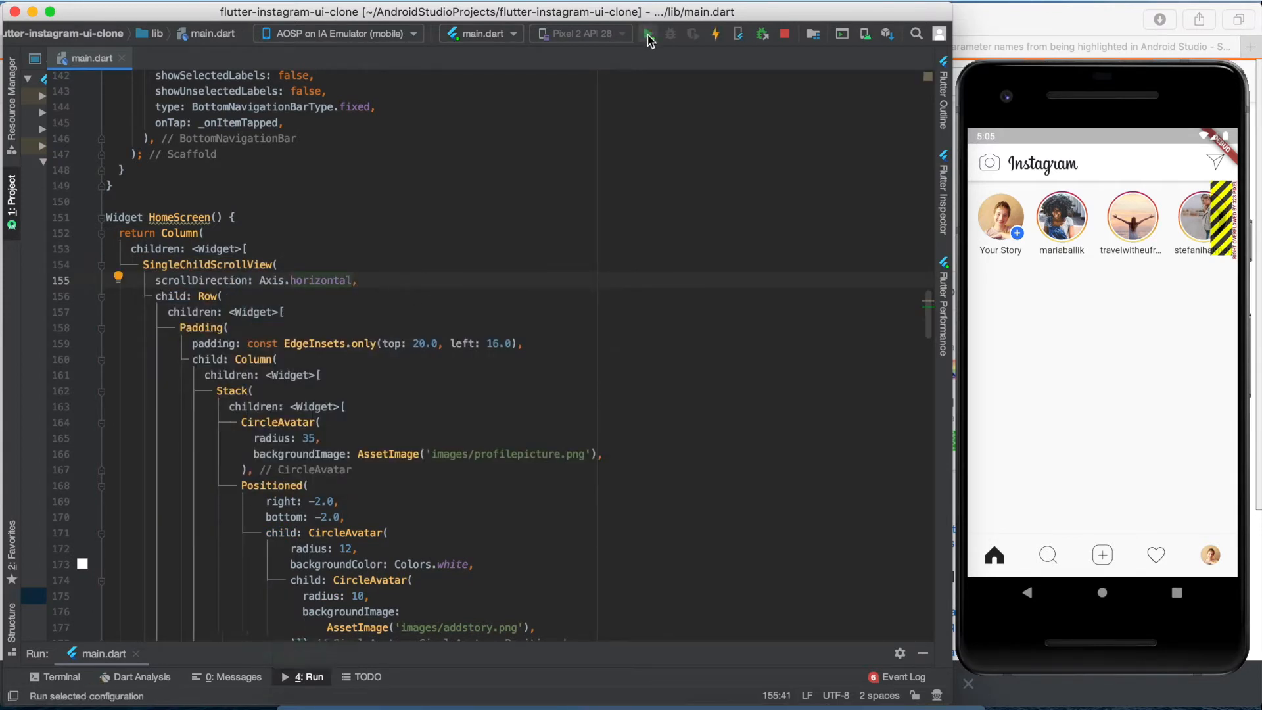
click(648, 34)
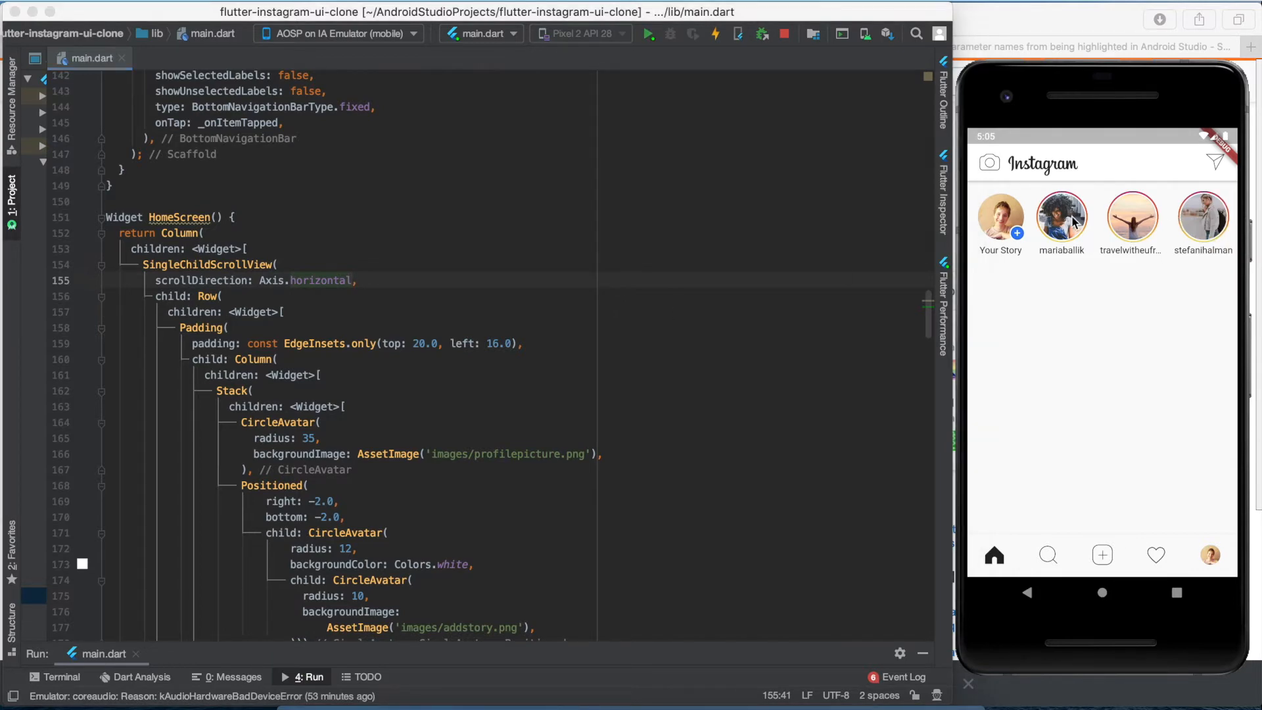
mouse_move(1132, 225)
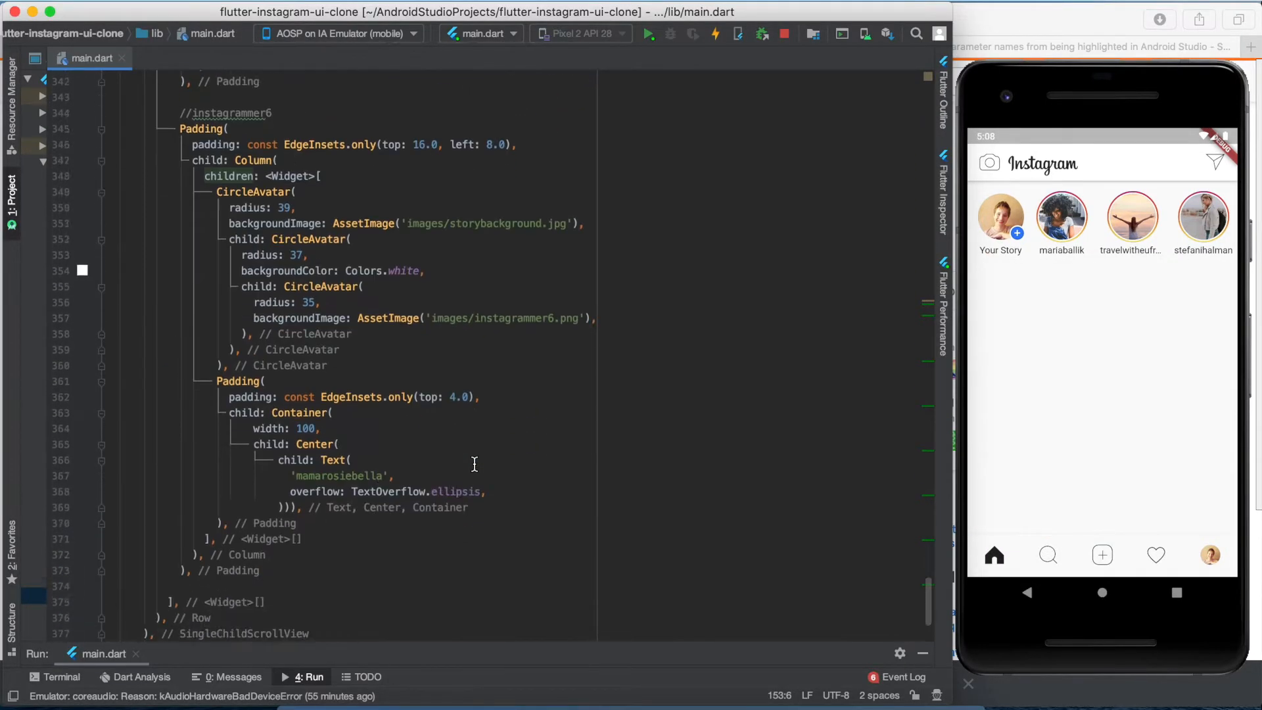
- Add Divider() after the stories row, then a Column whose children hold Post()
text(Divider)
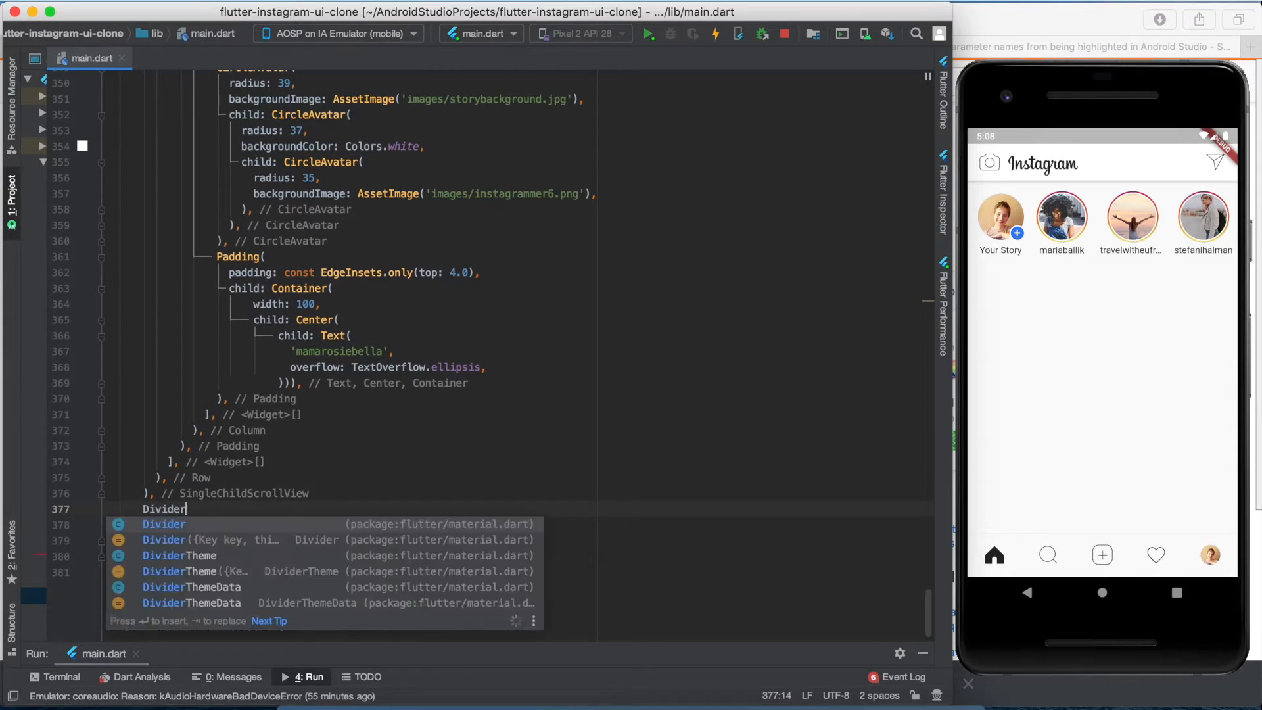
key(enter)
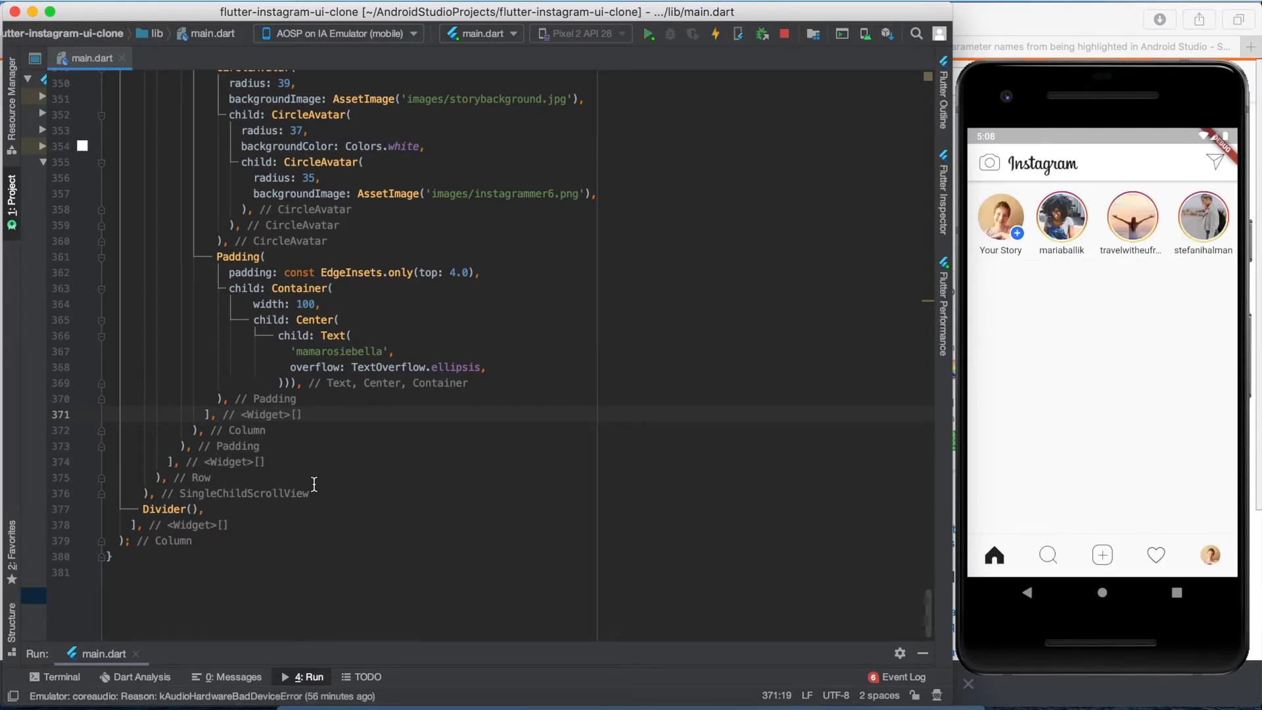
text(Column()
text(children: <Widget>[)
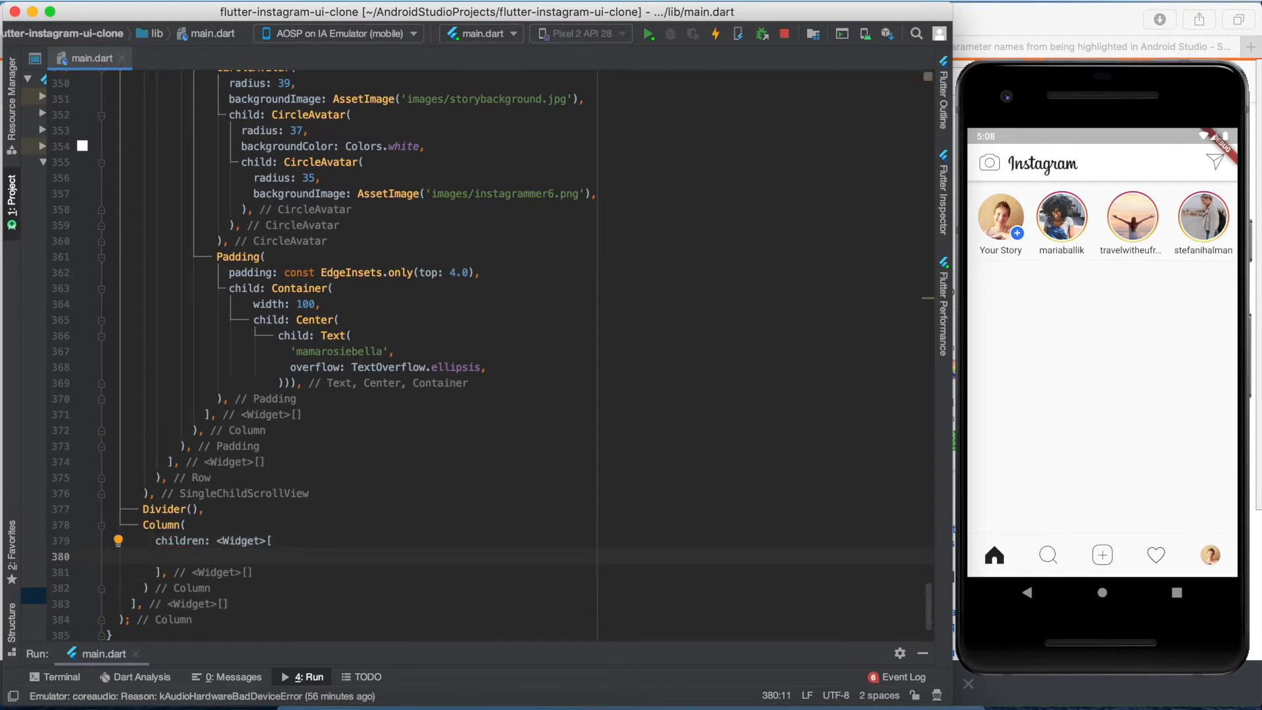
text(Post())
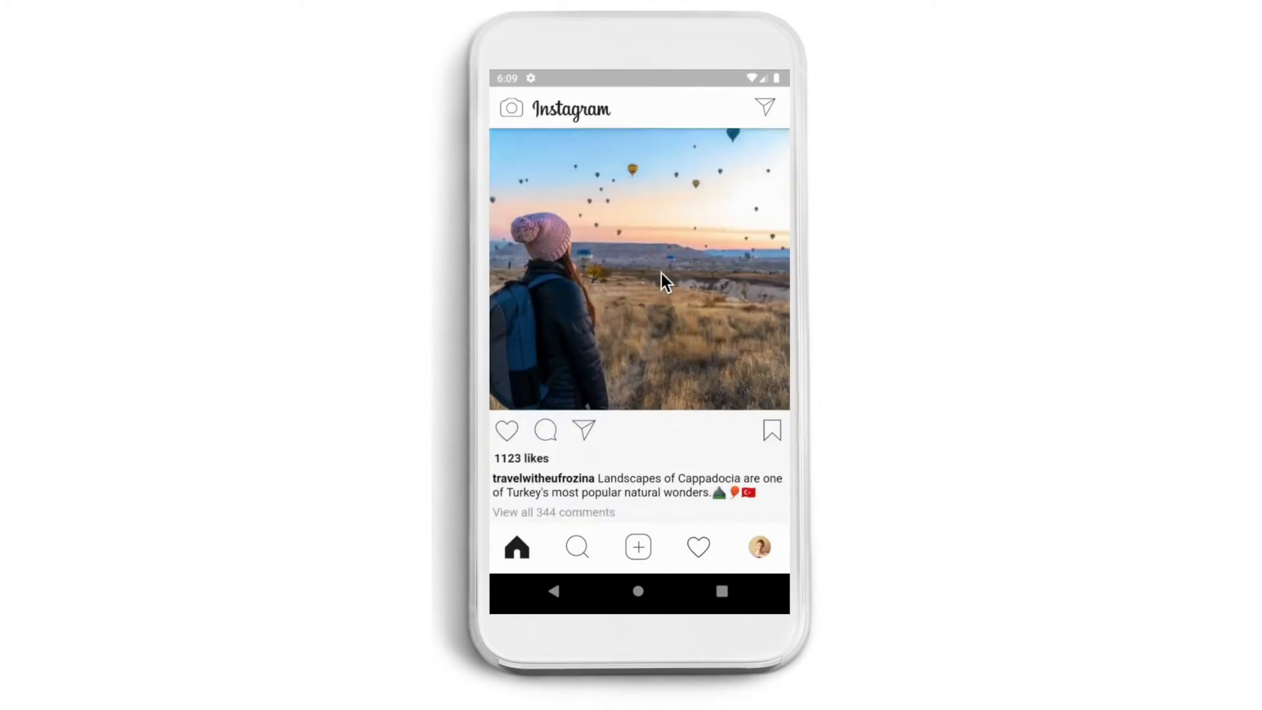
- Scroll the target post mockup to review the photo, likes and caption
scroll(down, 3)
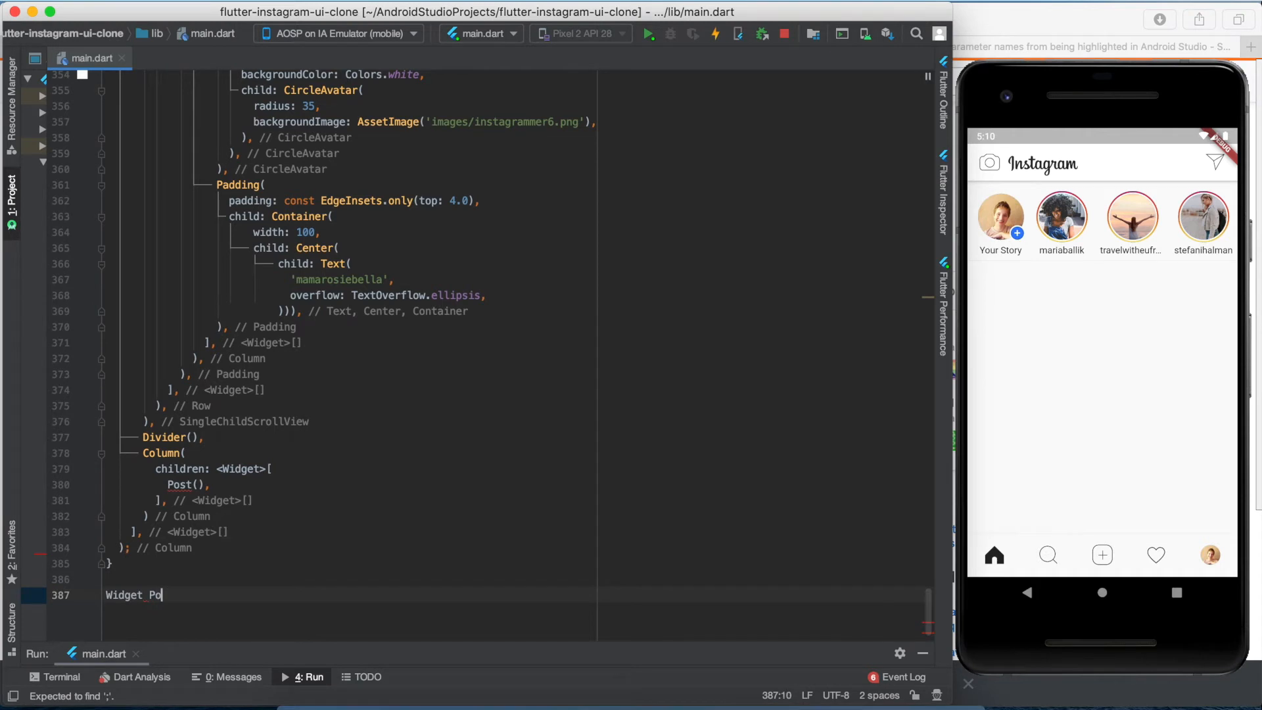
- Declare Widget Post(){ returning a Column with a children list
text(st(){)
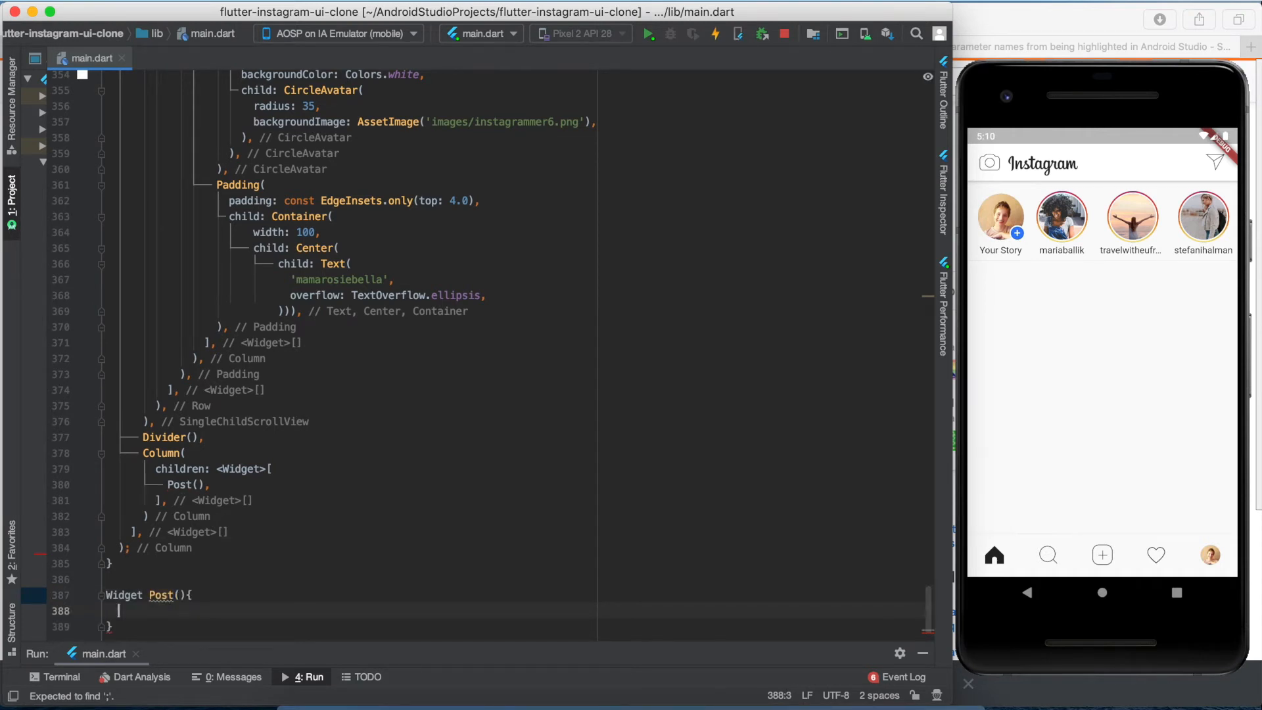
text(return)
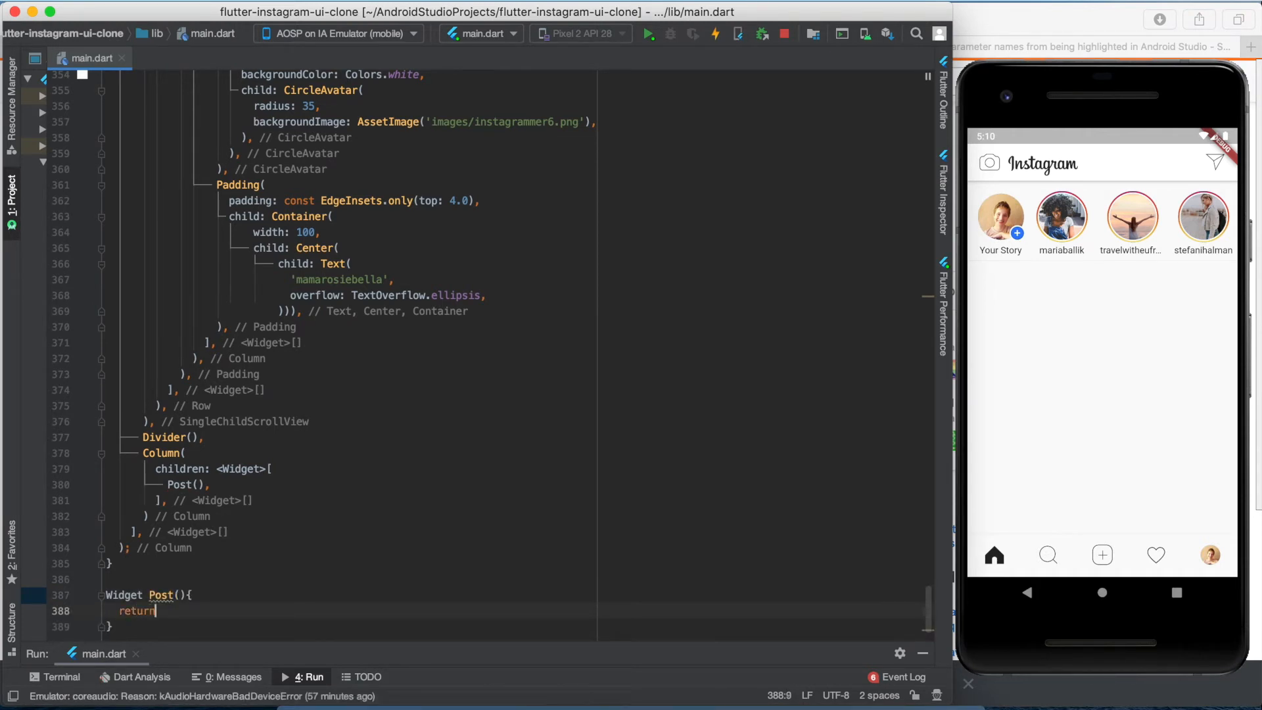
text(Column()
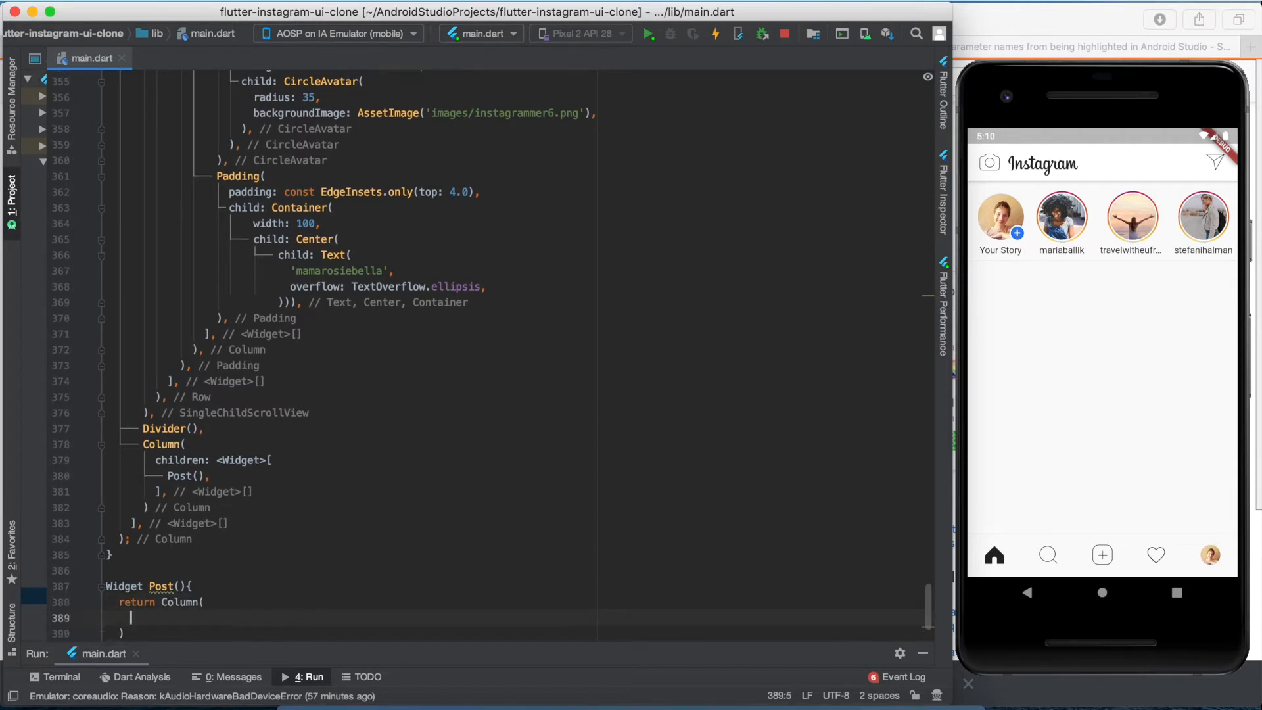
text(children: <Widget>[)
text(Row()
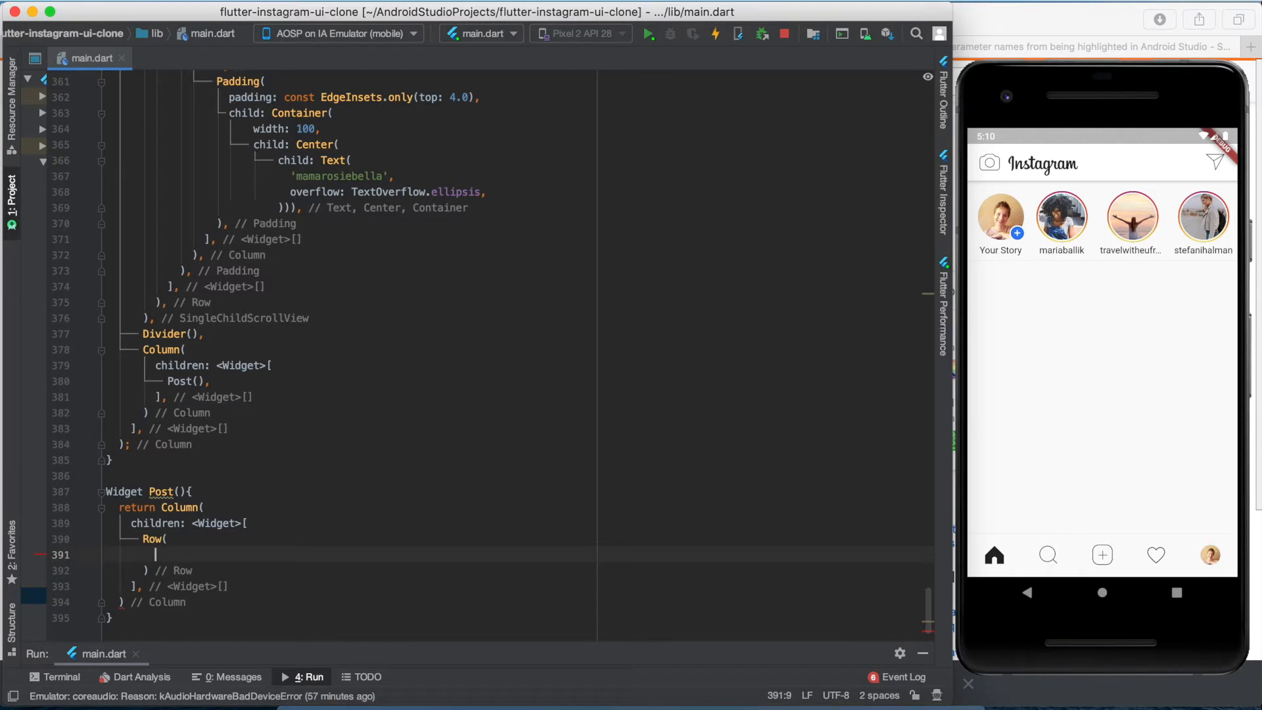
- Give the Row mainAxisAlignment spaceBetween and start a nested Row in its children
text(mainAxisAlignment: ,)
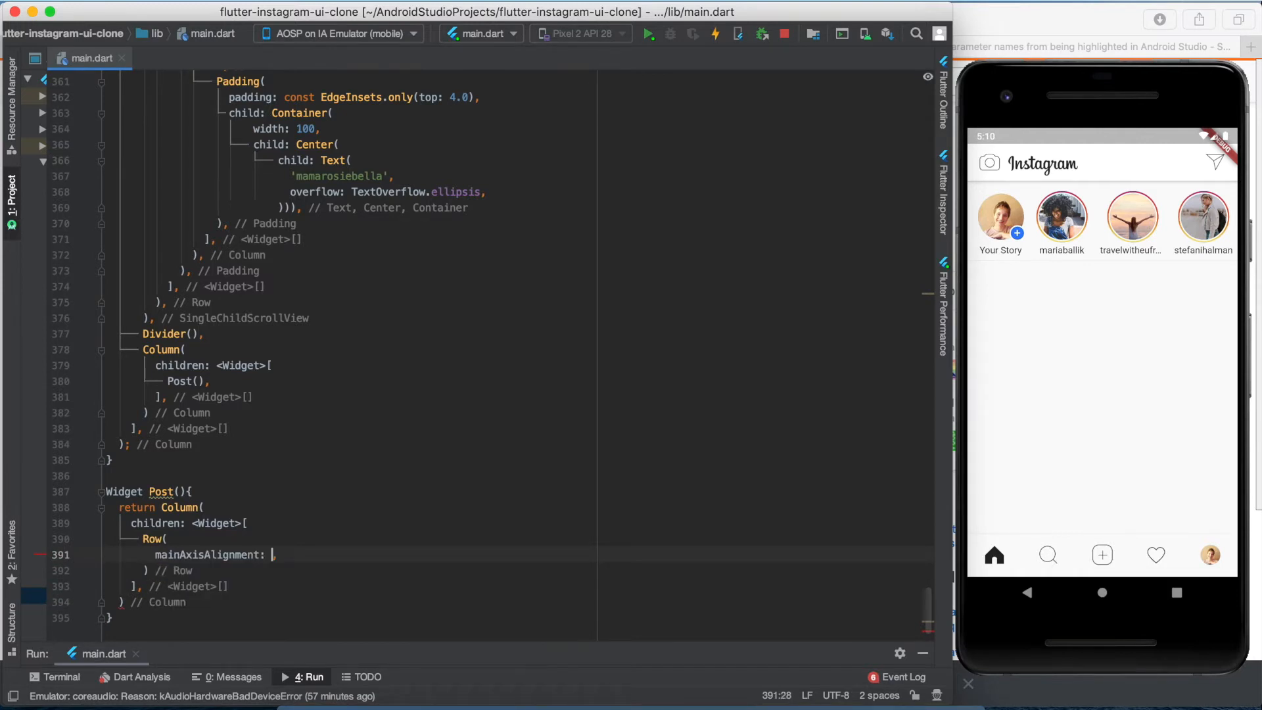
text(MainAxisAlignment.)
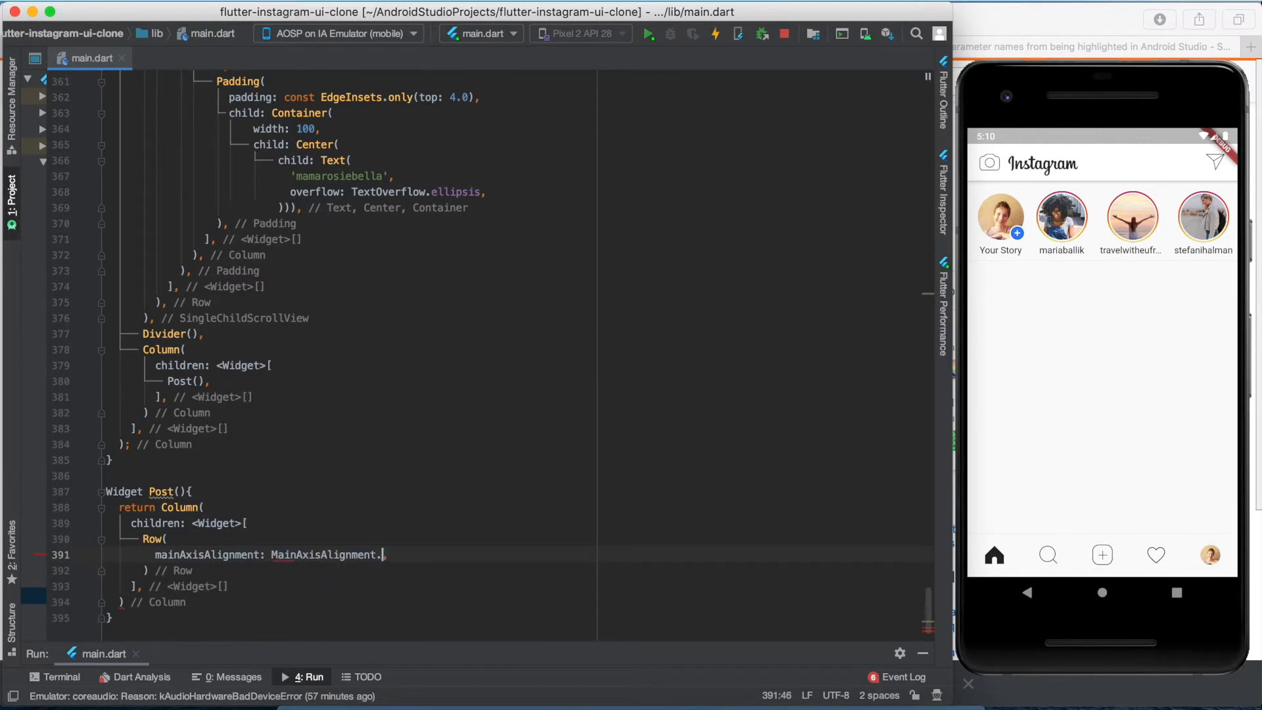
text(spaceBetween,)
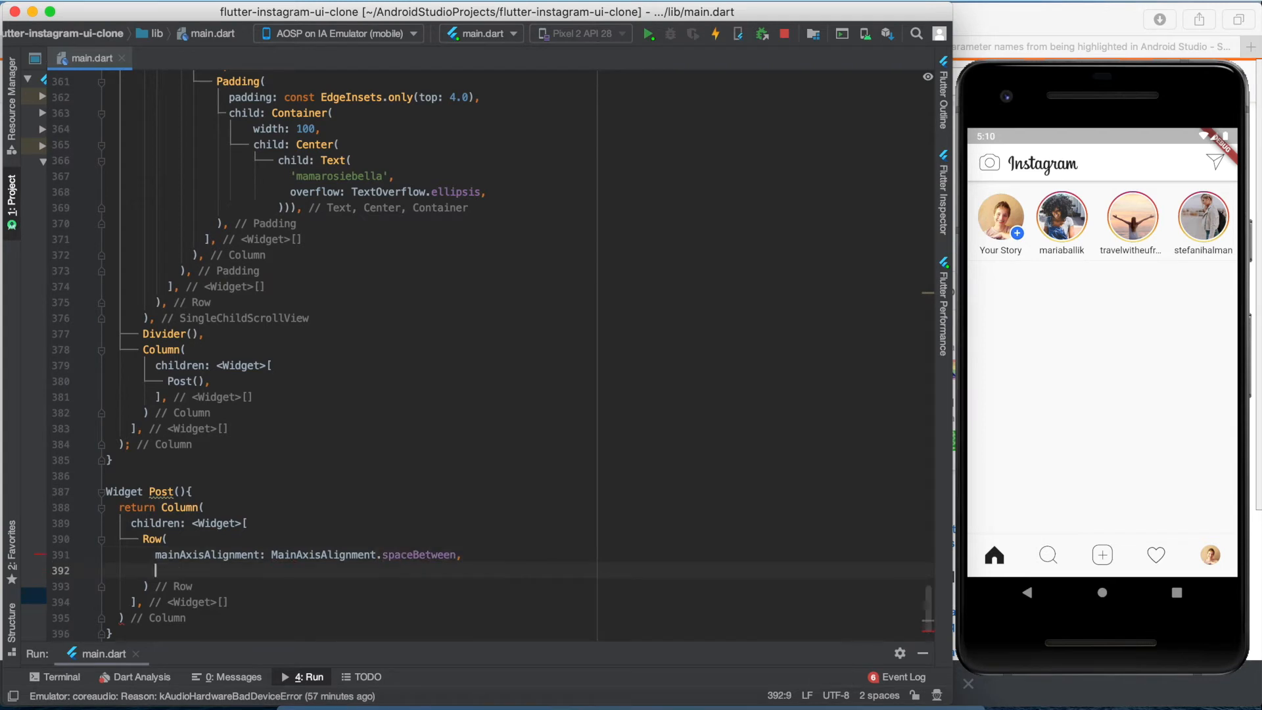
text(ch)
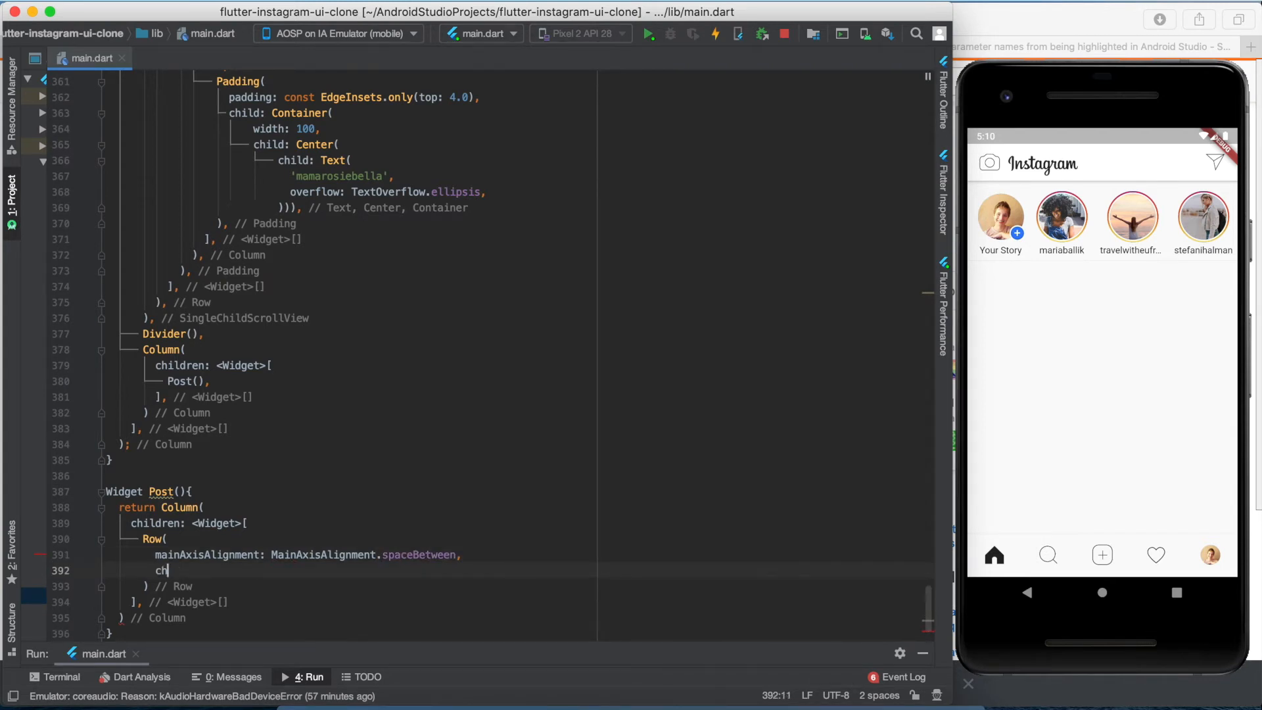
text(ildren: <Widget>[],)
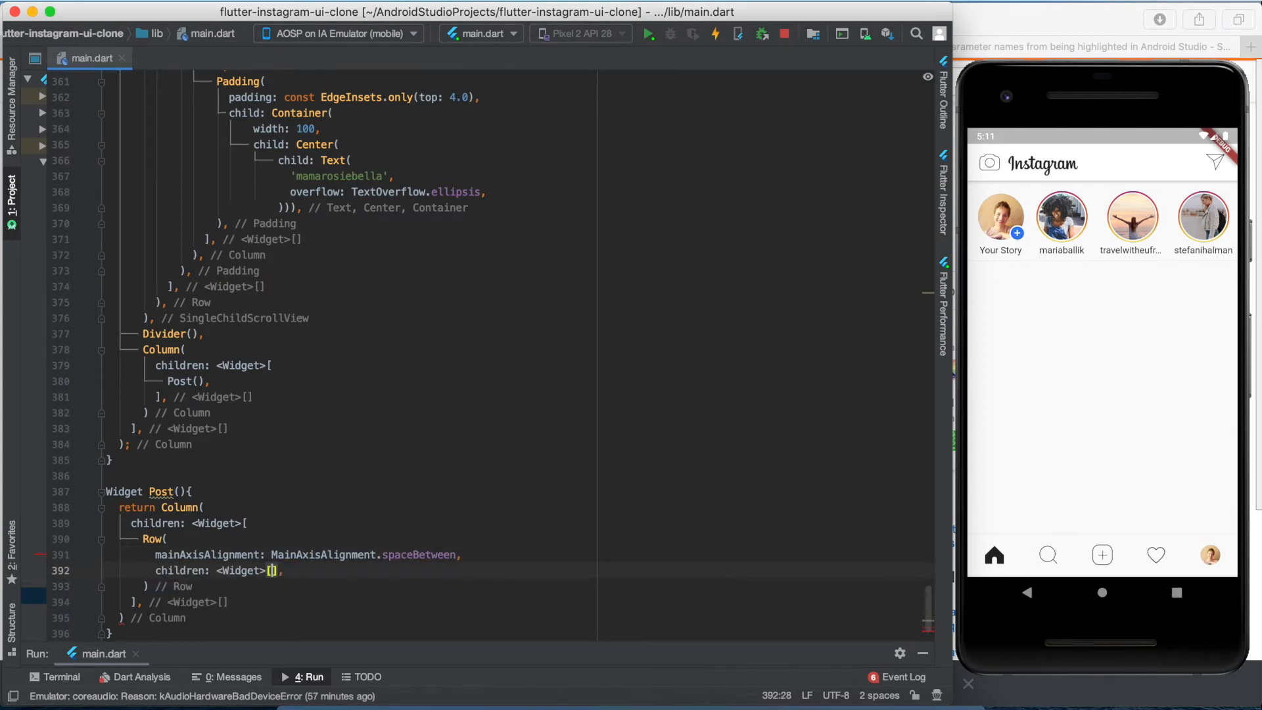
key(enter)
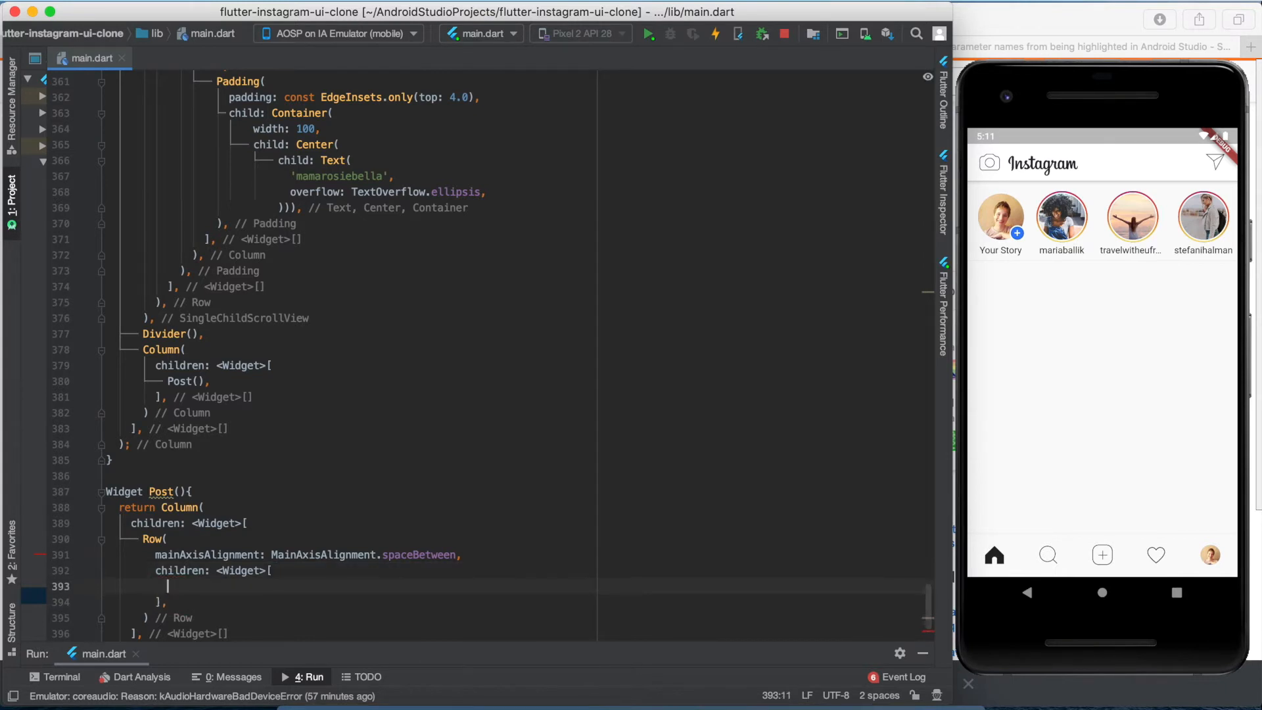
text(Row()
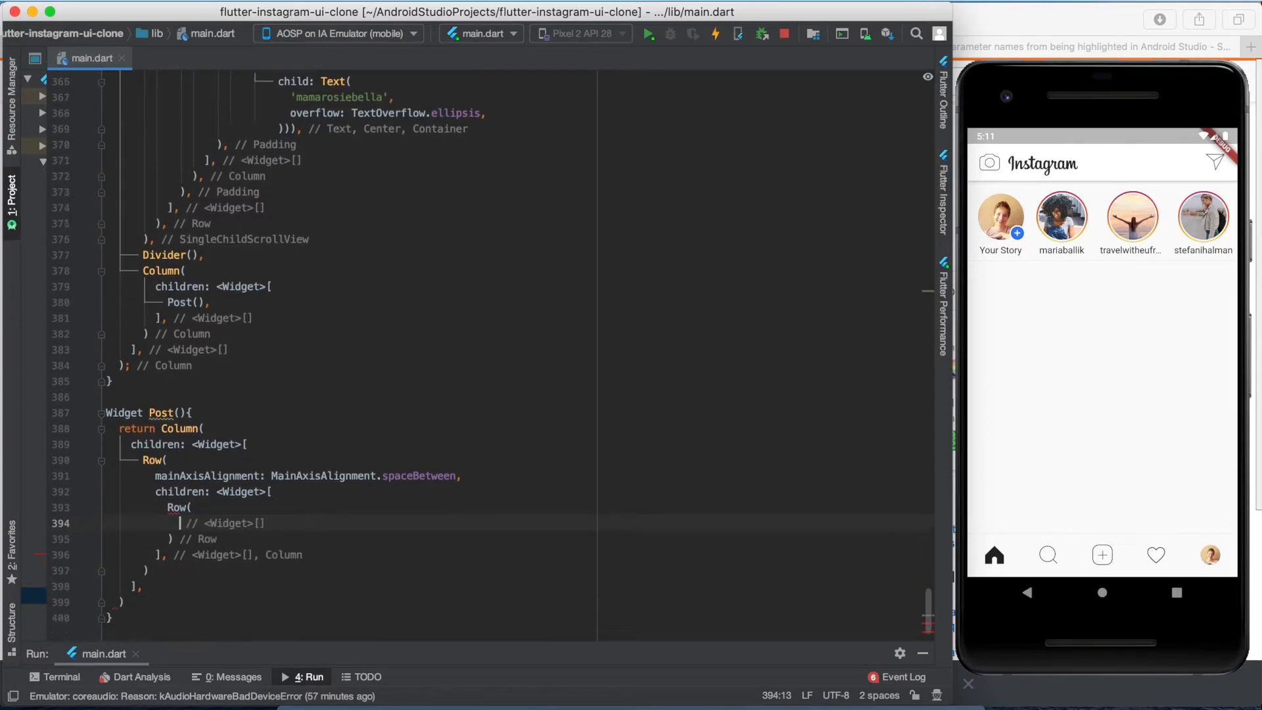
- Begin the inner Row's first property inside Post's outer Row and Column
text(c)
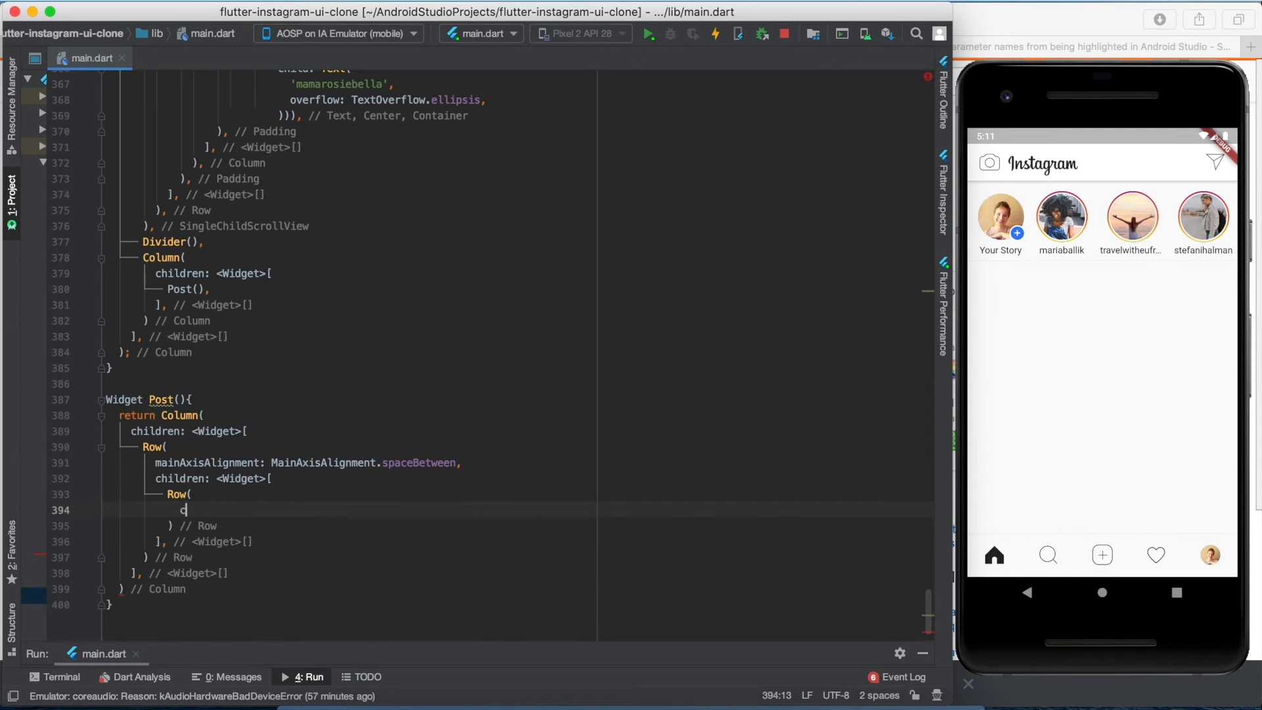
- Make the Row's children pick smallProfileWithStory or smallProfileWithoutStory via a hasStory ternary
text(children: <Widget>[)
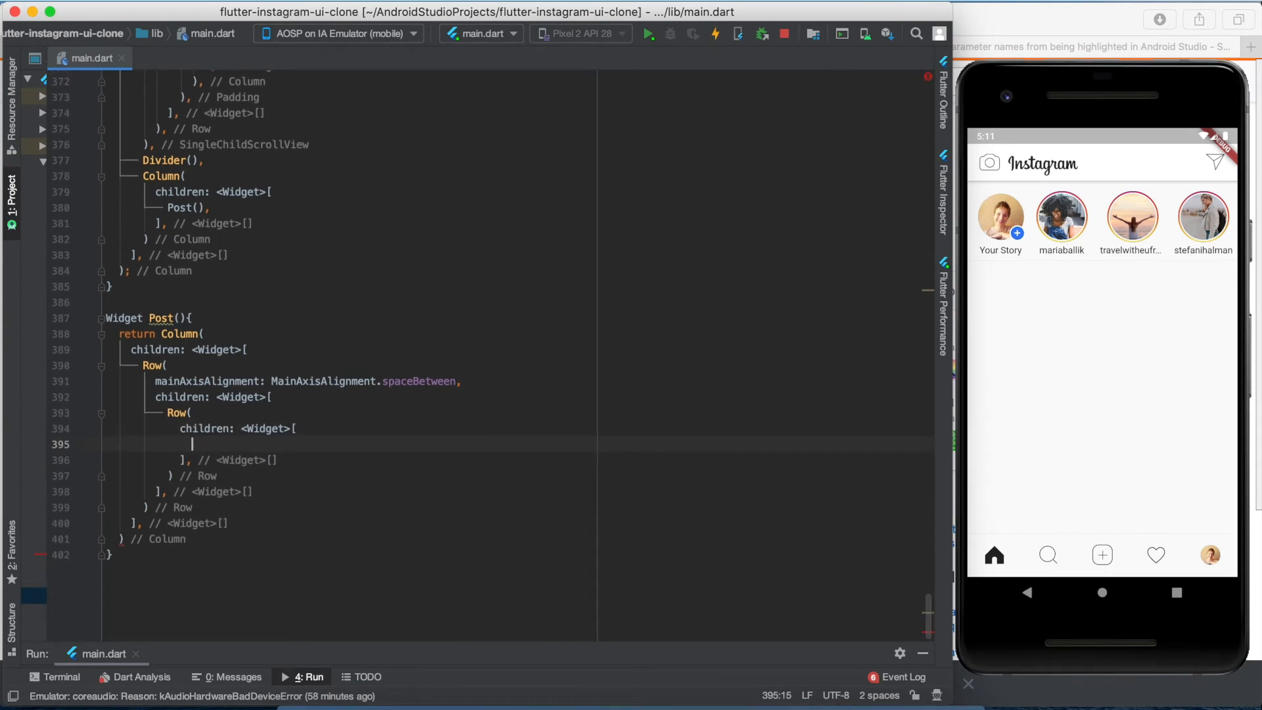
text(hasStory)
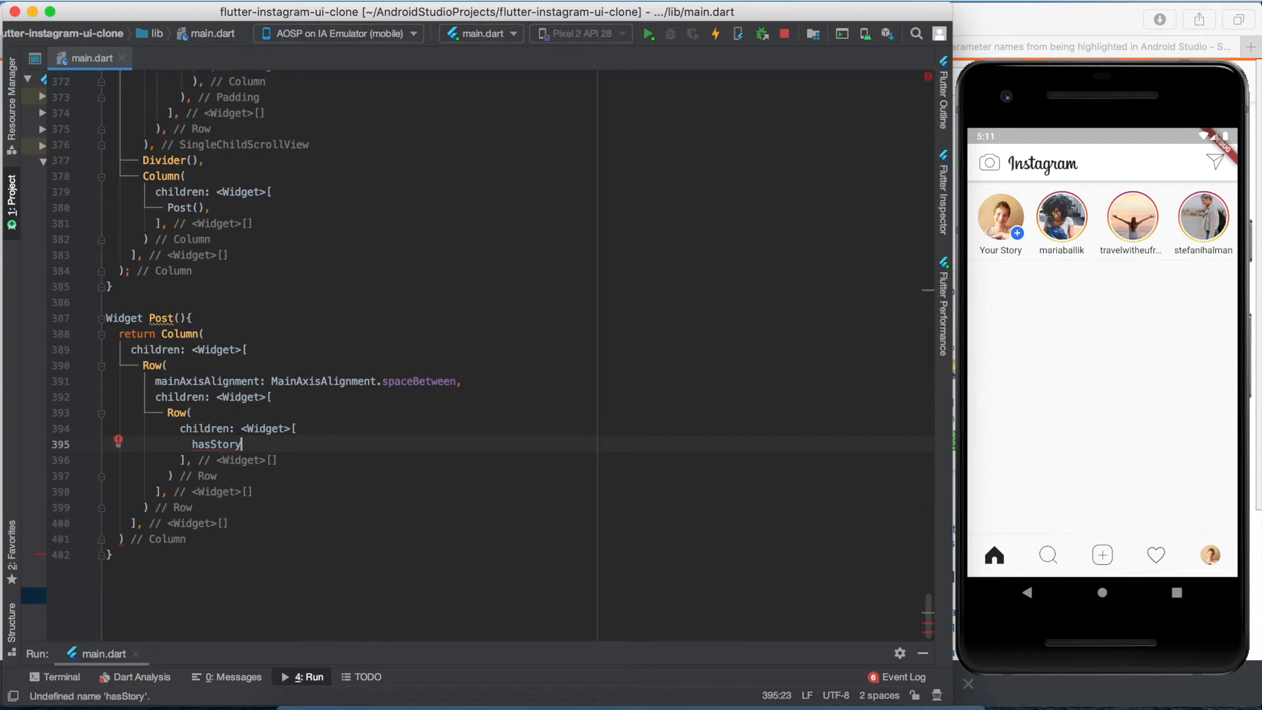
text(? smal)
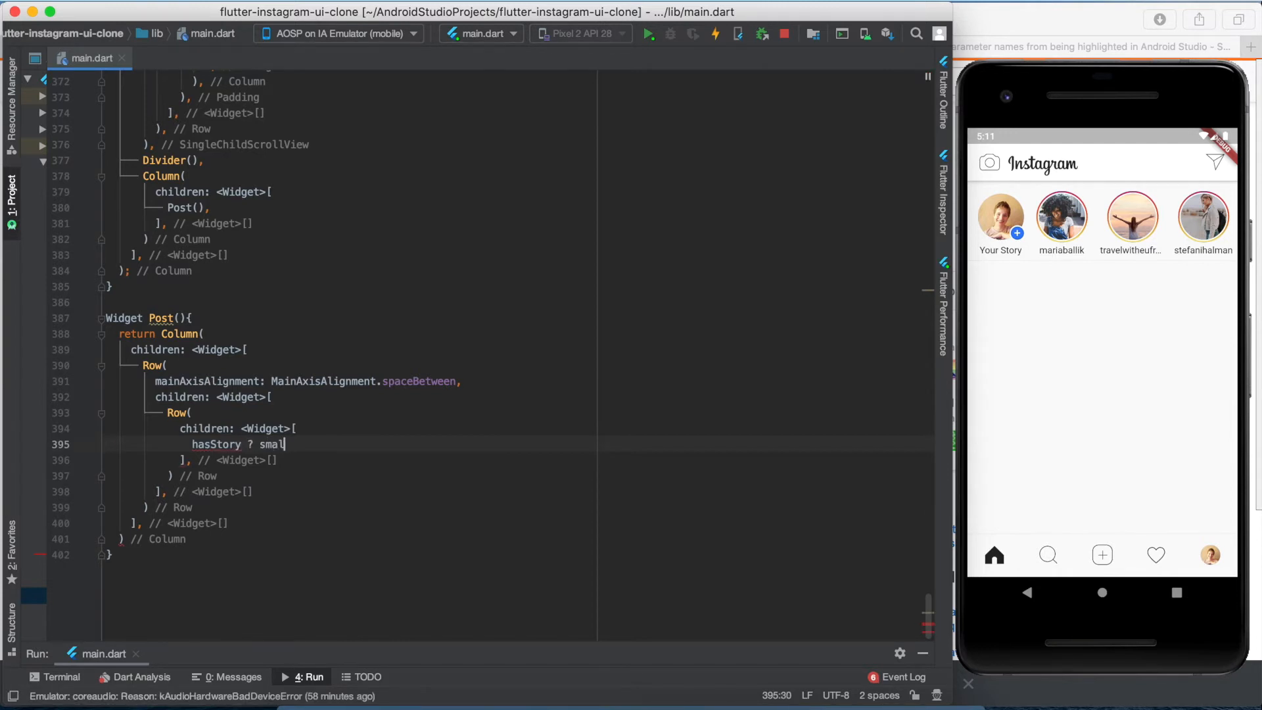
text(lProfileWithSt)
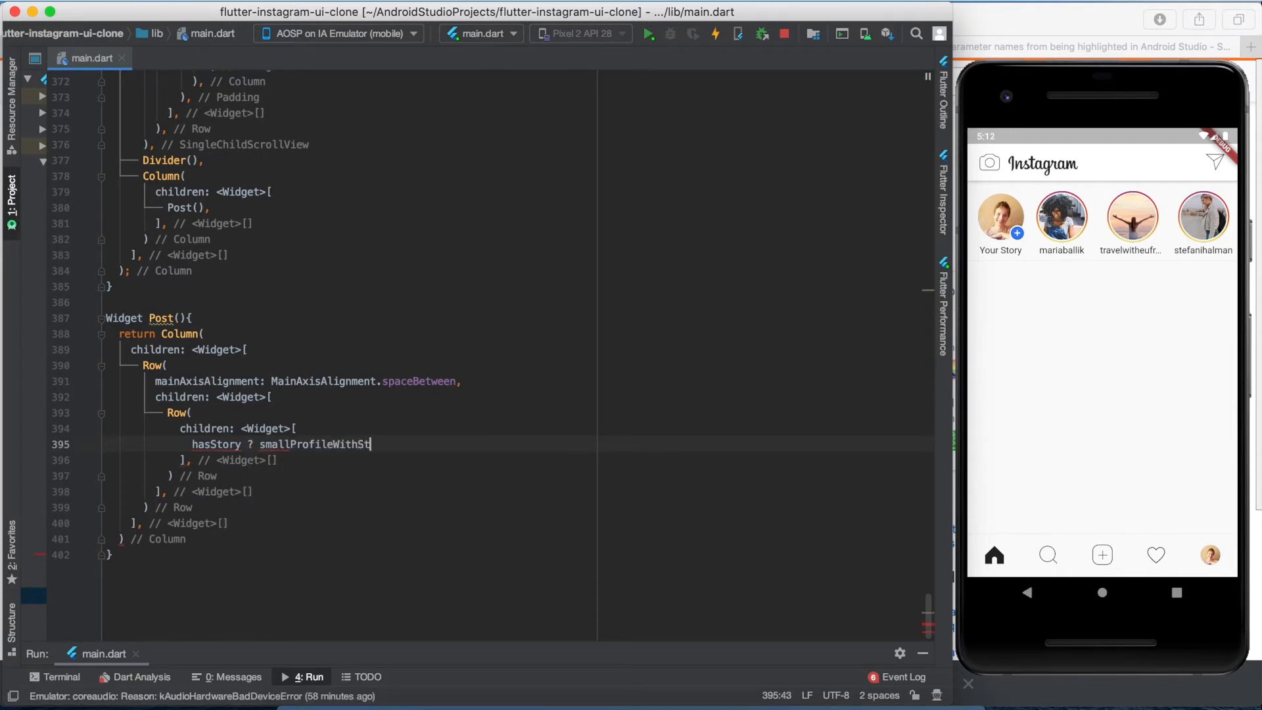
text(ory)
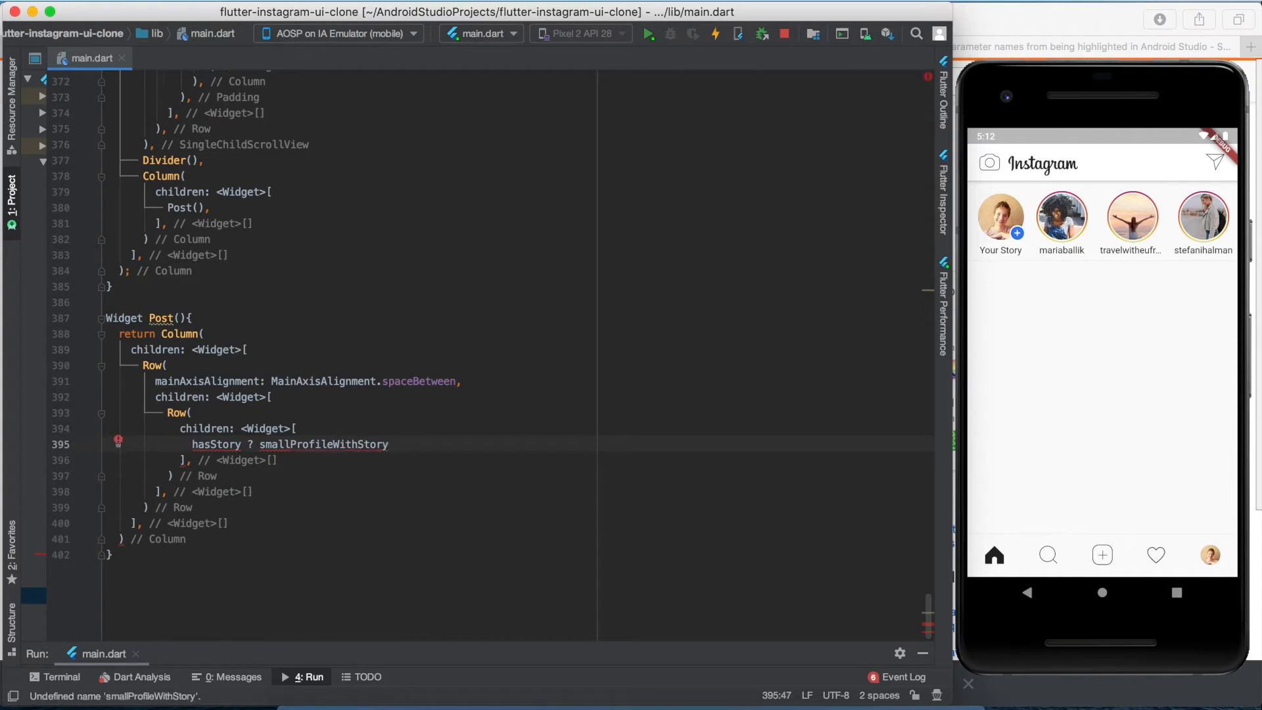
text(() :)
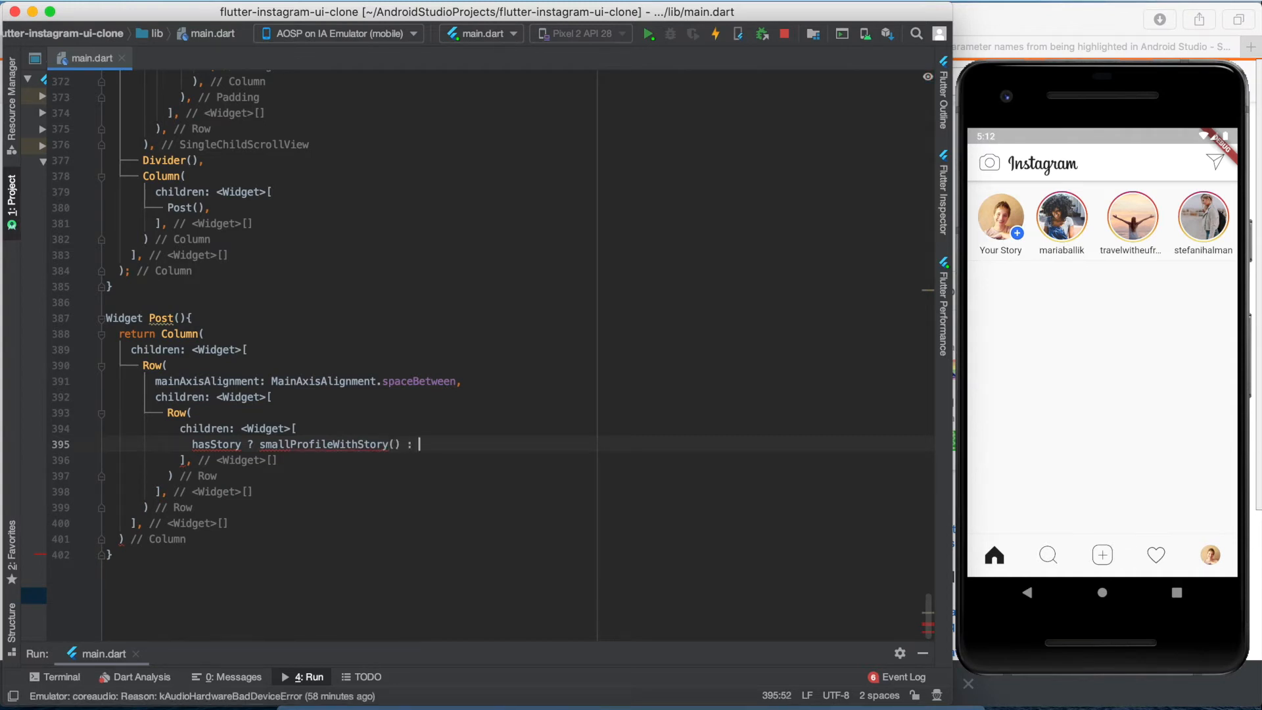
text(smallProfileWithoutStory()
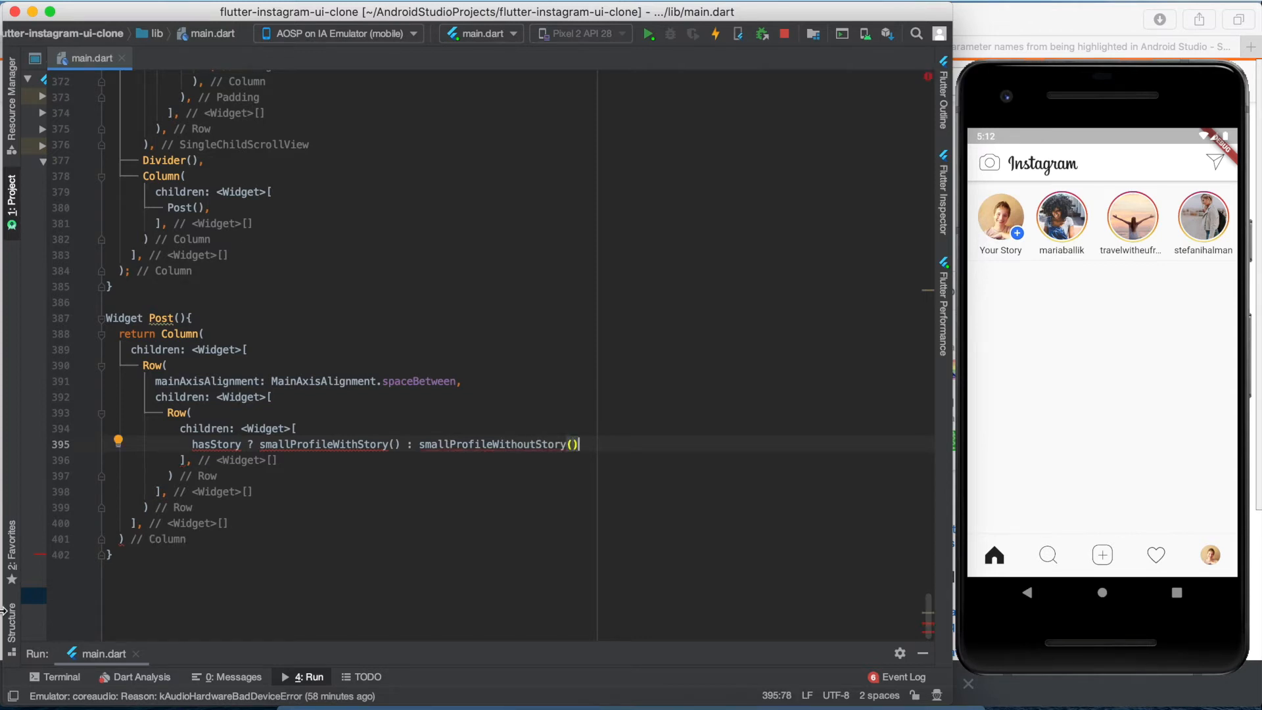
- Add a hasStory parameter to Post and call it as Post(true) in the feed column
text(h)
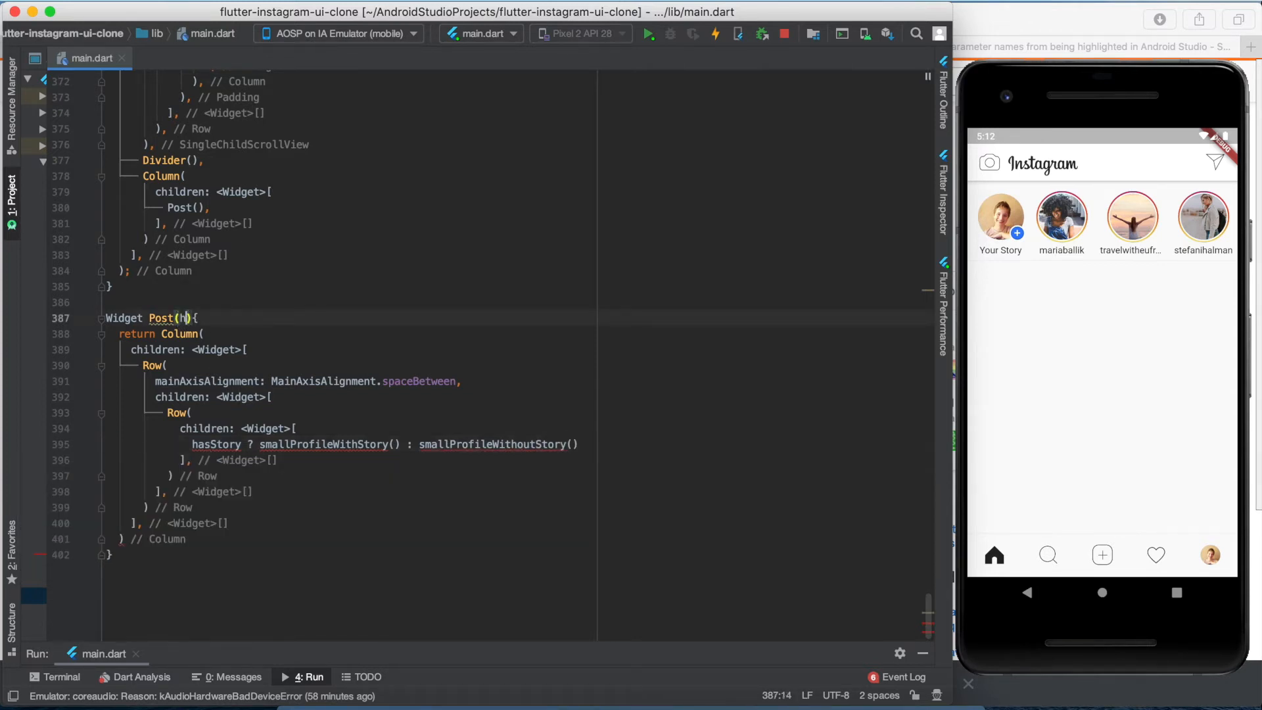
text(asStory)
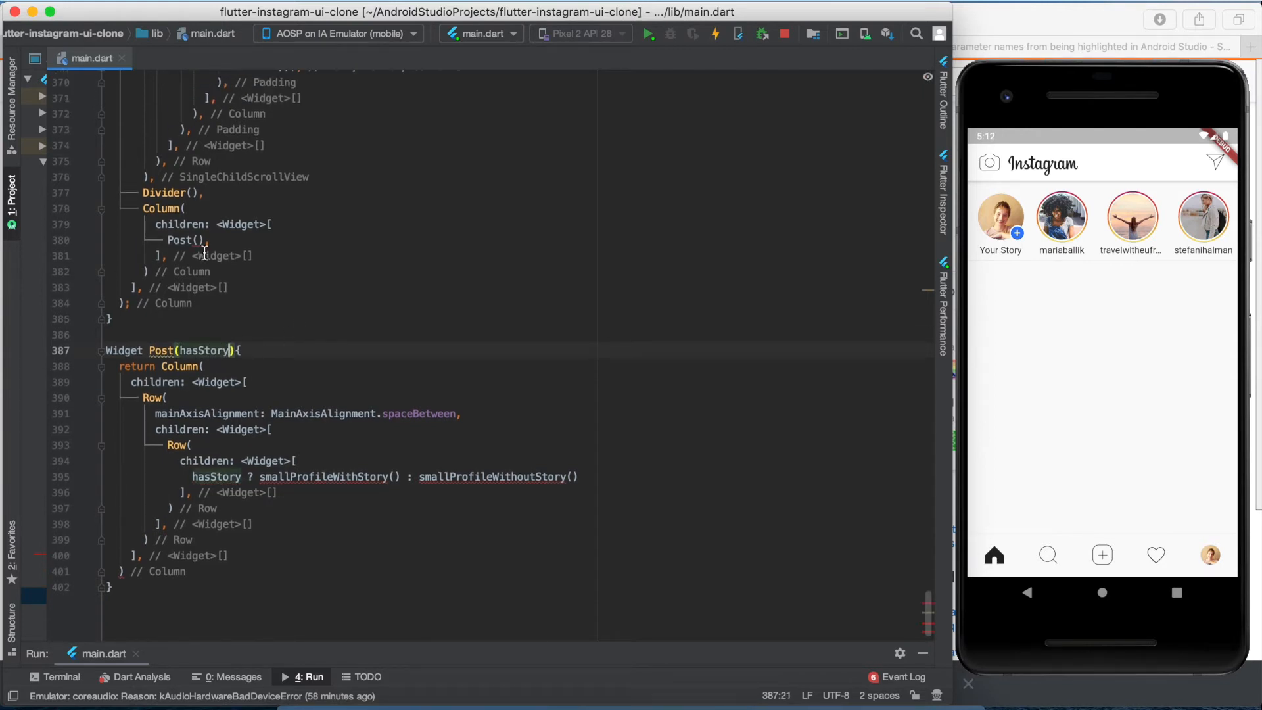
text(true,)
click(347, 571)
text(;)
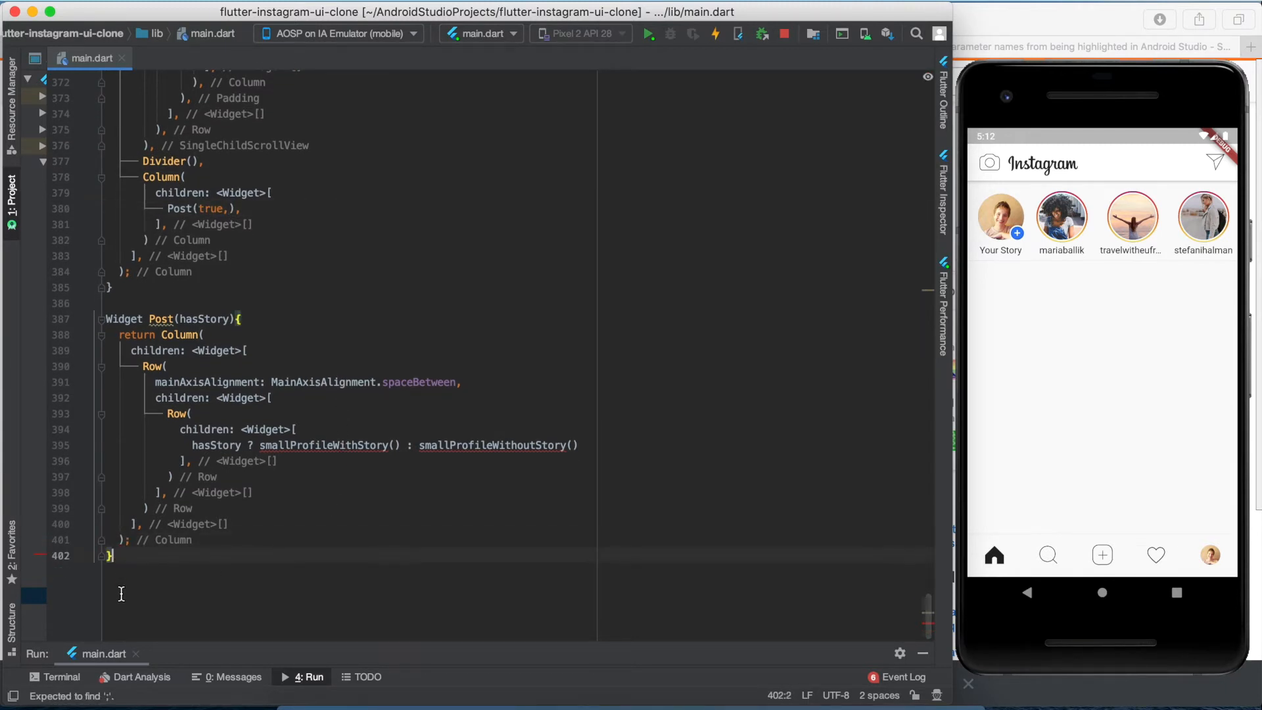
- Declare Widget smallProfileWithStory() returning an outer CircleAvatar
text(Widget)
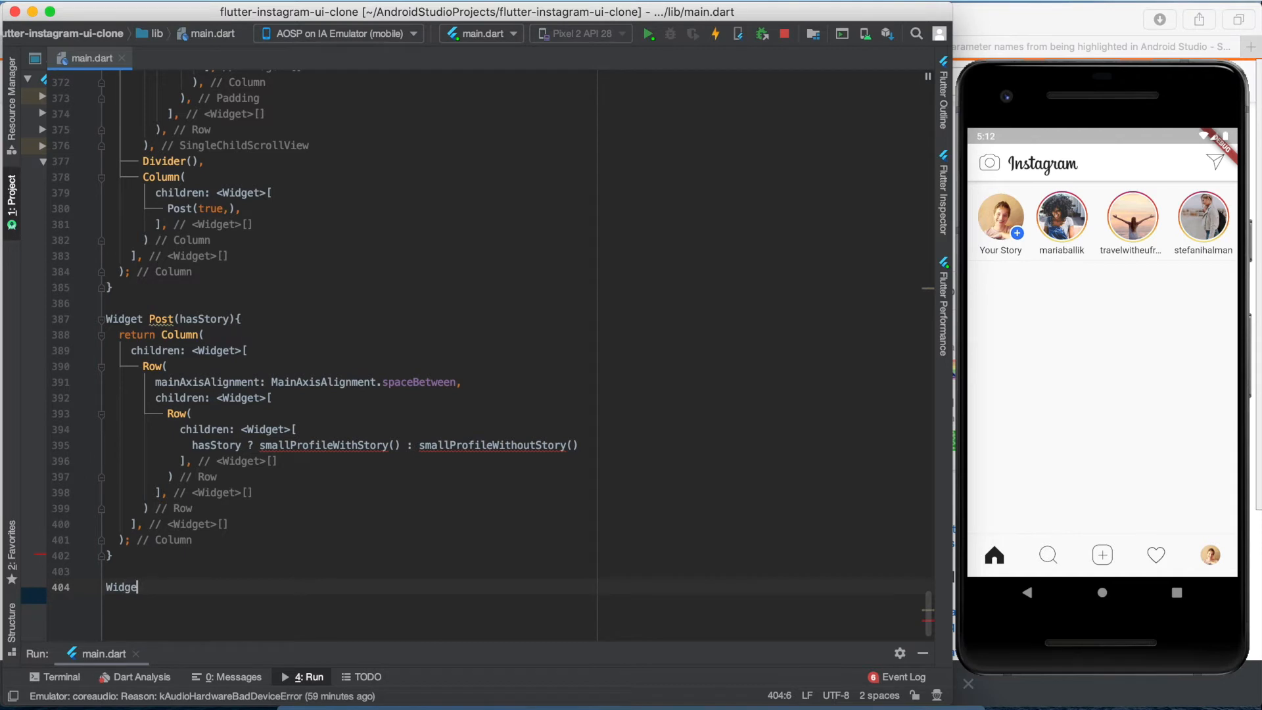
text(small)
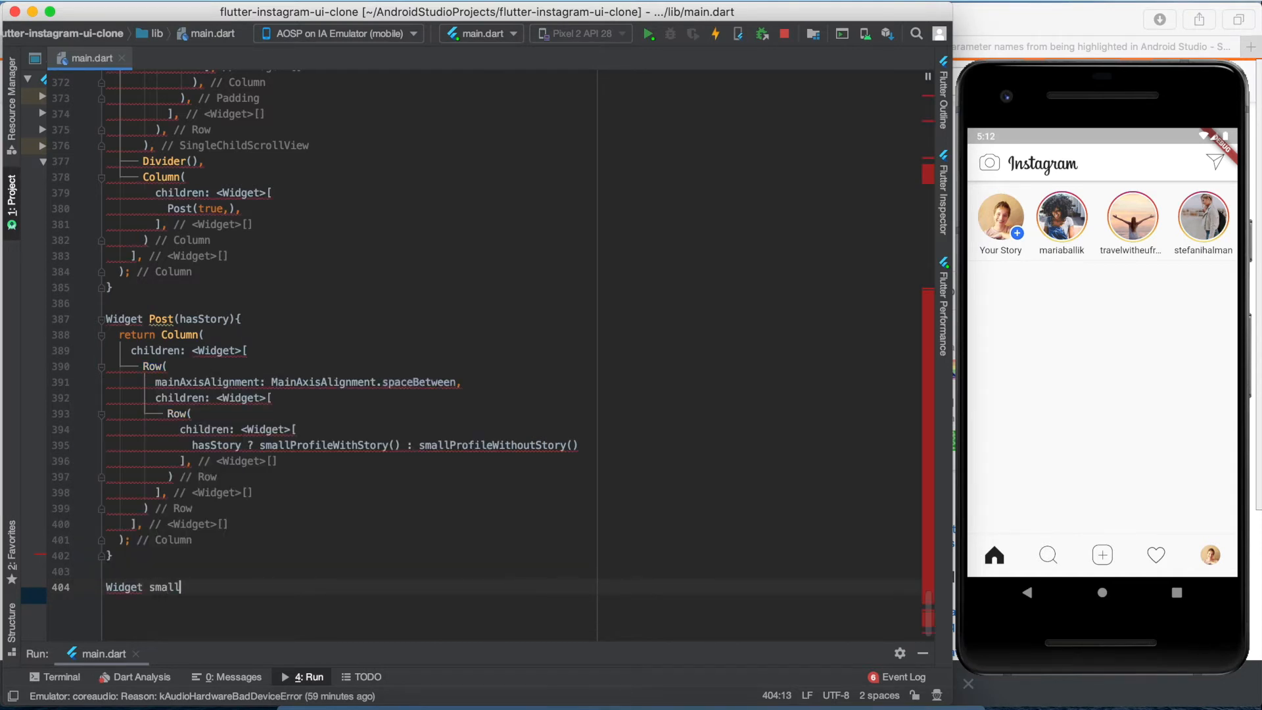
text(ProfileWit)
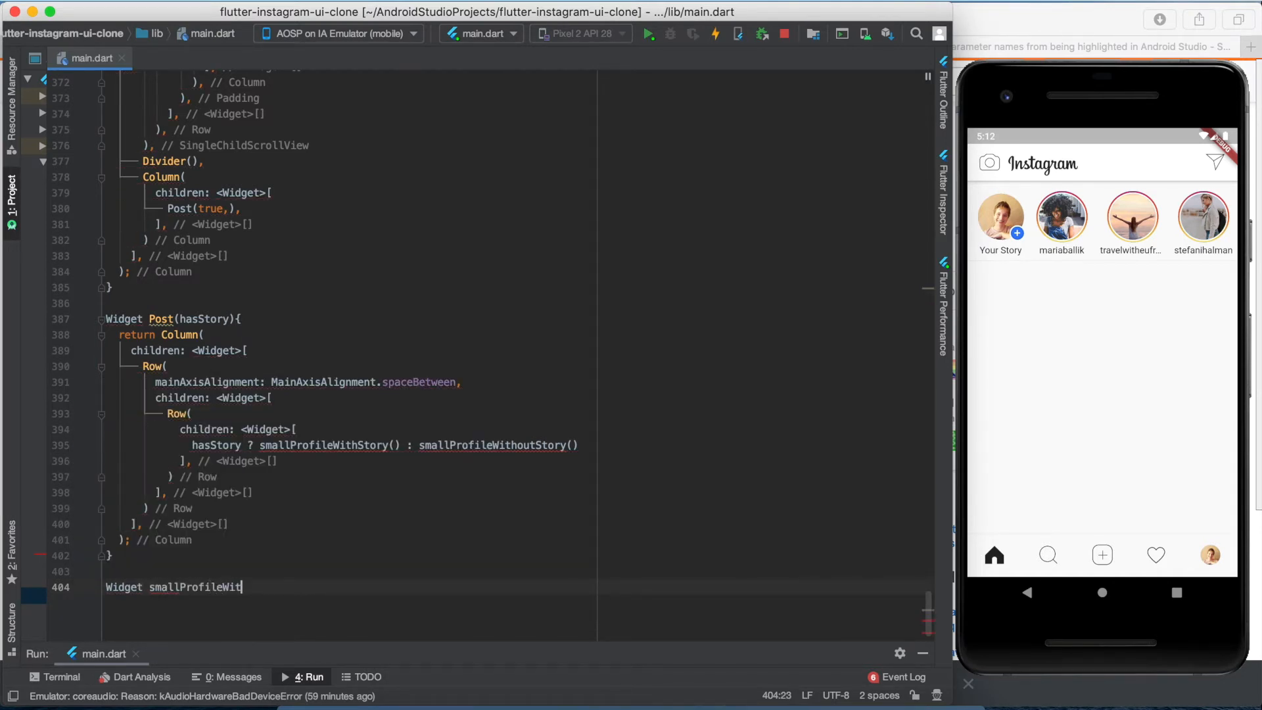
text(hStory(){)
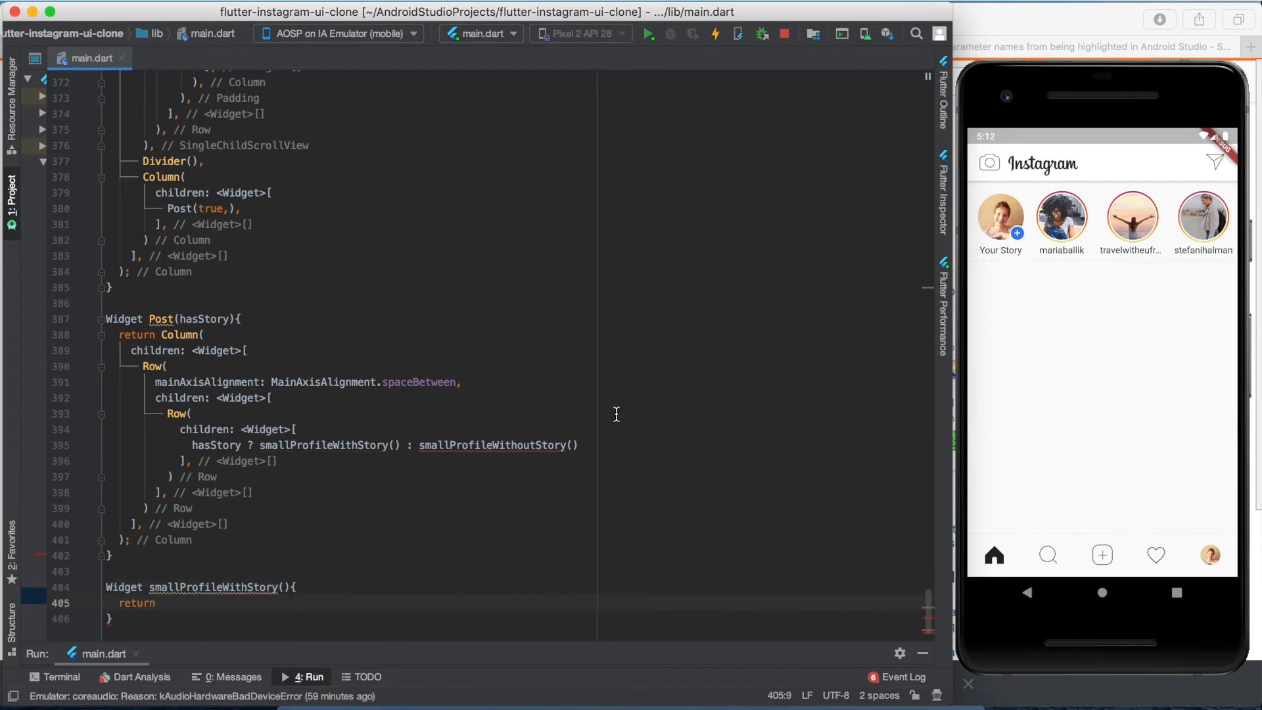
text(return)
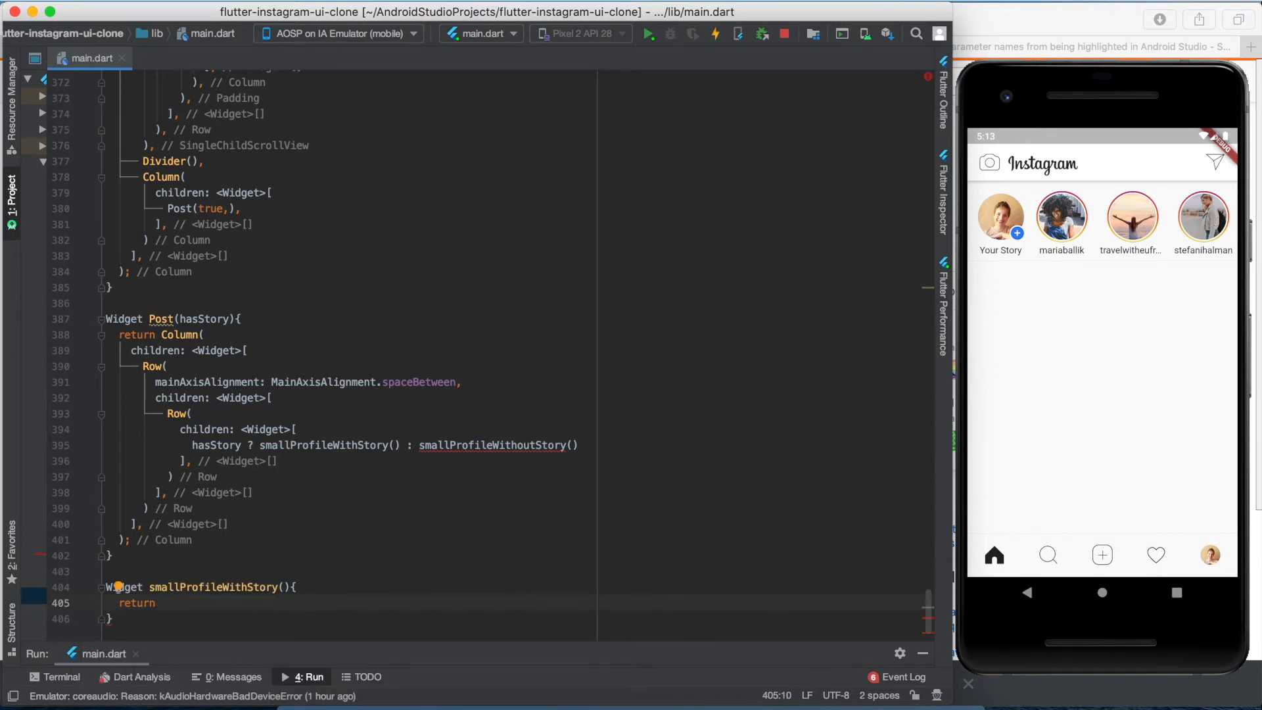
text(CircleAvatar())
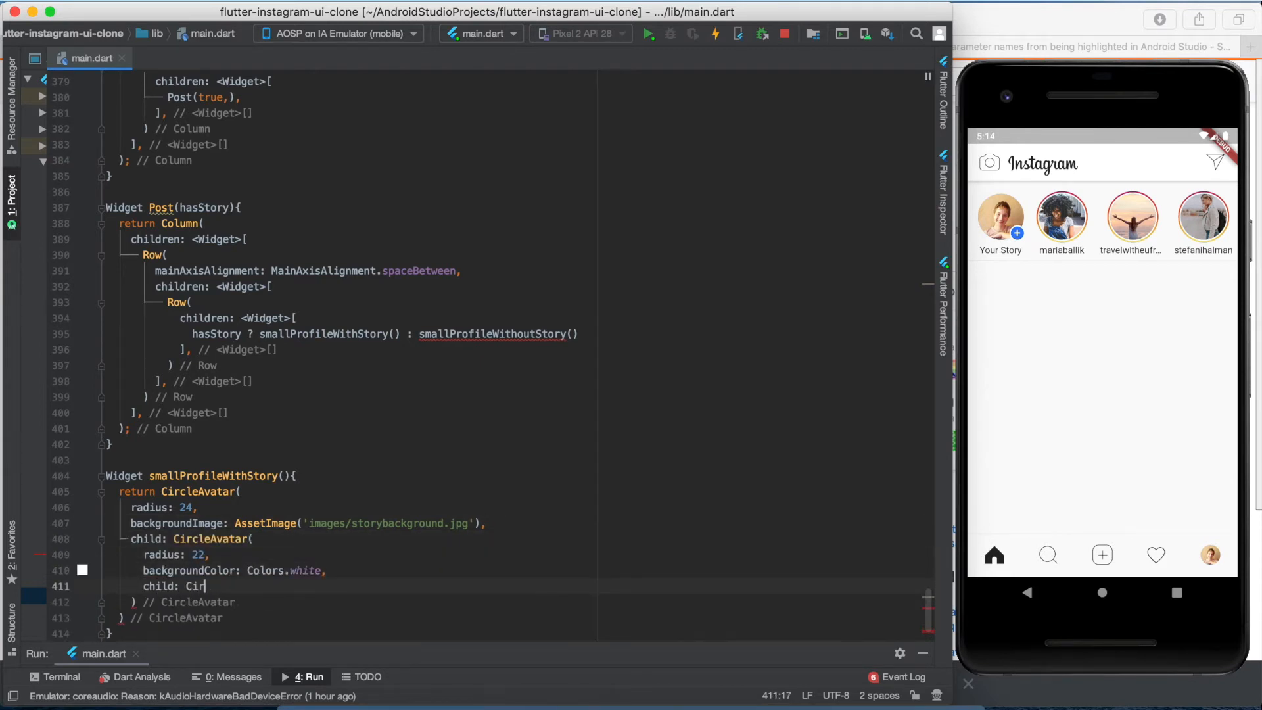
- Nest an inner CircleAvatar whose image path is images/instagrammer plus numOfUser .png
text(cleAvatar()
text(backgroundImage: AssetImage(),)
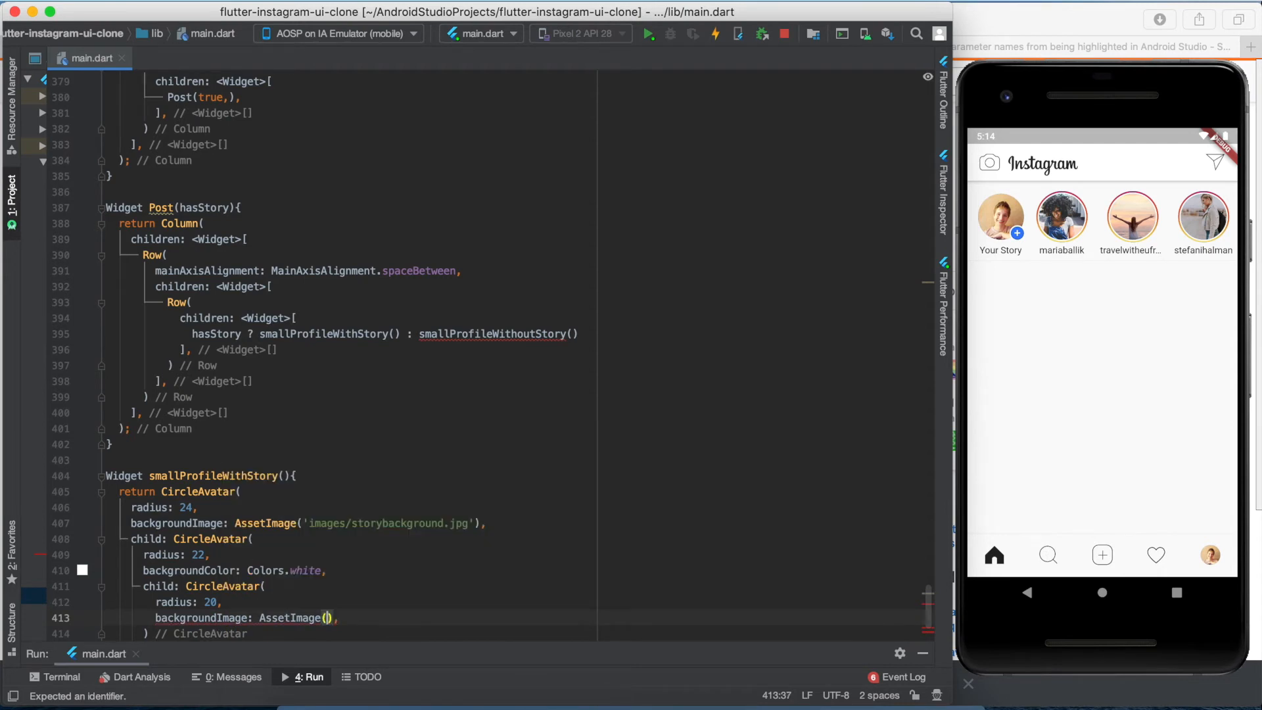
text(images/inst')
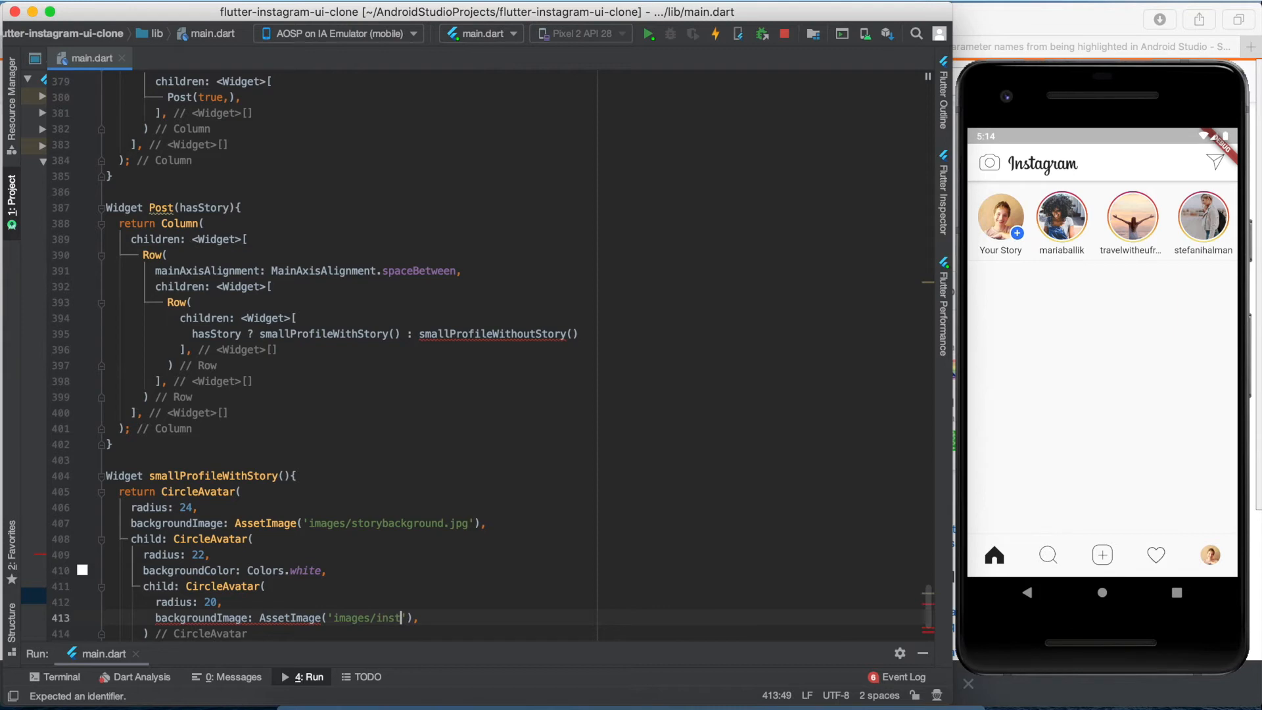
text(agramme)
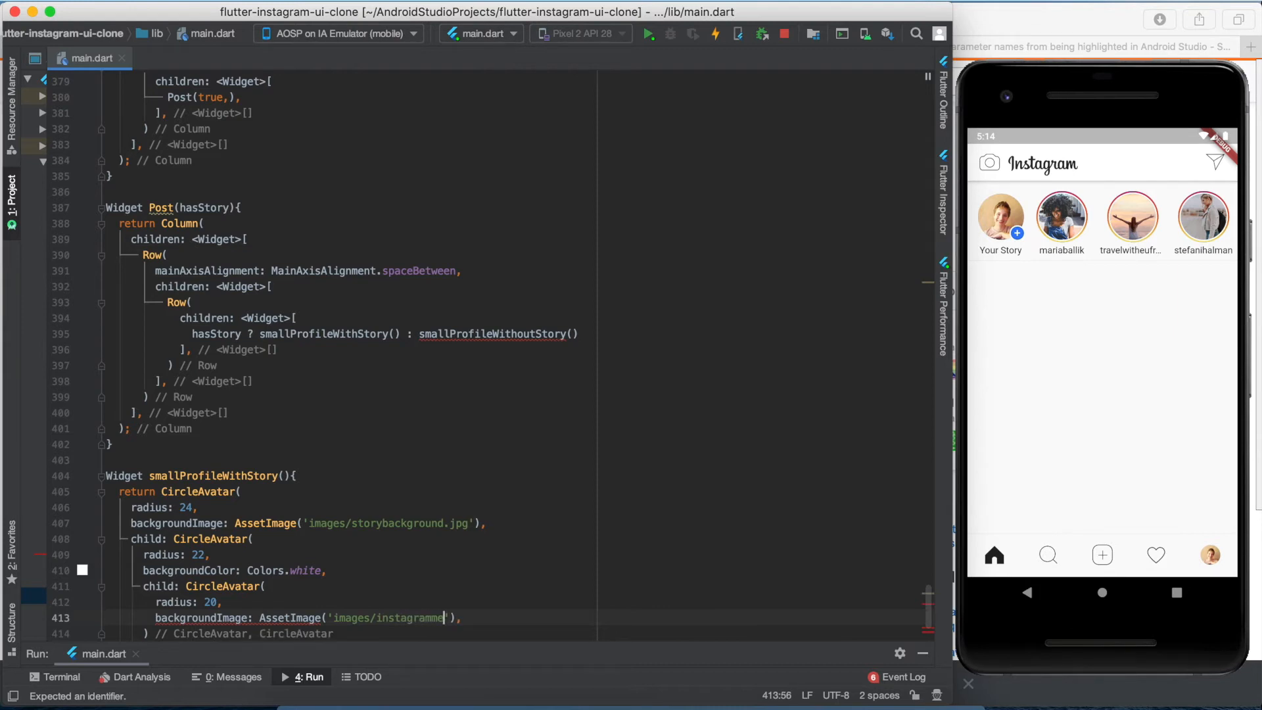
text(rs)
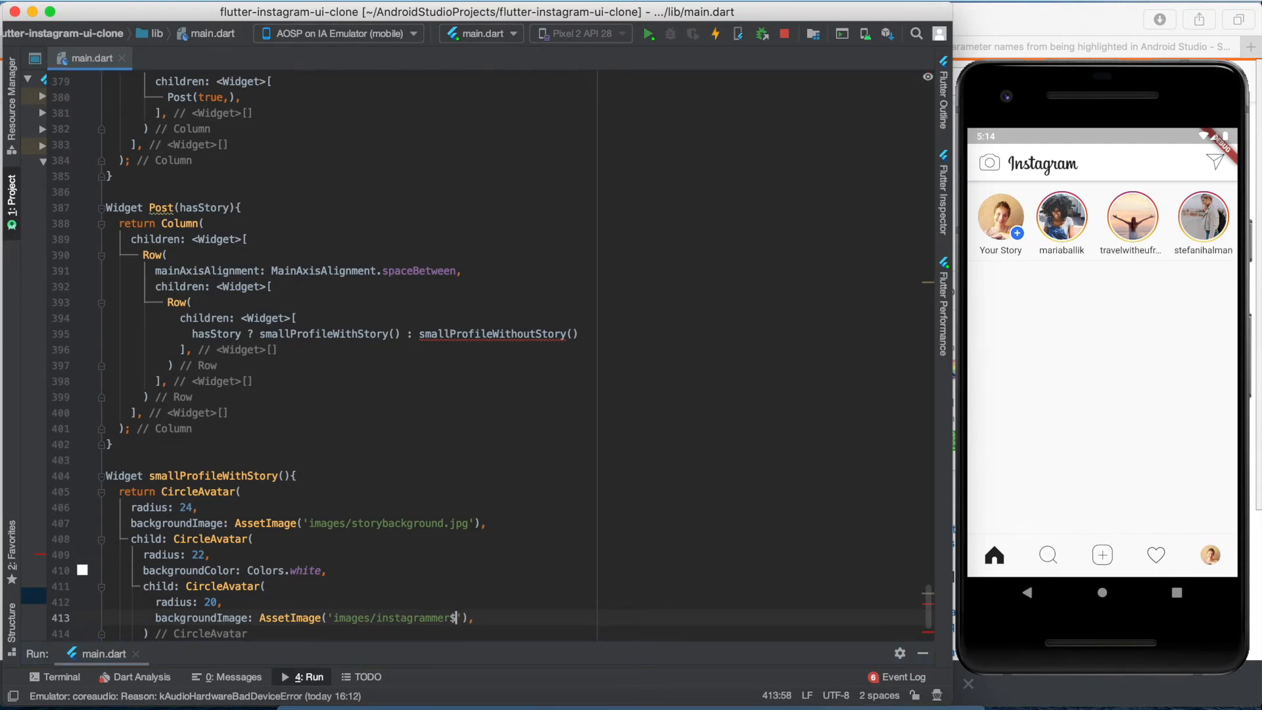
text(n)
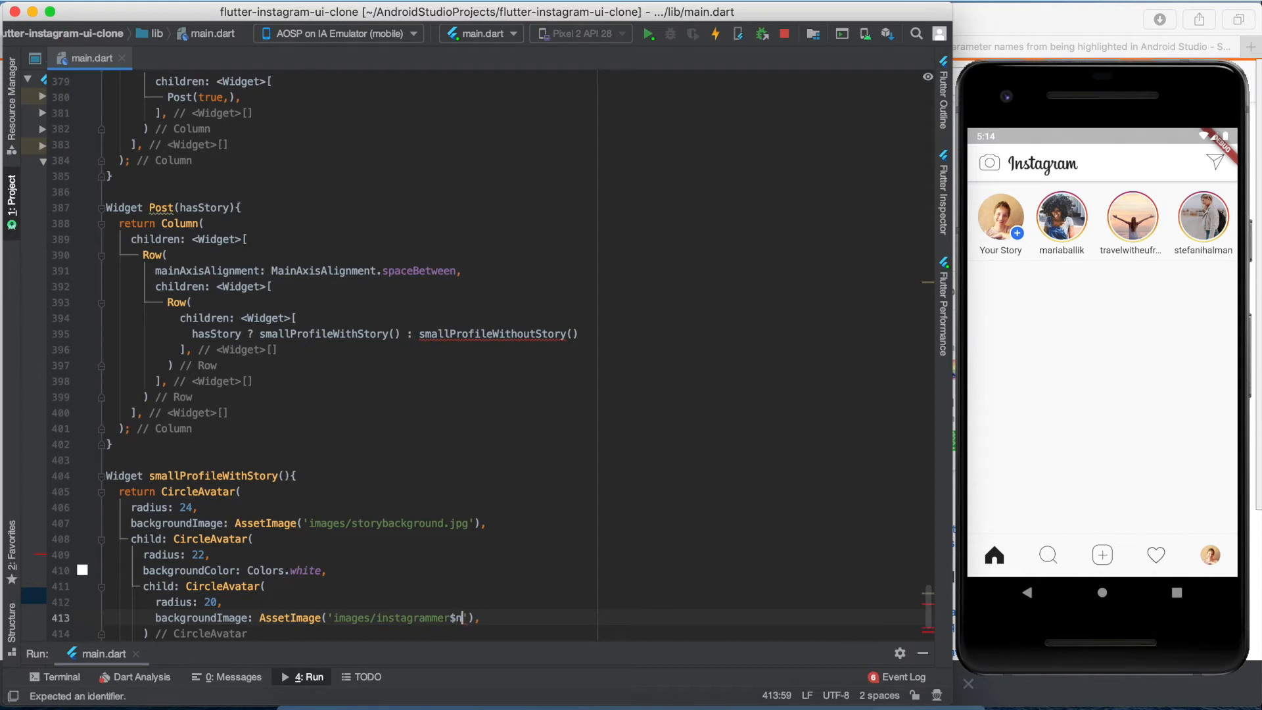
text(um)
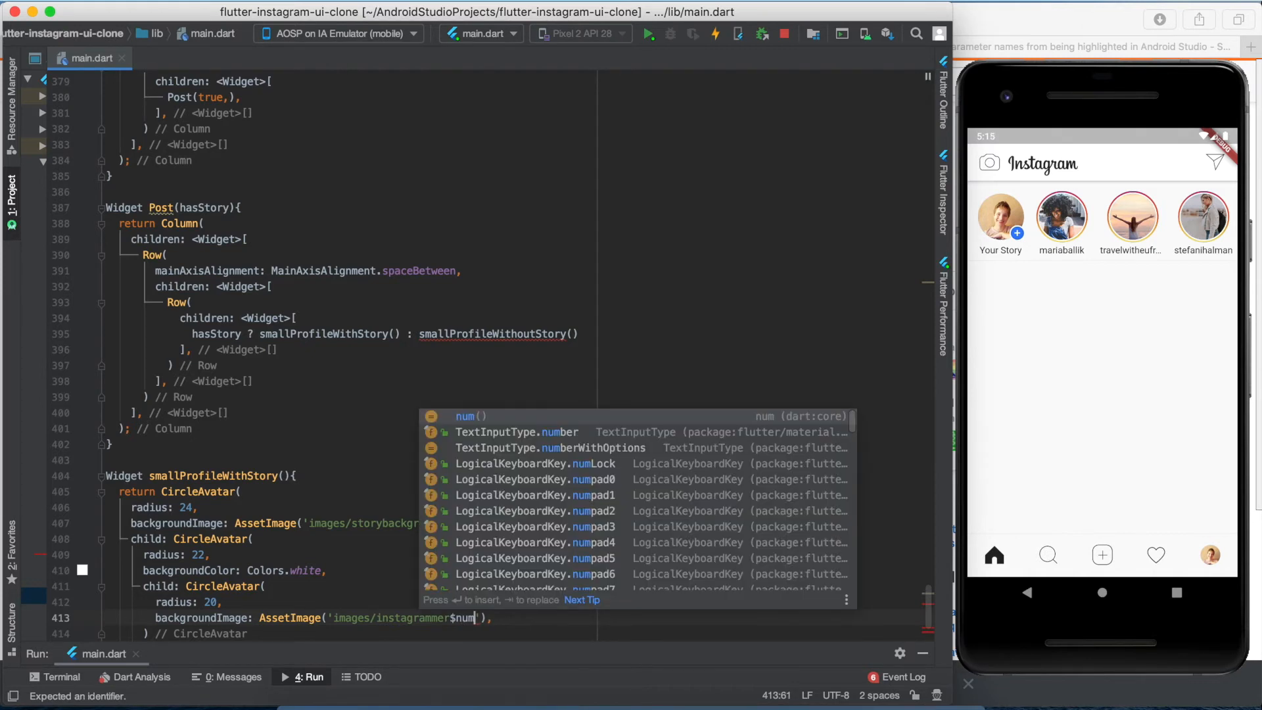
text(OfUse)
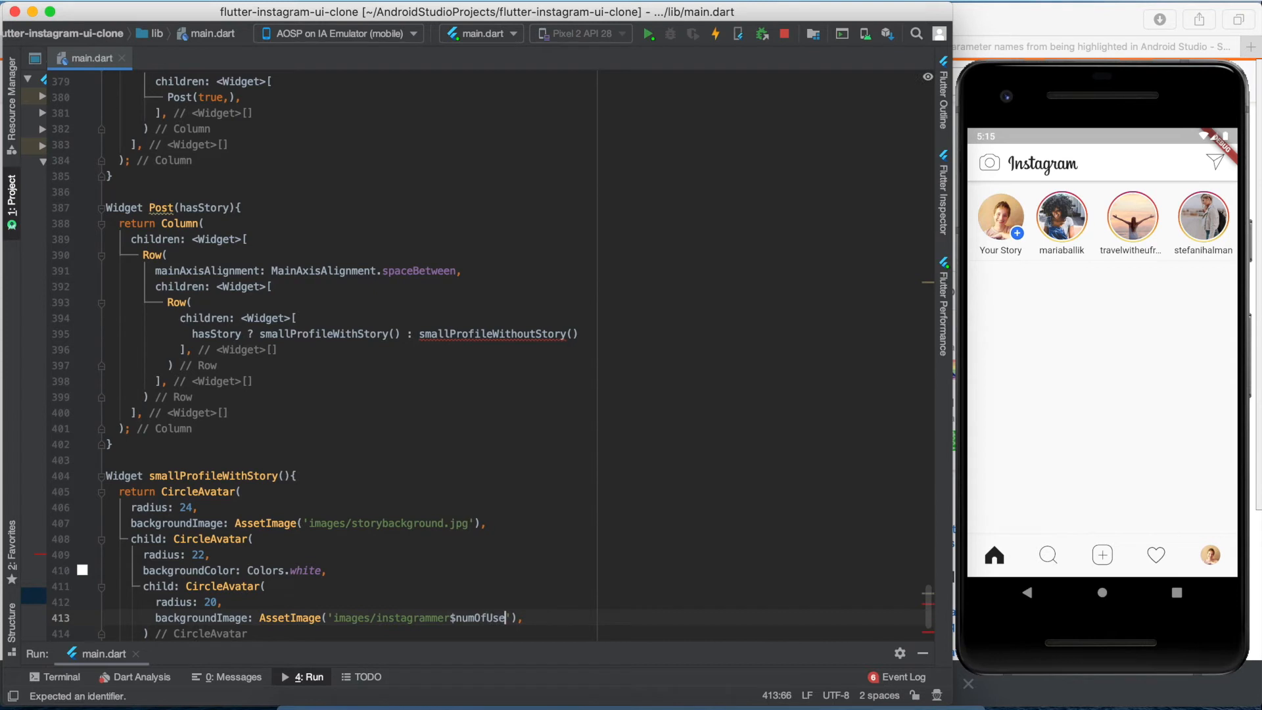
text(r)
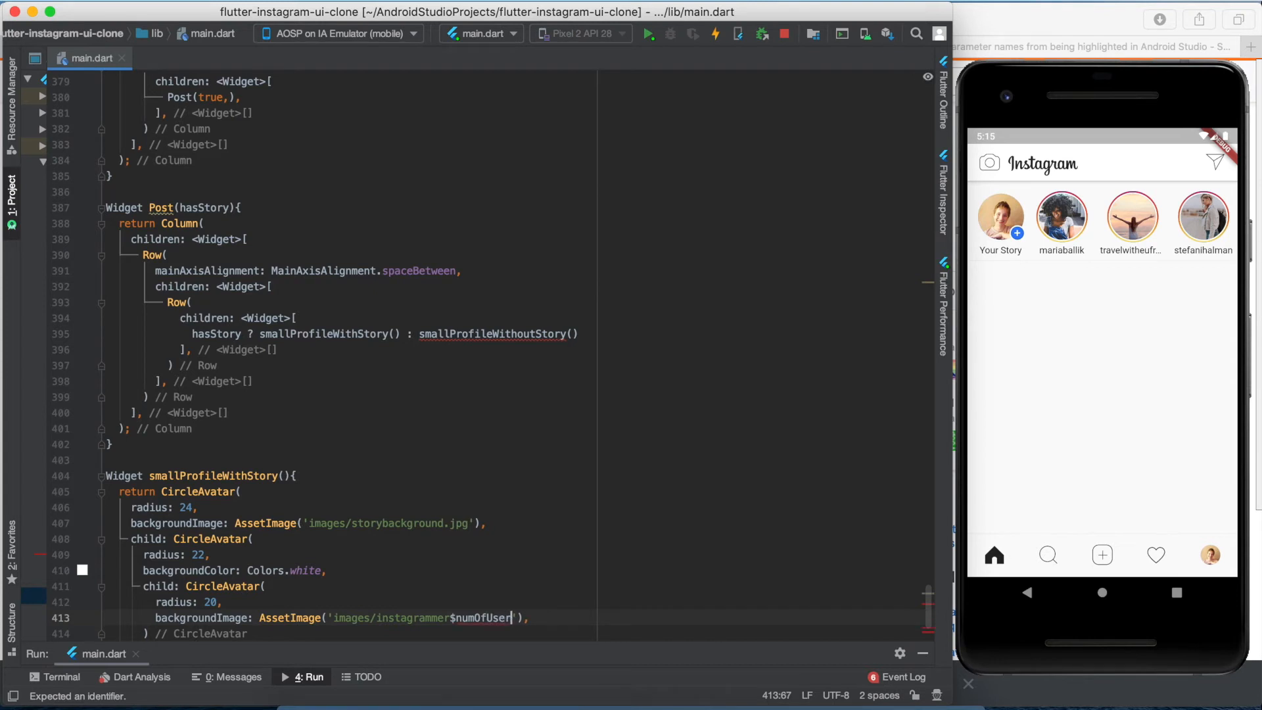
text(.png)
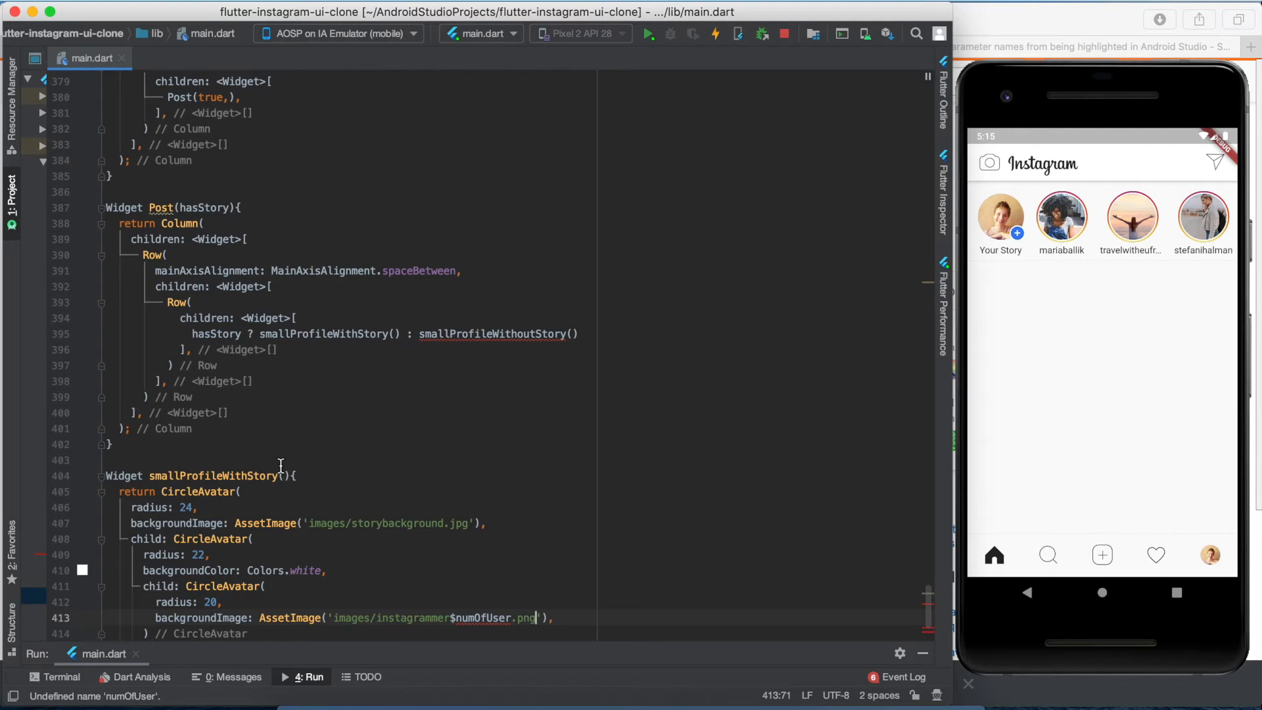
- Add a numOfUser parameter to smallProfileWithStory and Post and pass it through the ternary
click(284, 475)
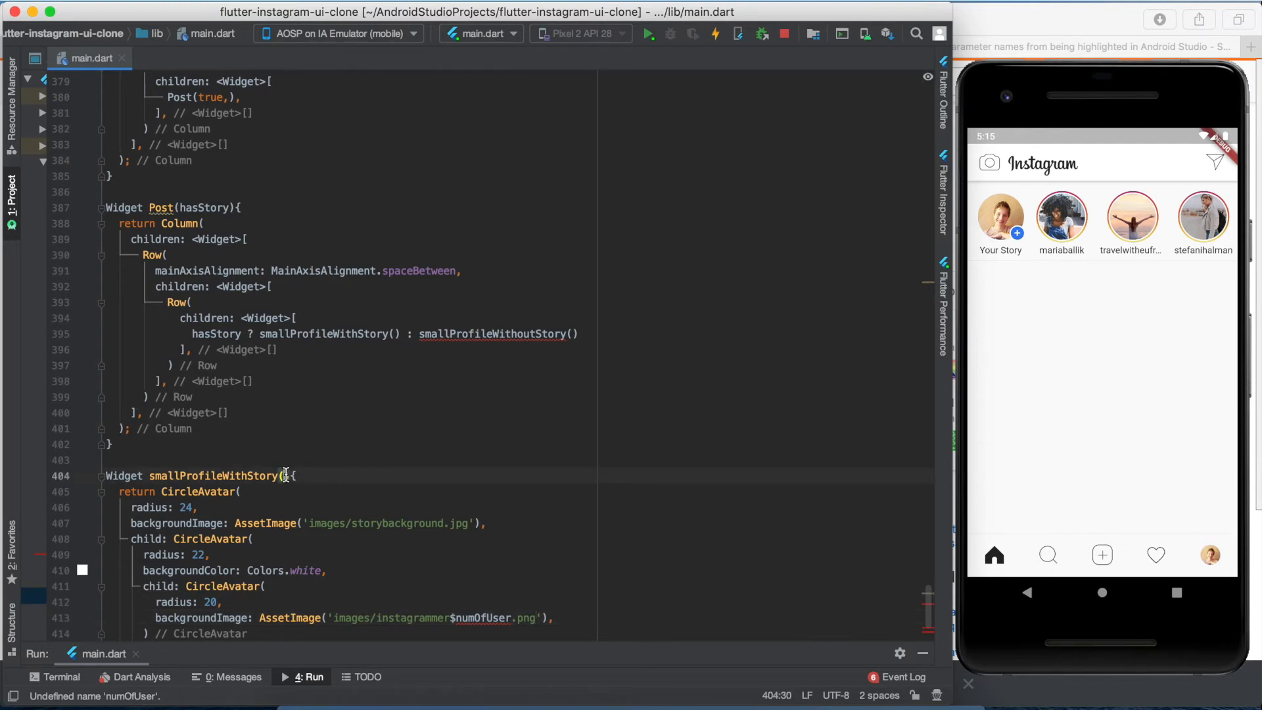
text(num)
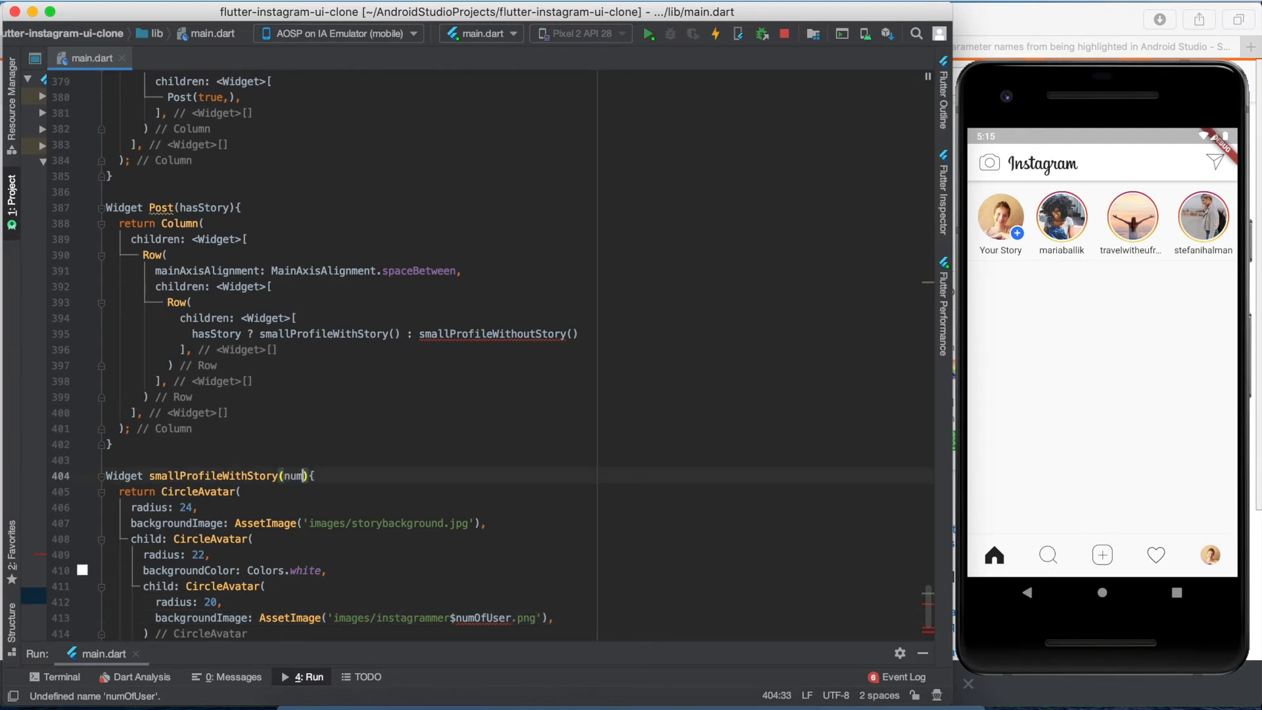
text(Of)
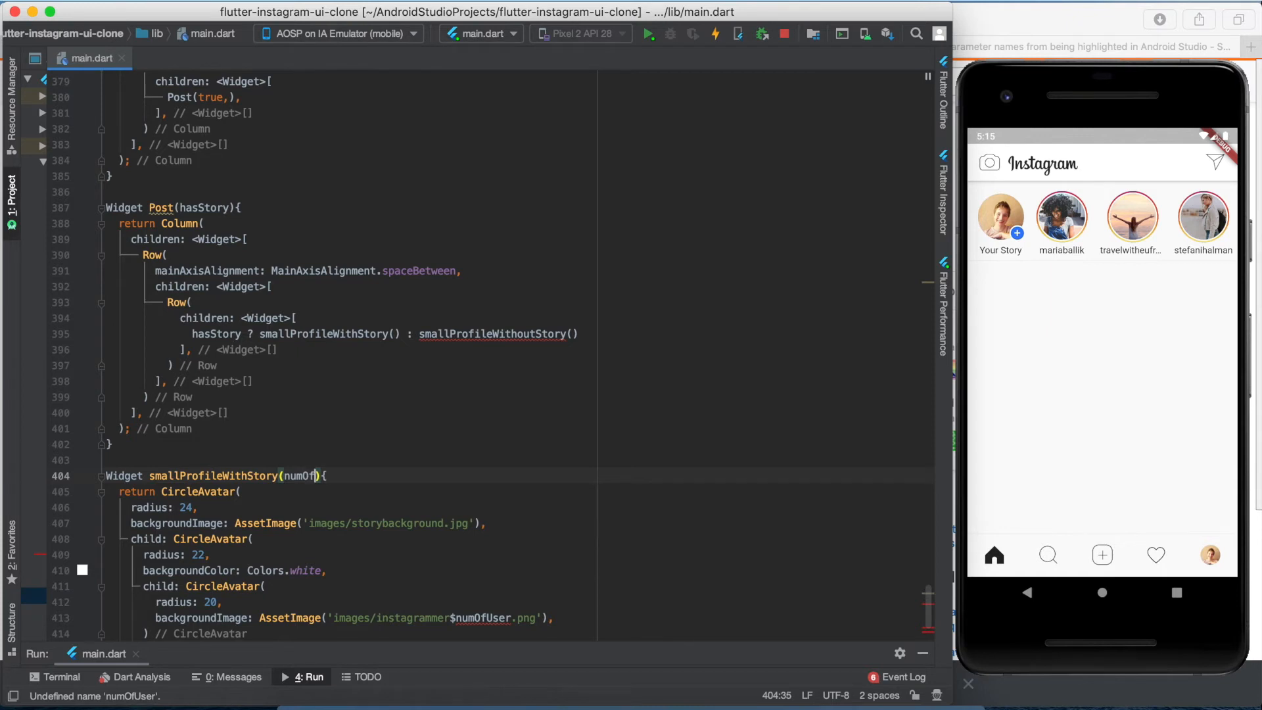
text(User)
click(174, 208)
text(, n)
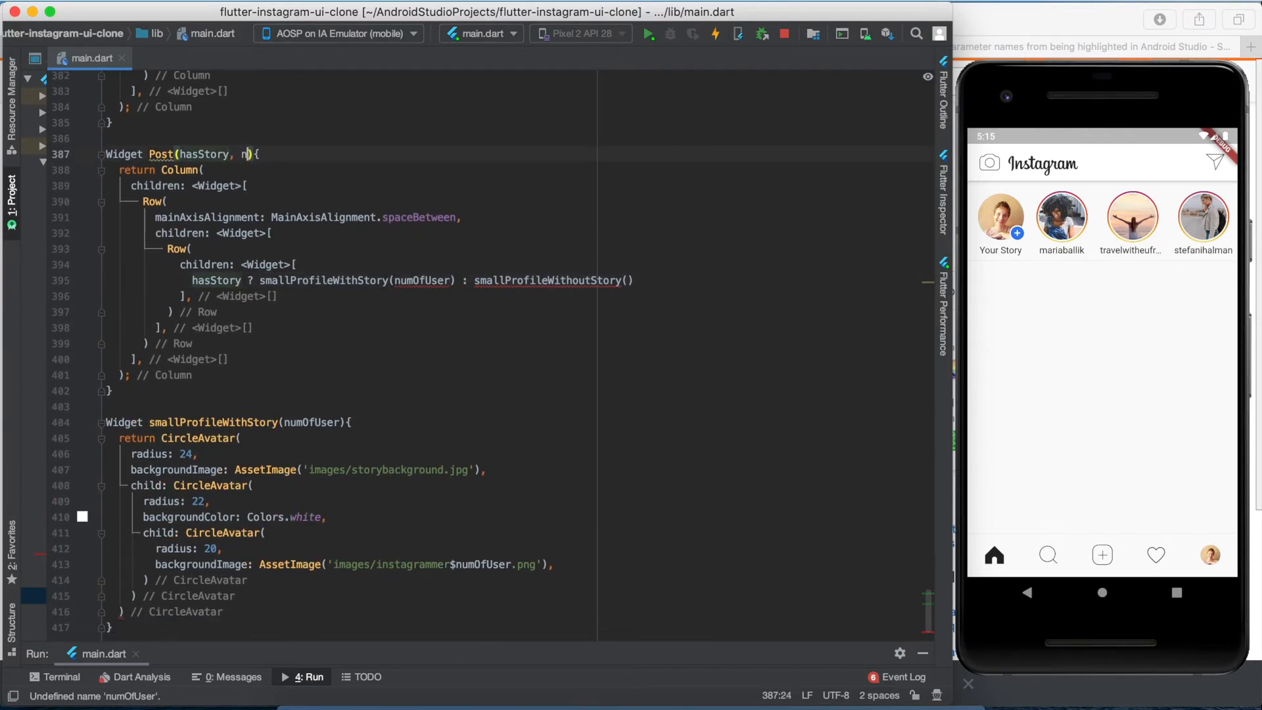
text(umOf)
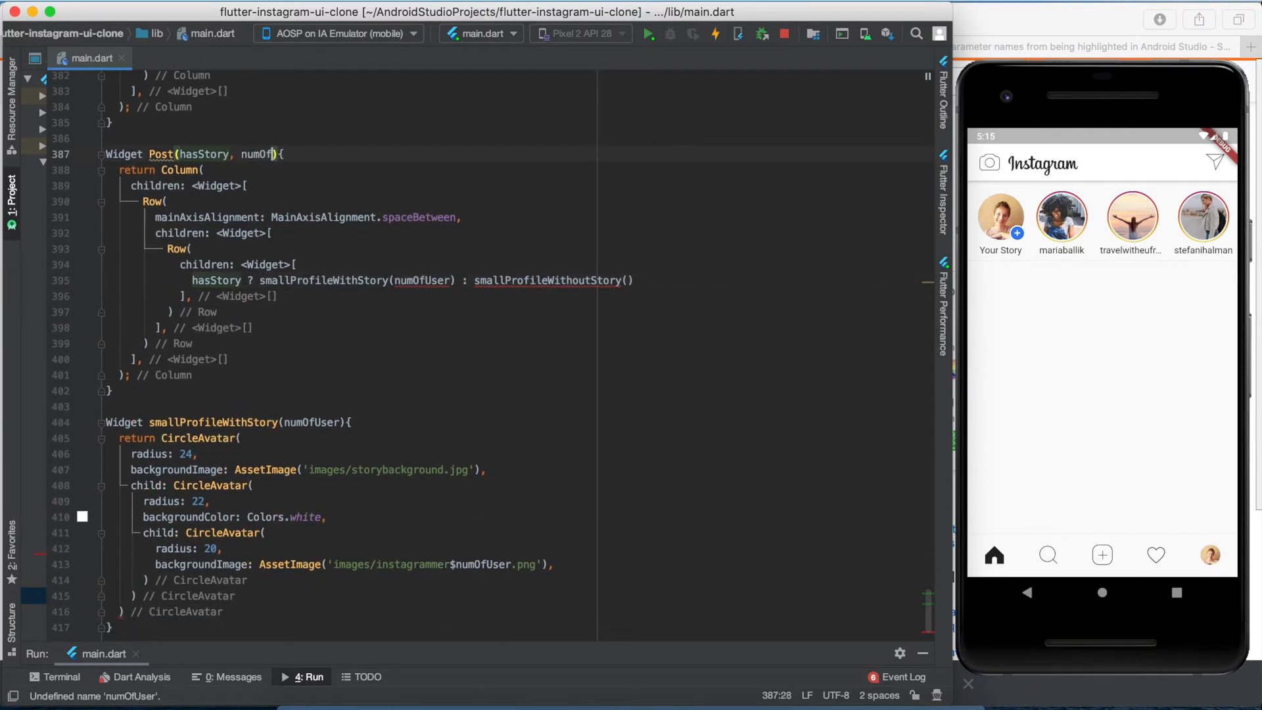
text(User)
text(Post(true,),)
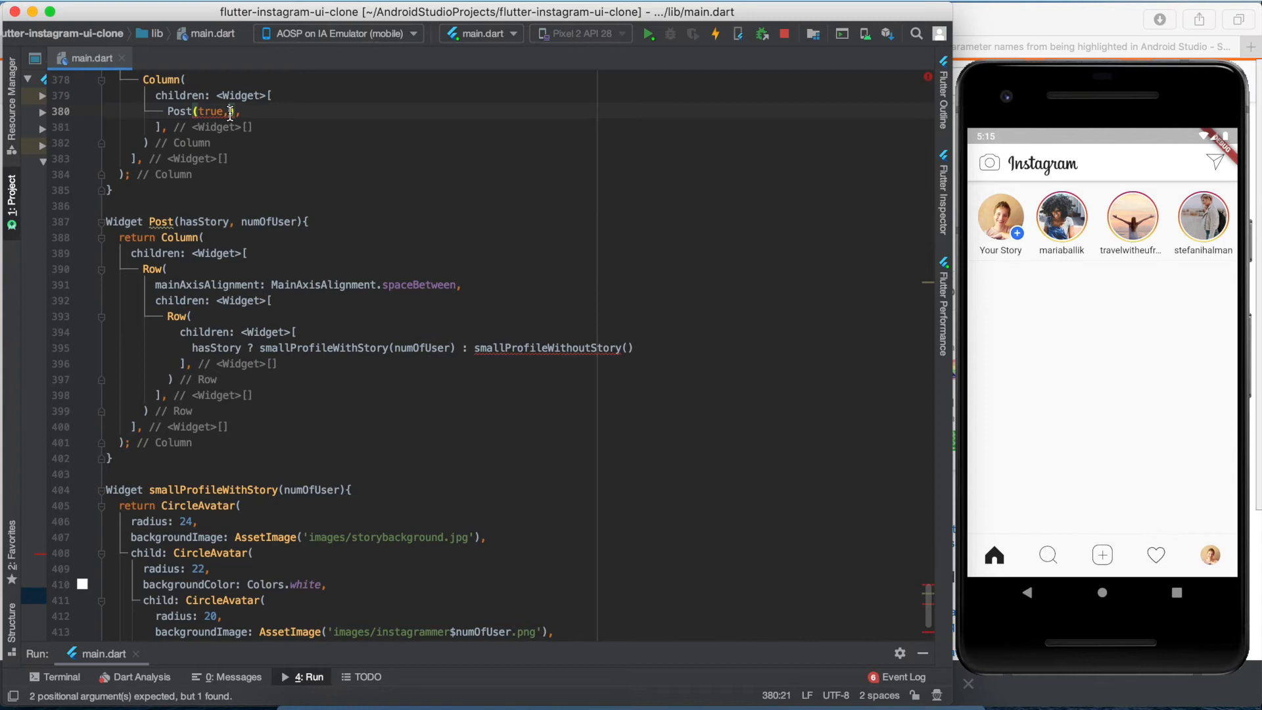
- Call Post(true, 1) for the first post and begin declaring smallProfileWithoutStory
text(1)
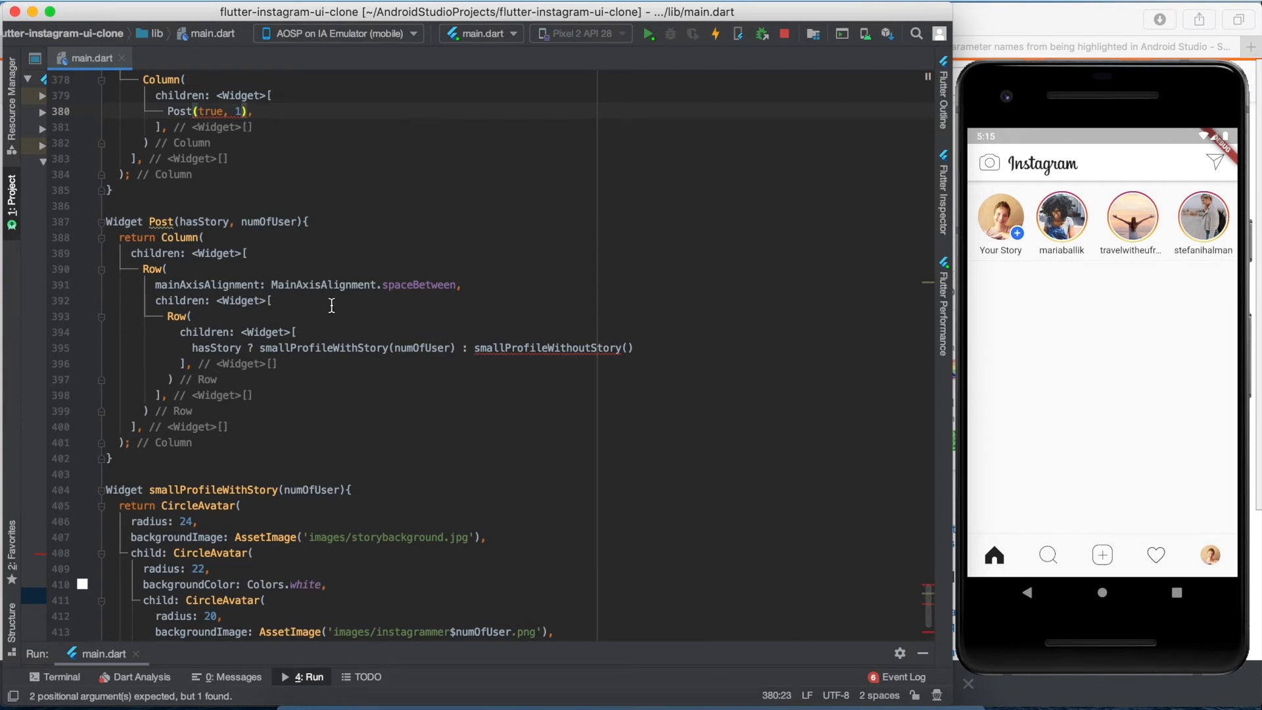
scroll(down, 3)
text(Widget)
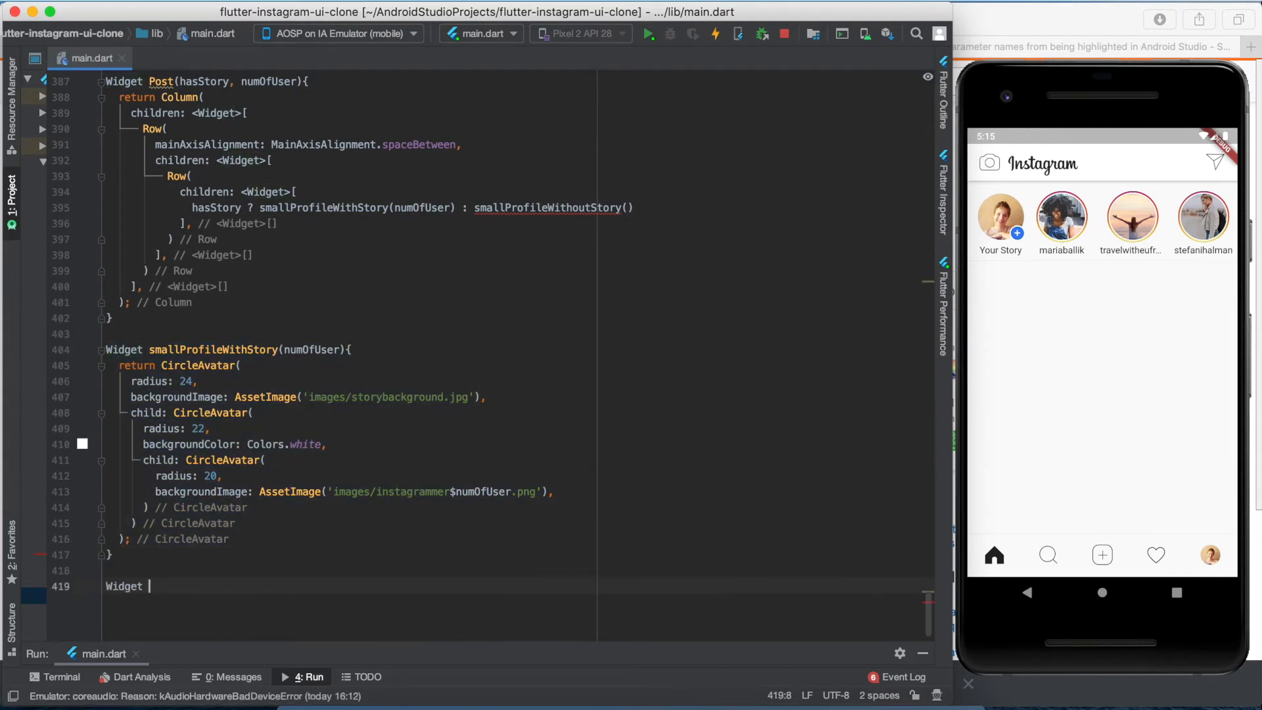
text(smallProfileWithoutStory)
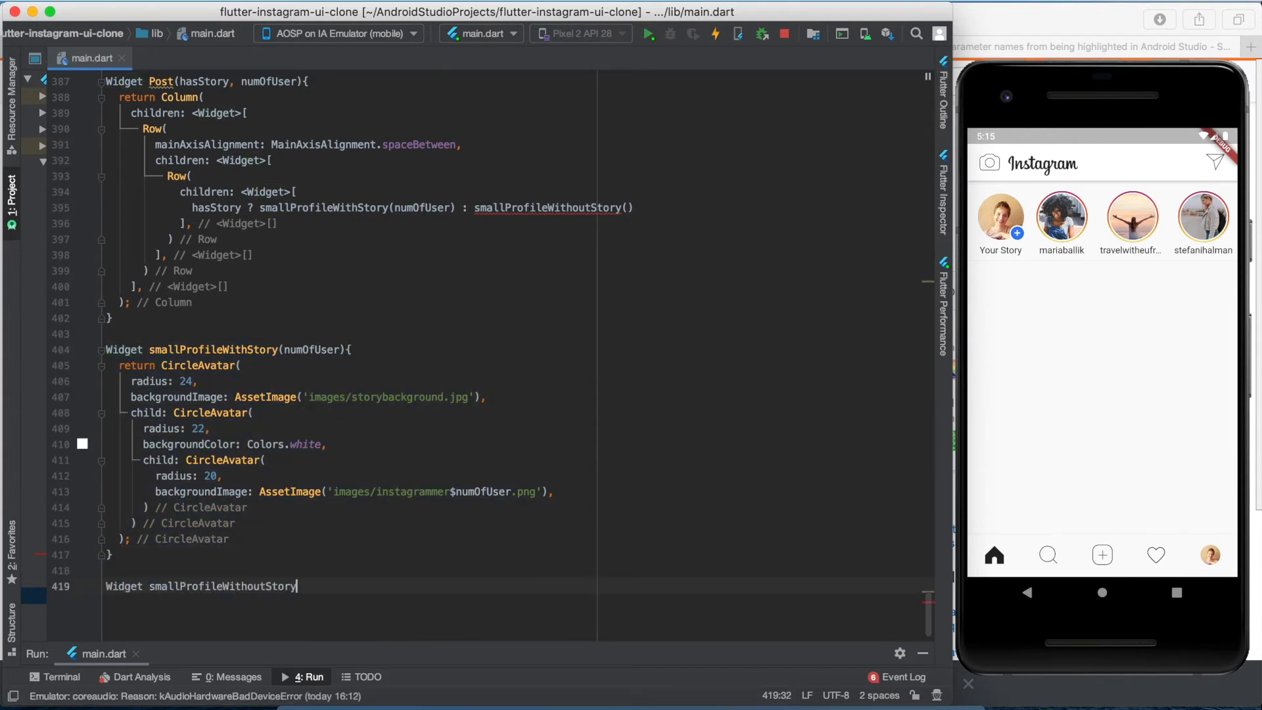
- Wrap the ringed avatar in Padding and give smallProfileWithoutStory a CircleAvatar of radius 20
text((){)
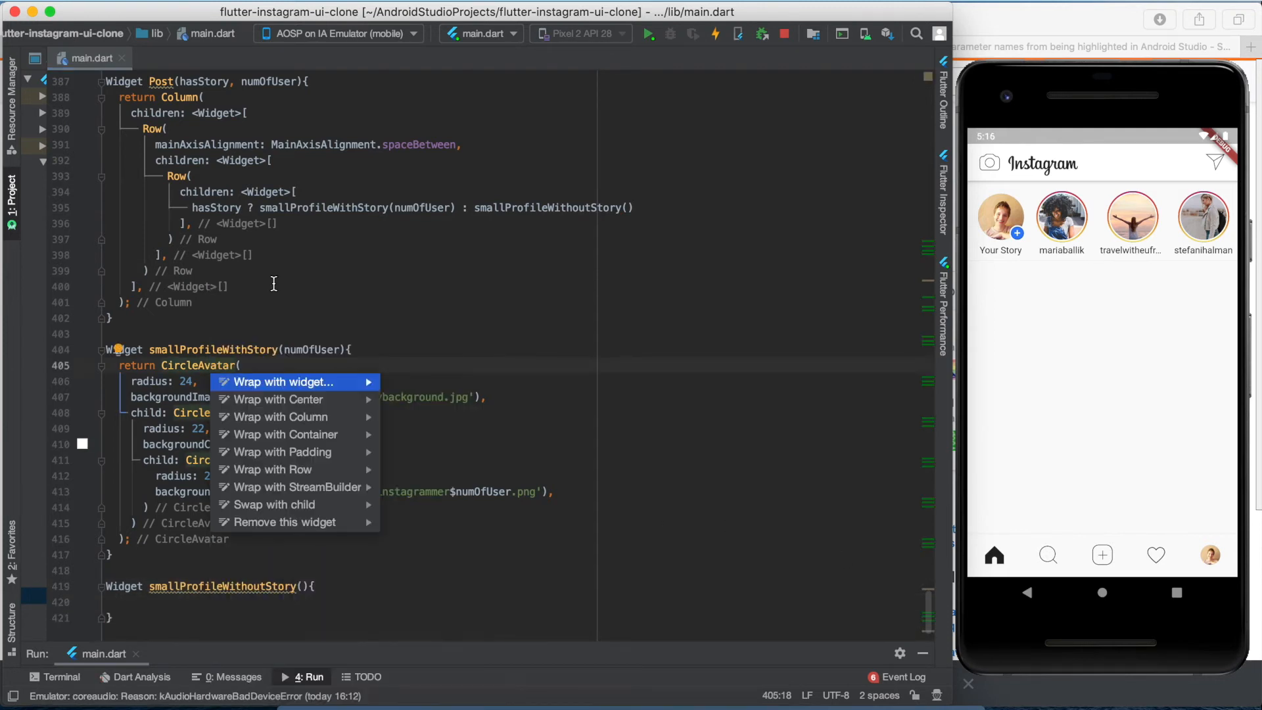
click(279, 451)
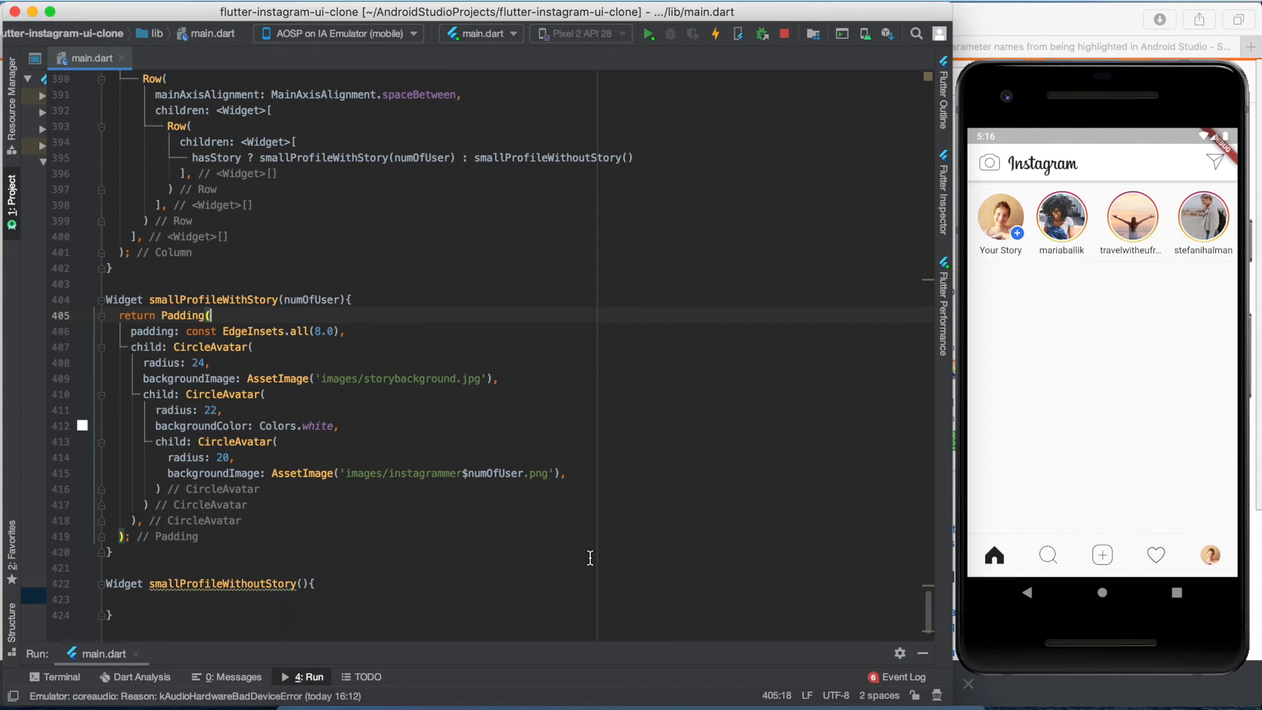
text(Cir)
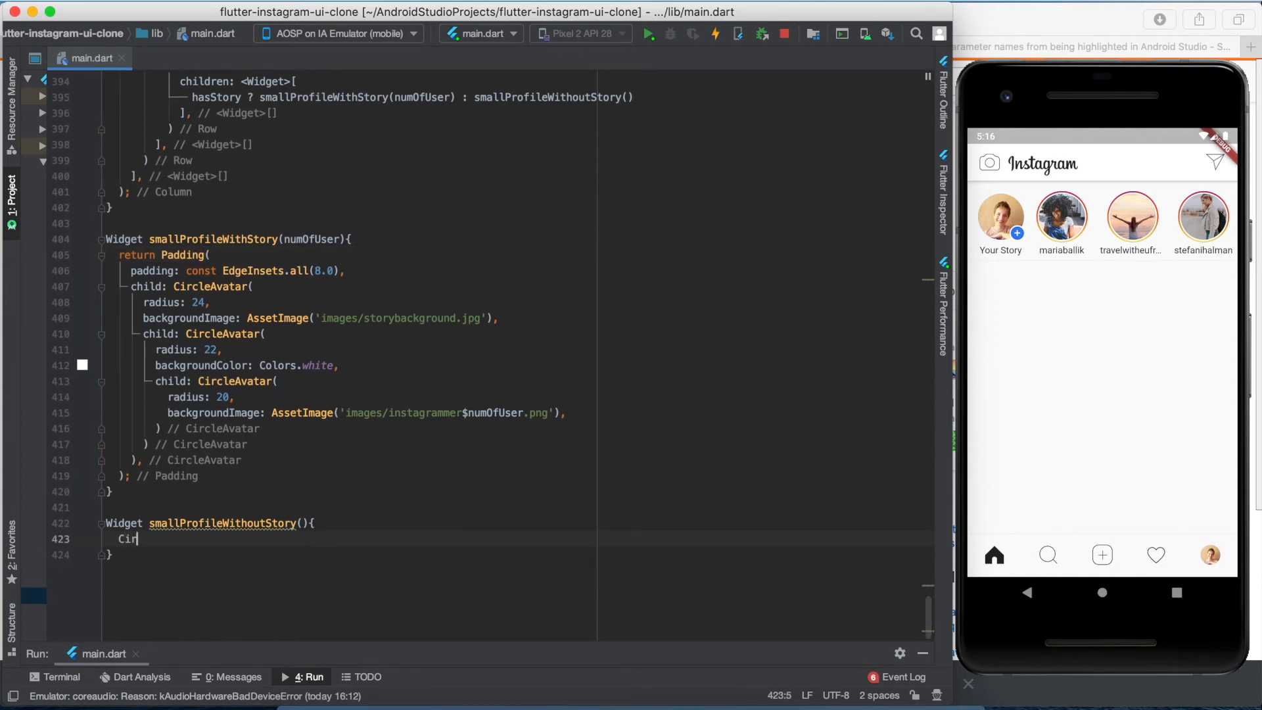
text(cleAvatar())
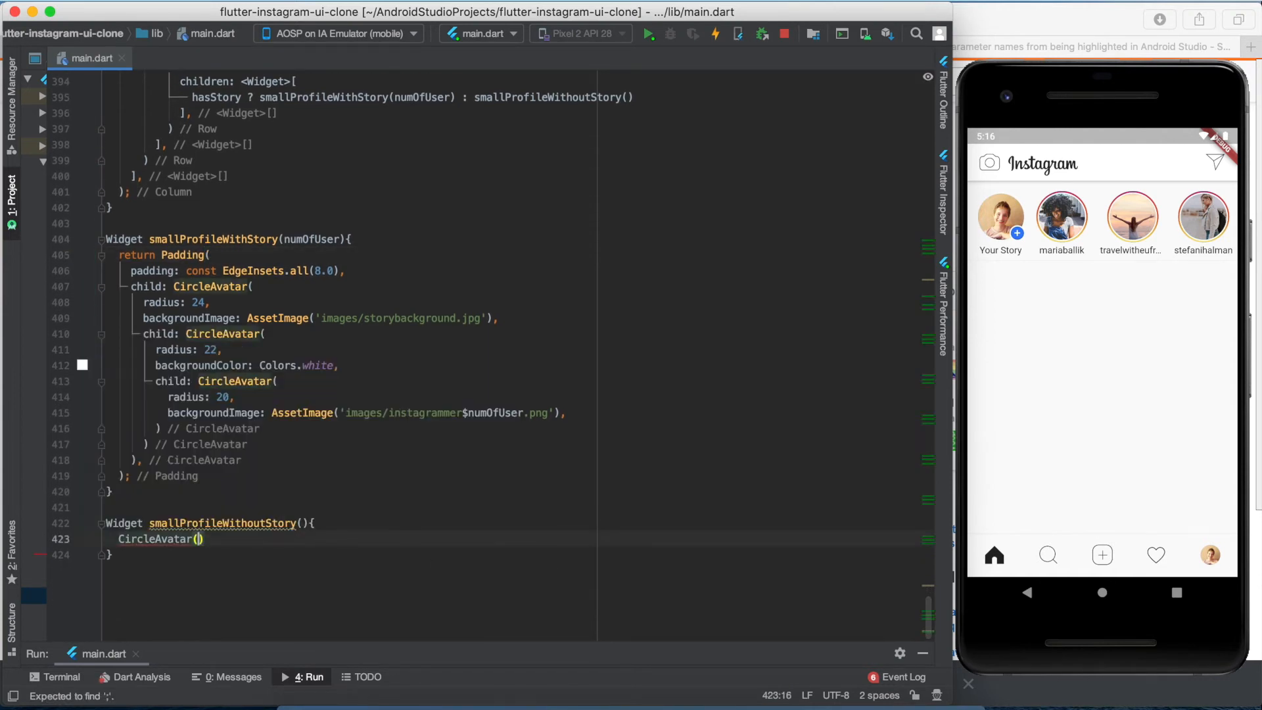
text(radius: 20,)
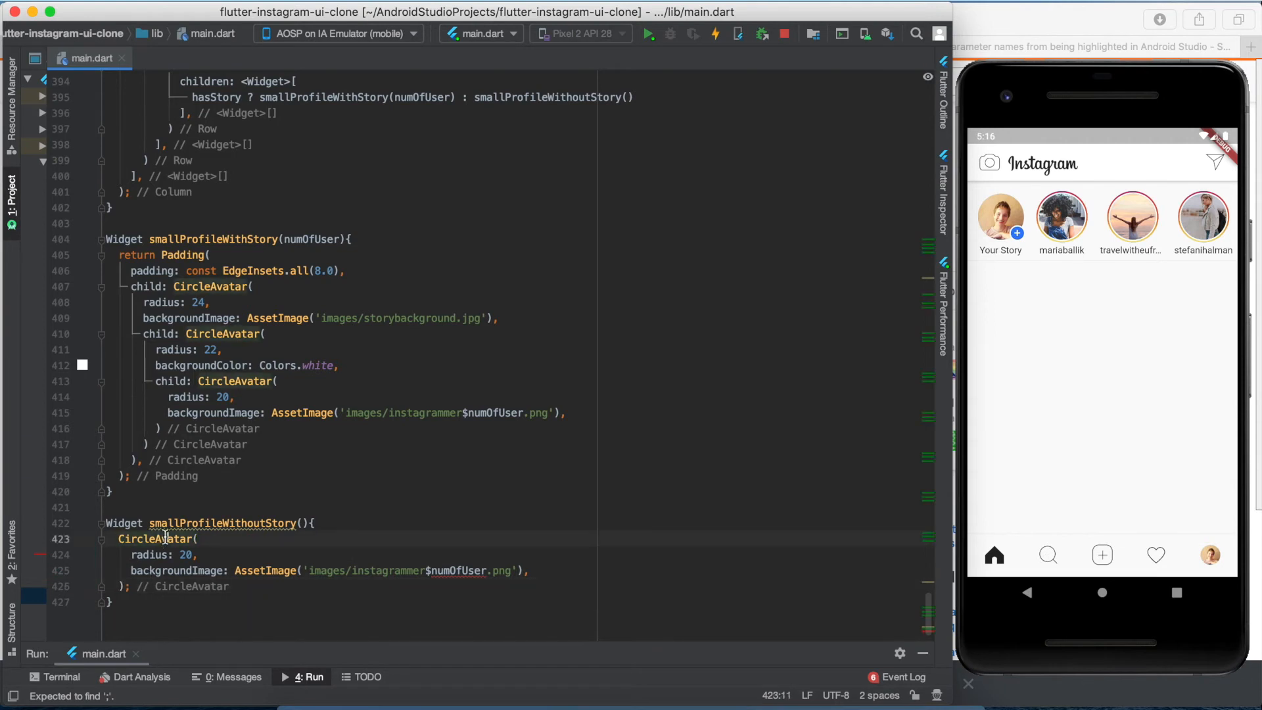
- Wrap the plain avatar in Padding, take and pass numOfUser, return it, and rerun the app
click(117, 521)
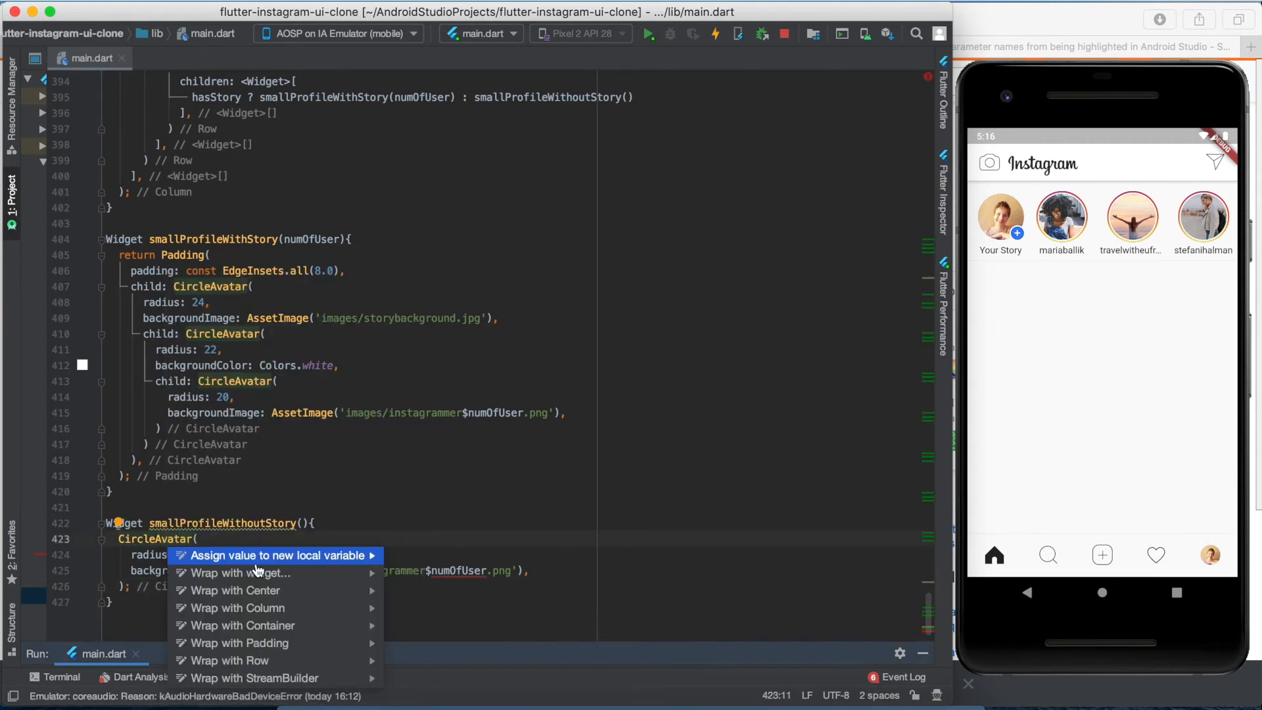
click(241, 643)
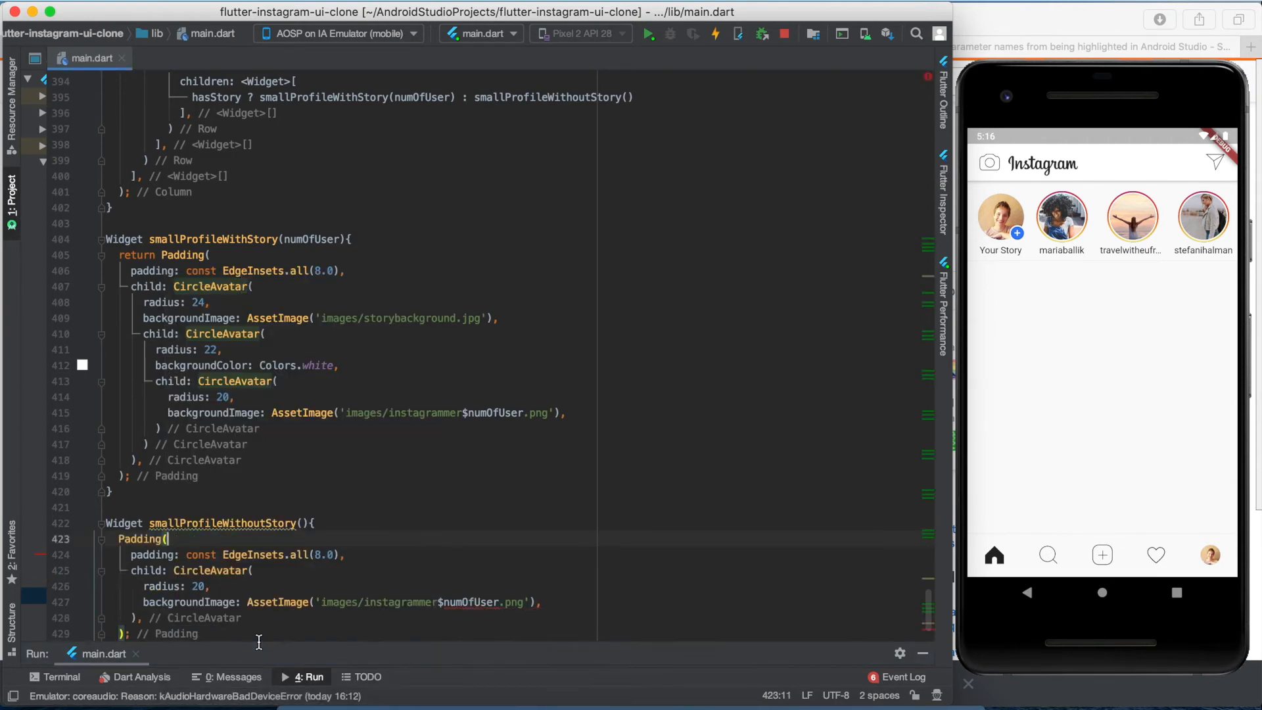
text(num)
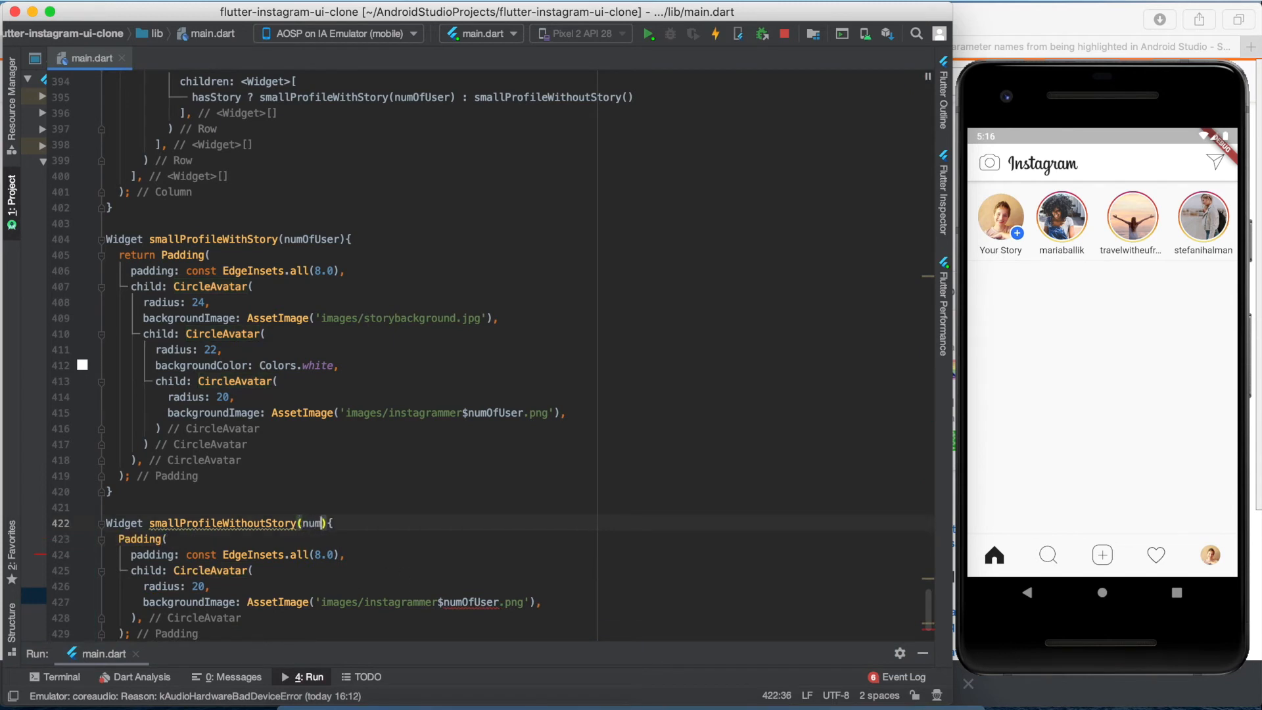
text(OfUser)
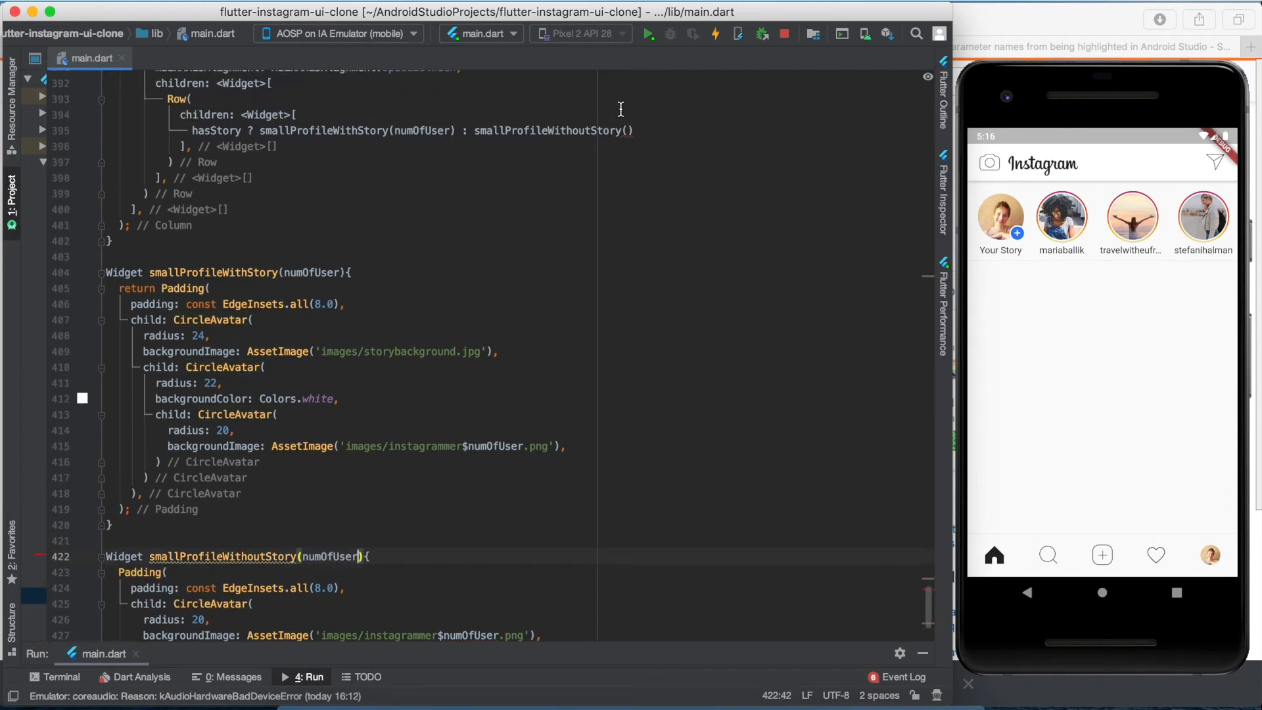
text(numOfUse)
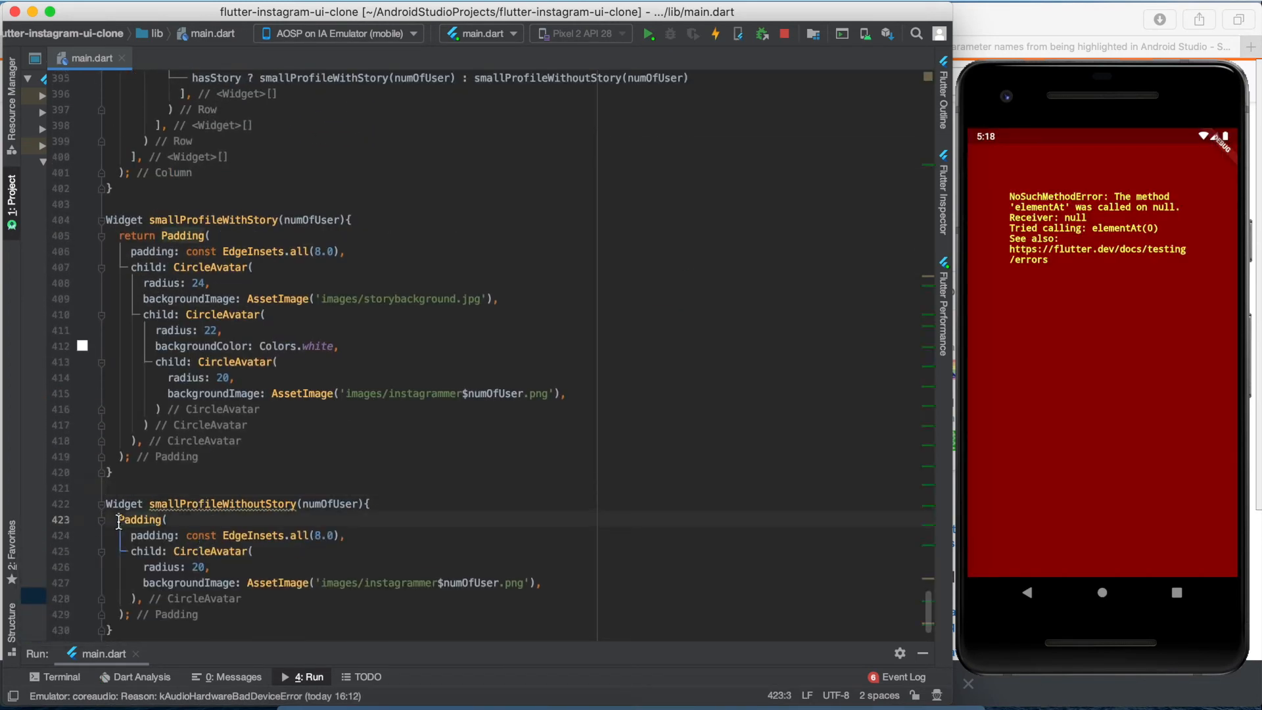
text(return)
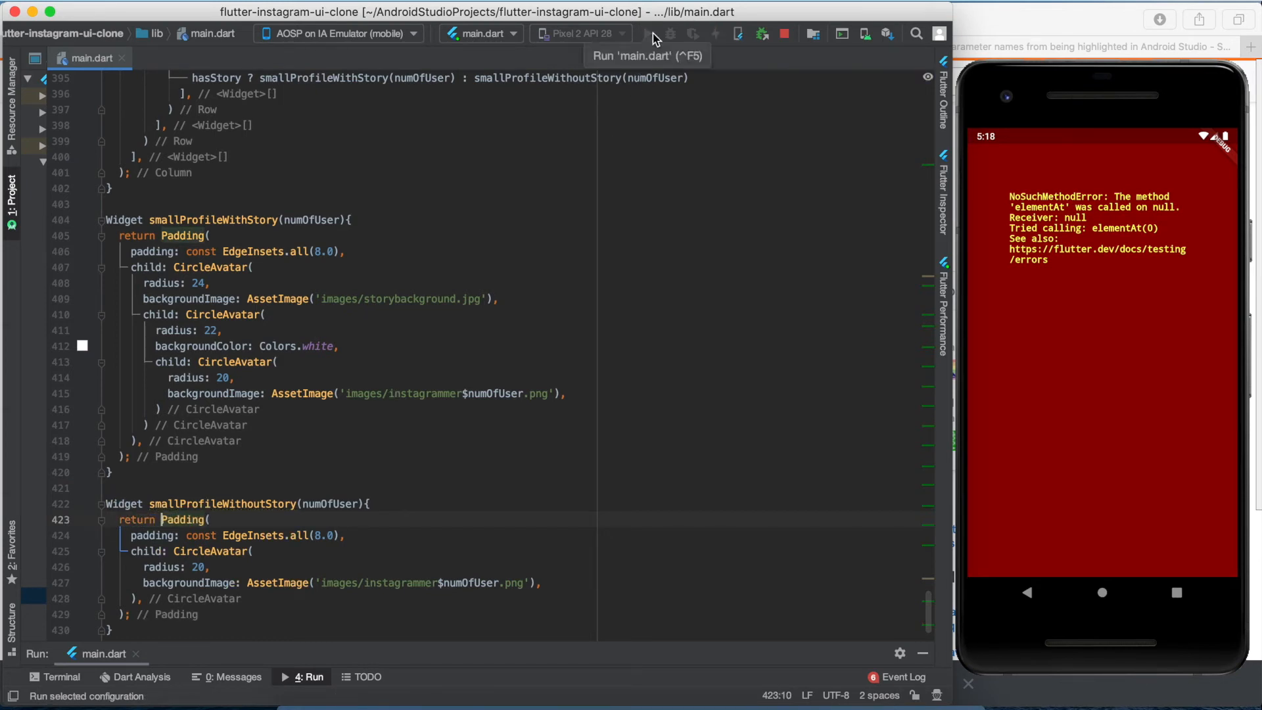
click(648, 33)
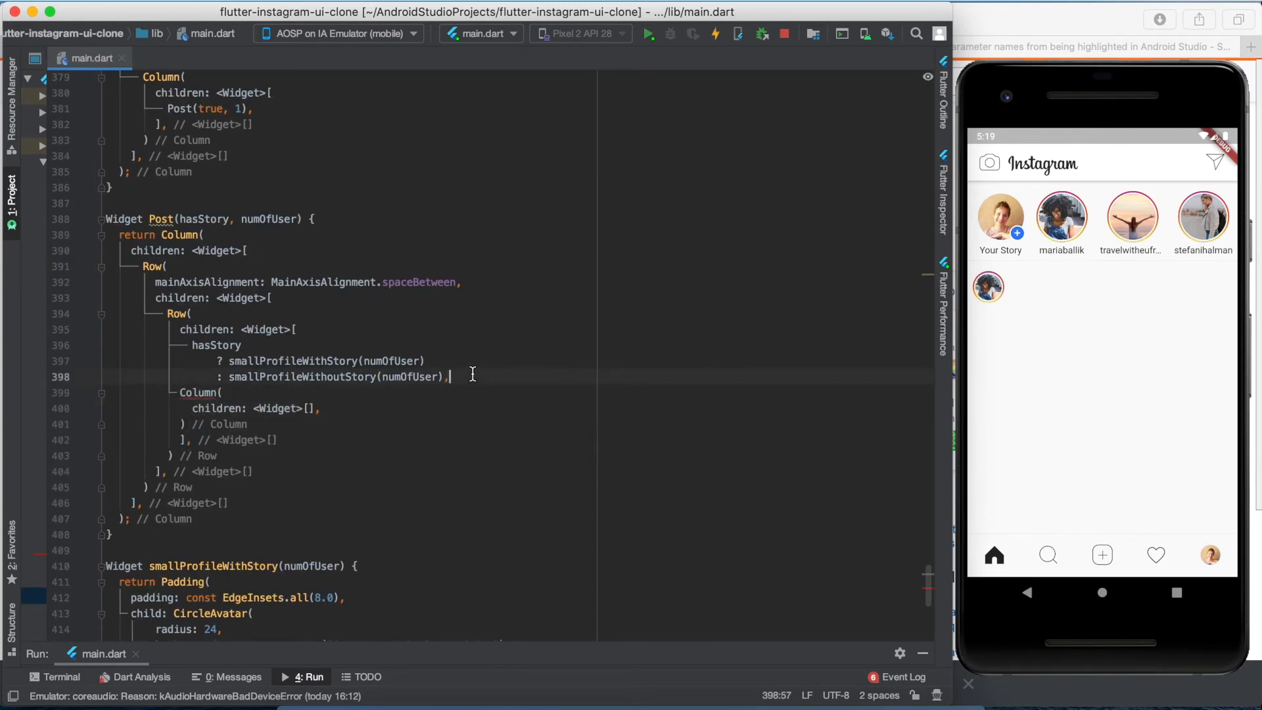
text(crossAxisAlignment: ,)
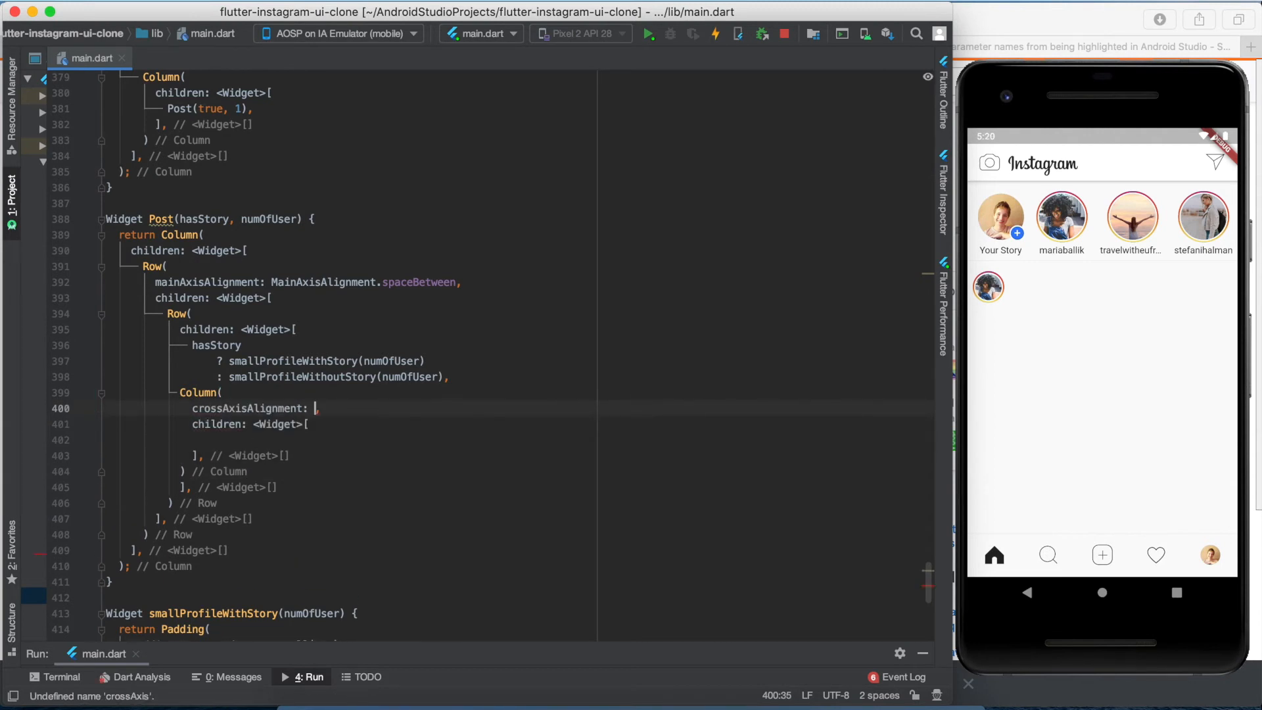
text(CrossAxisAlignment)
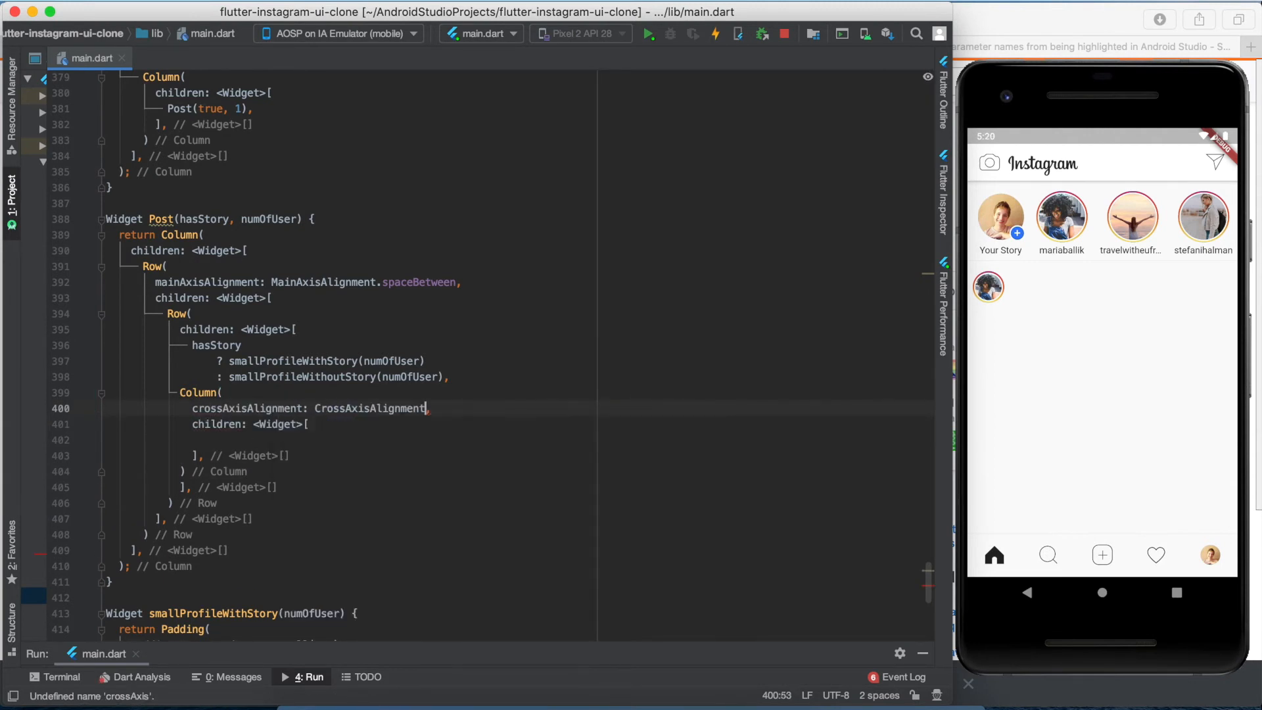
text(.start,)
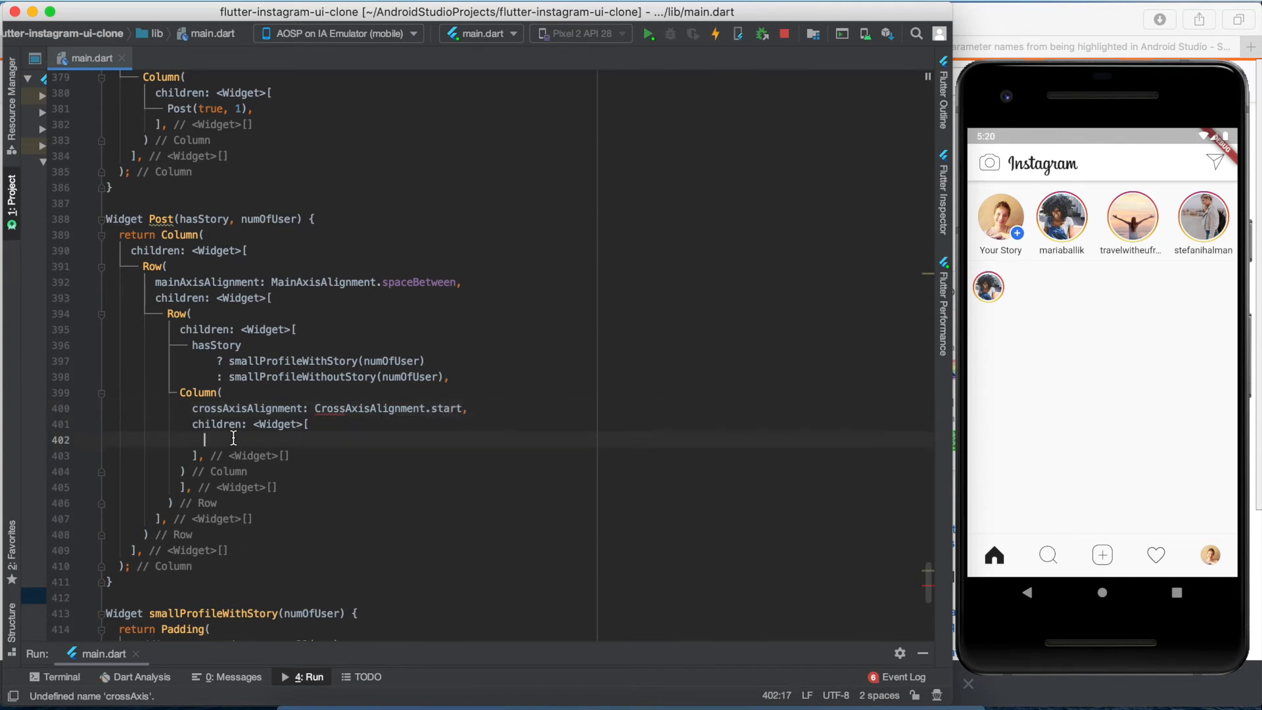
text(Text()
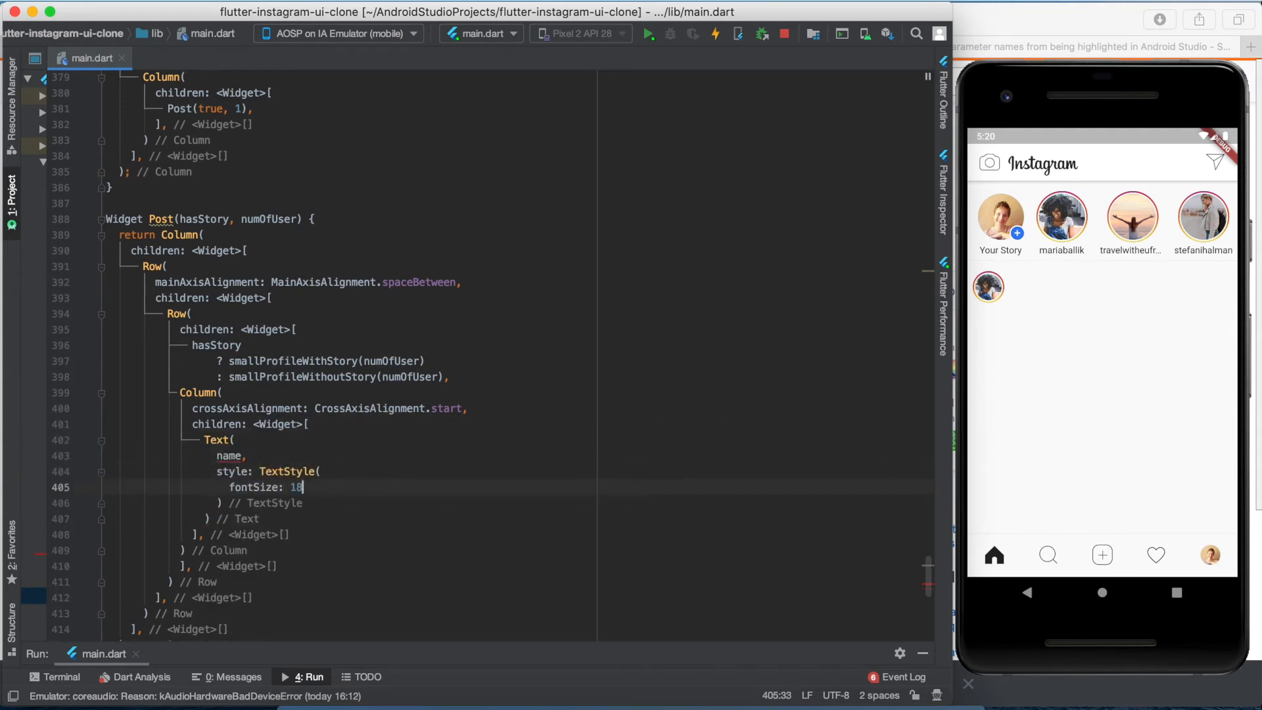
text(, name)
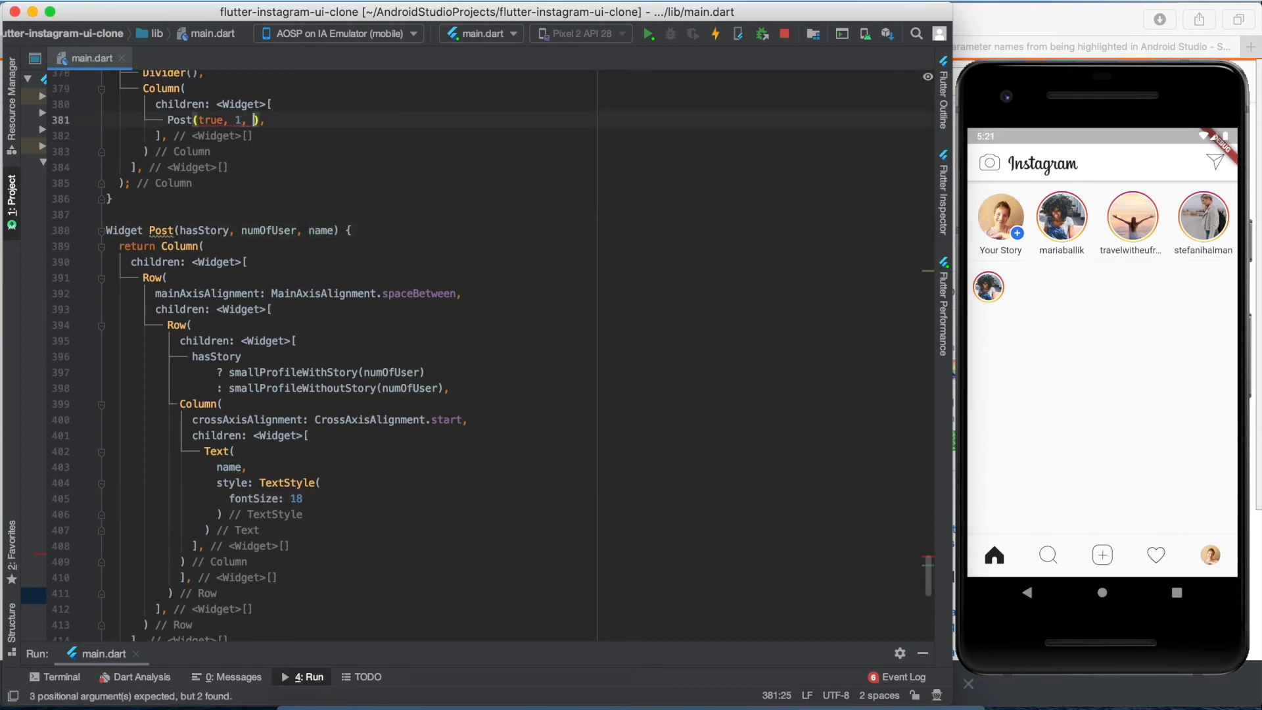
text('mariaballi')
click(345, 514)
text(,)
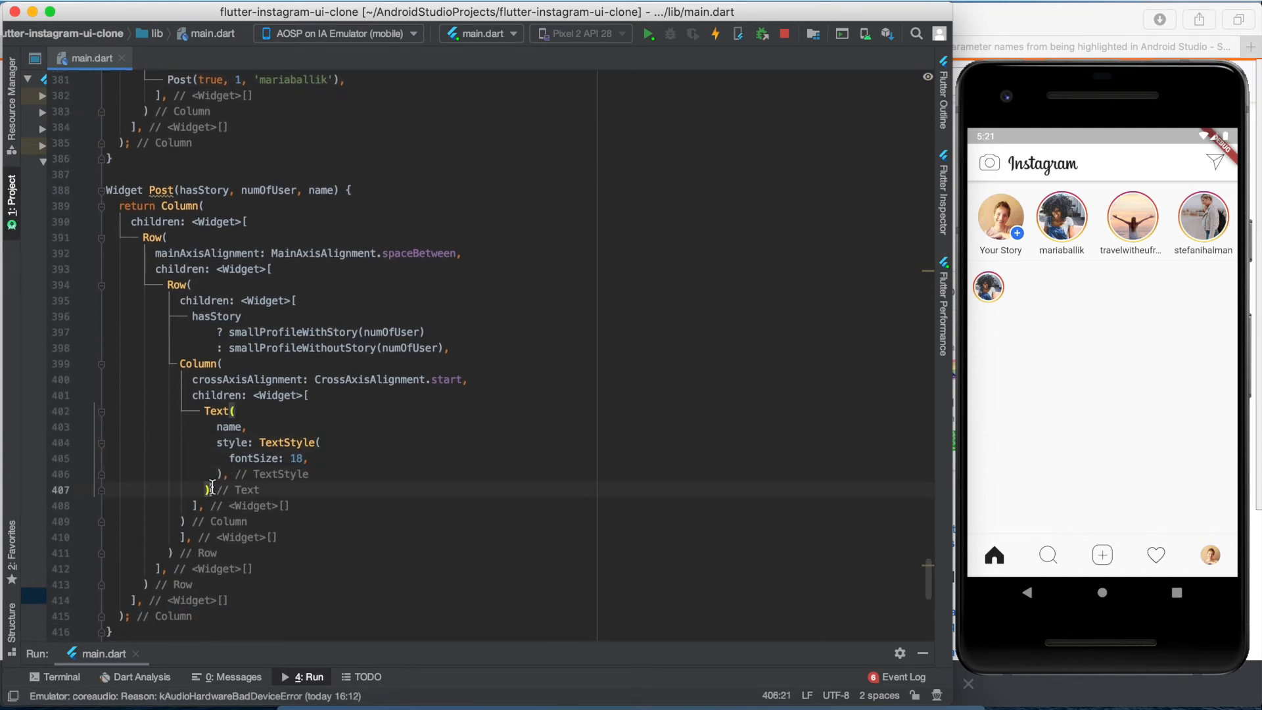
- Add Text(location) with a location parameter and pass San Francisco
text(Text()
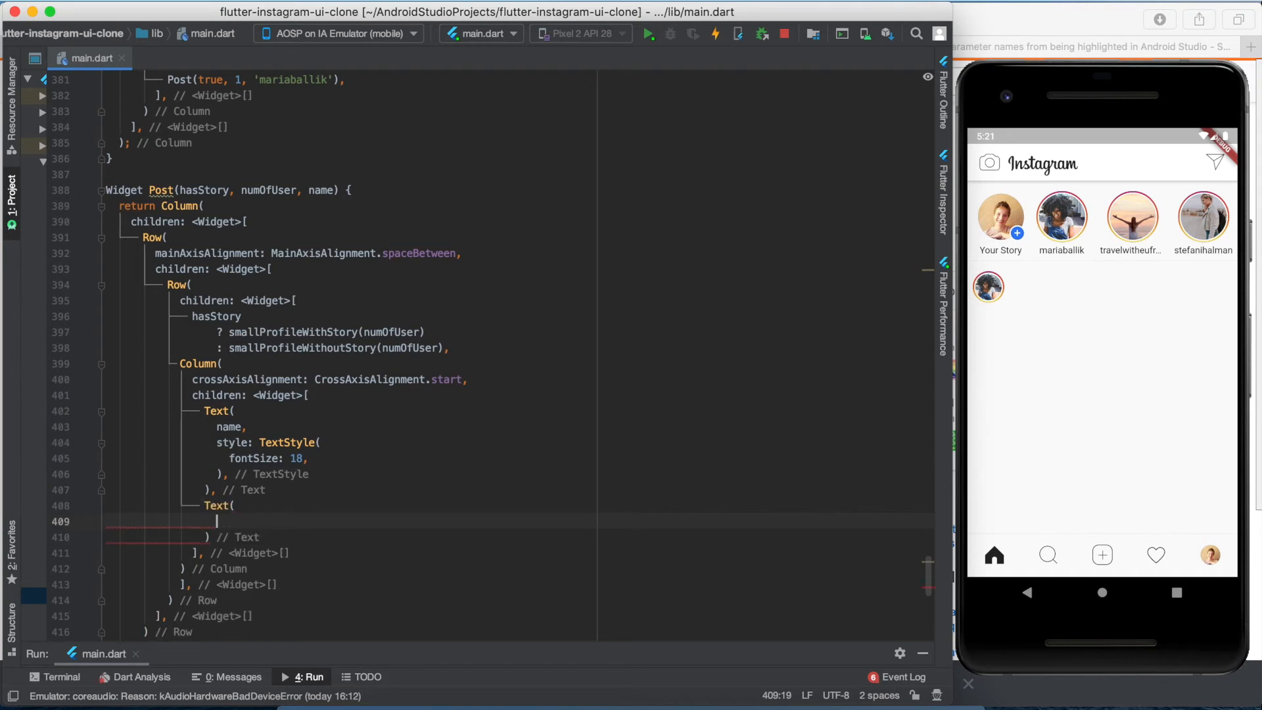
text(location)
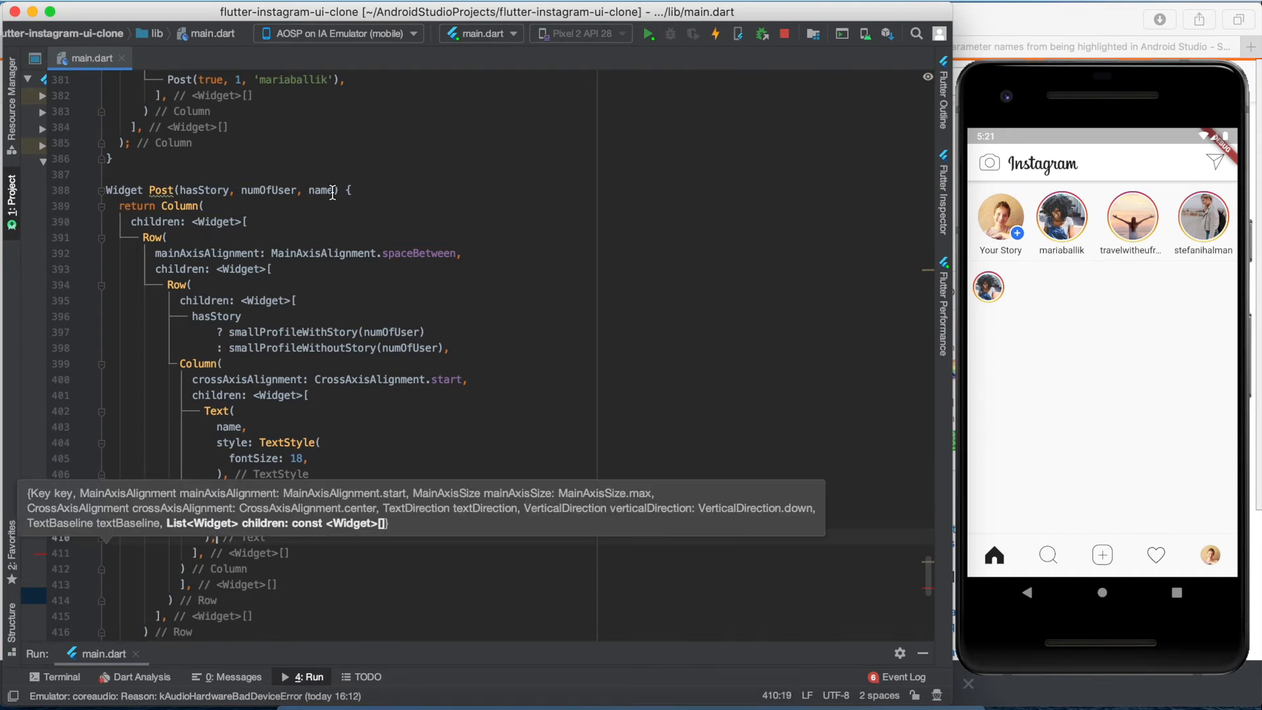
text(location,)
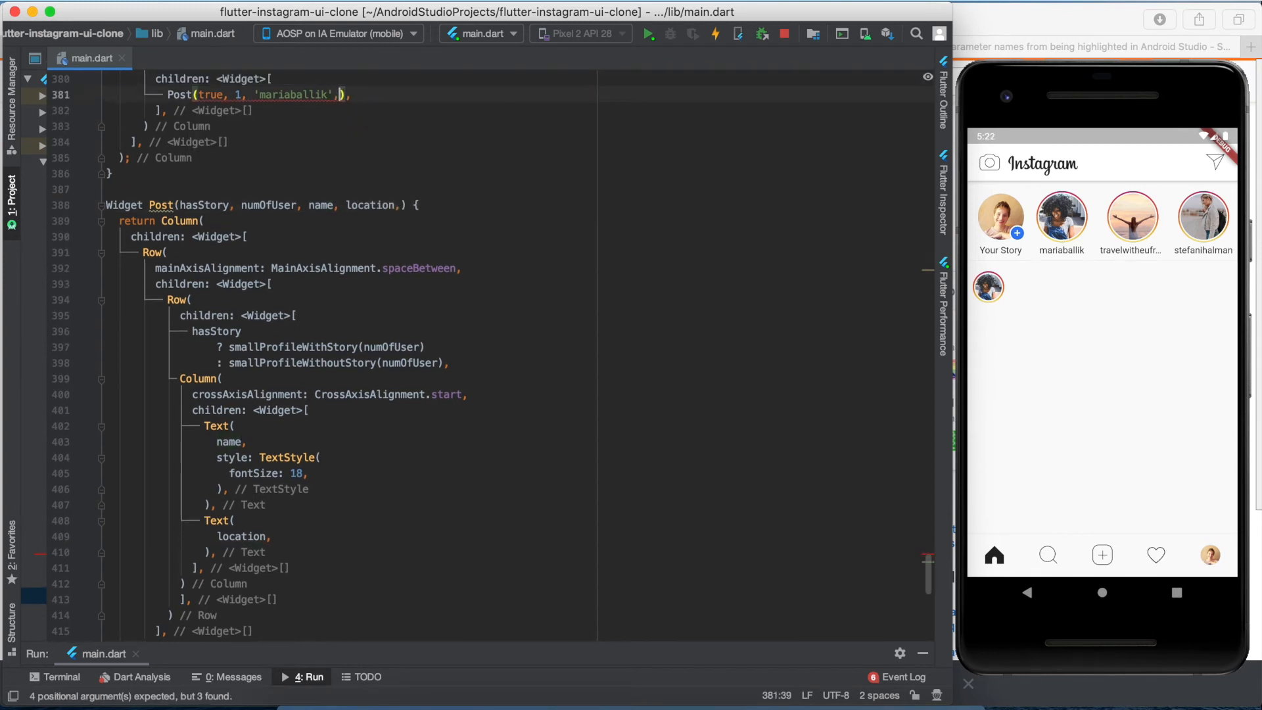
text(San Franci)
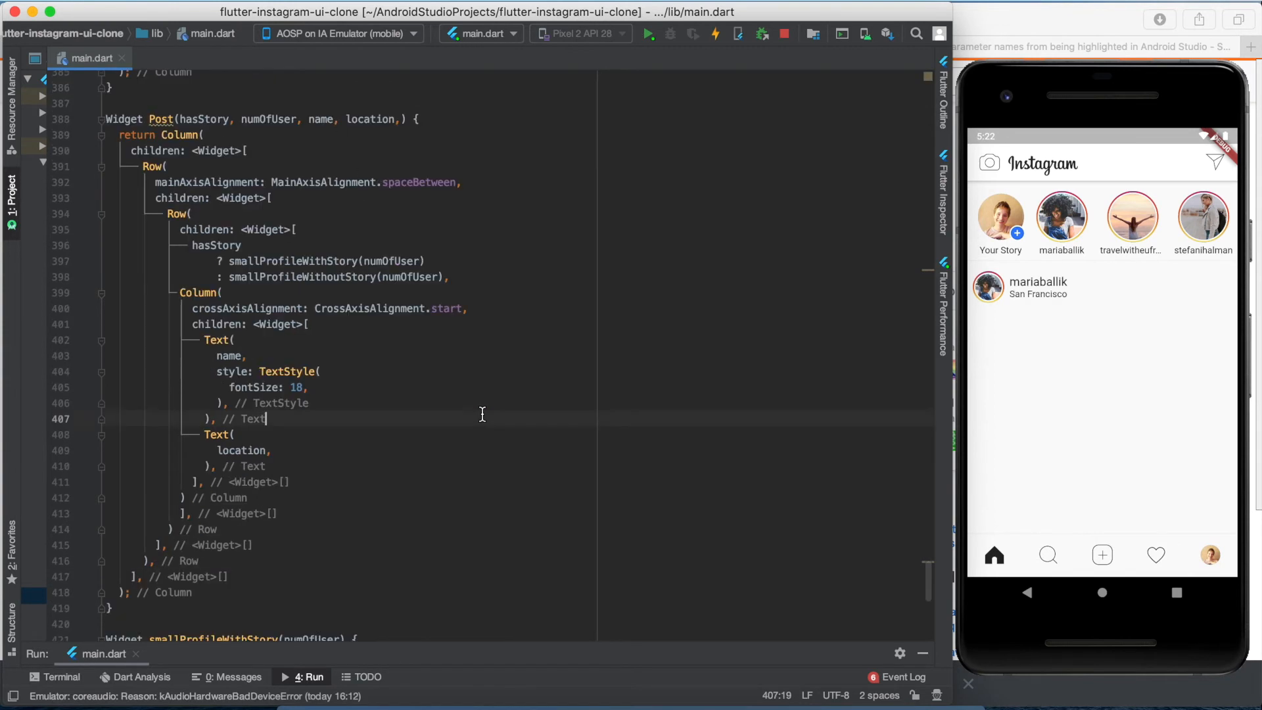
- Style the username bold with fontFamily Platform.isAndroid ? 'Roboto' : 'Neue Helvetica' and import 'dart:io'
key(Enter)
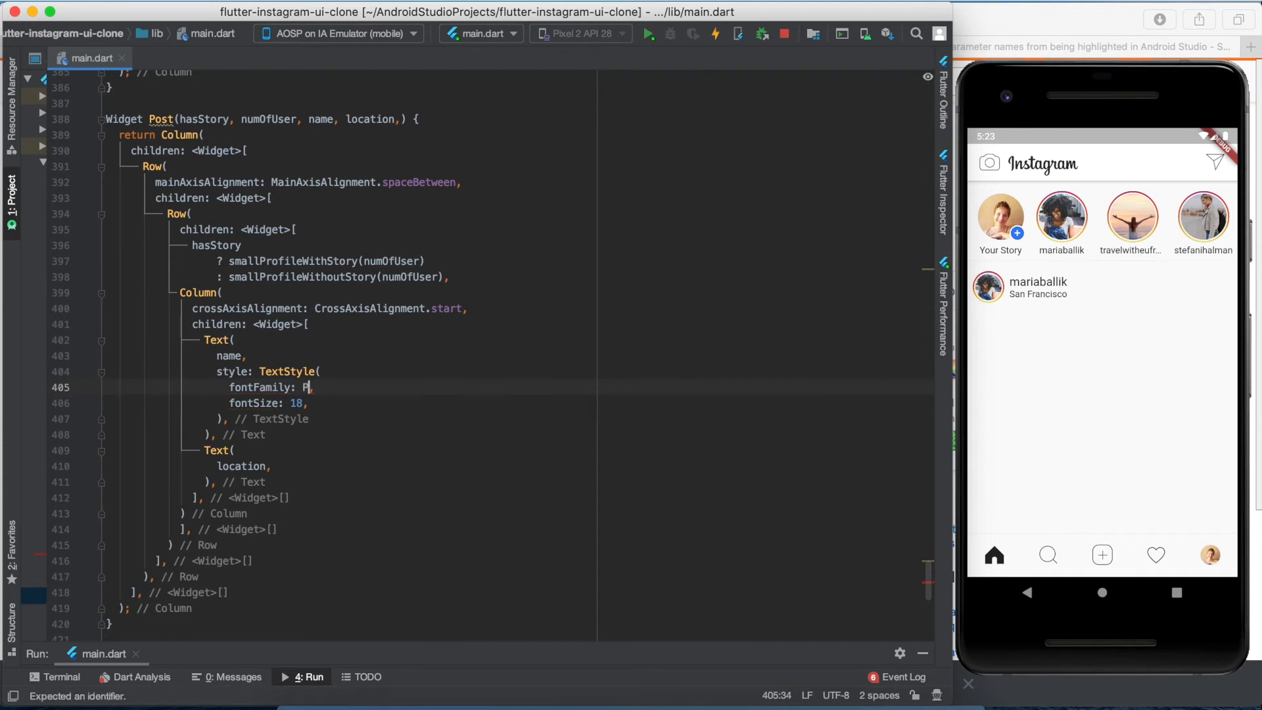
text(latform.isAndroid)
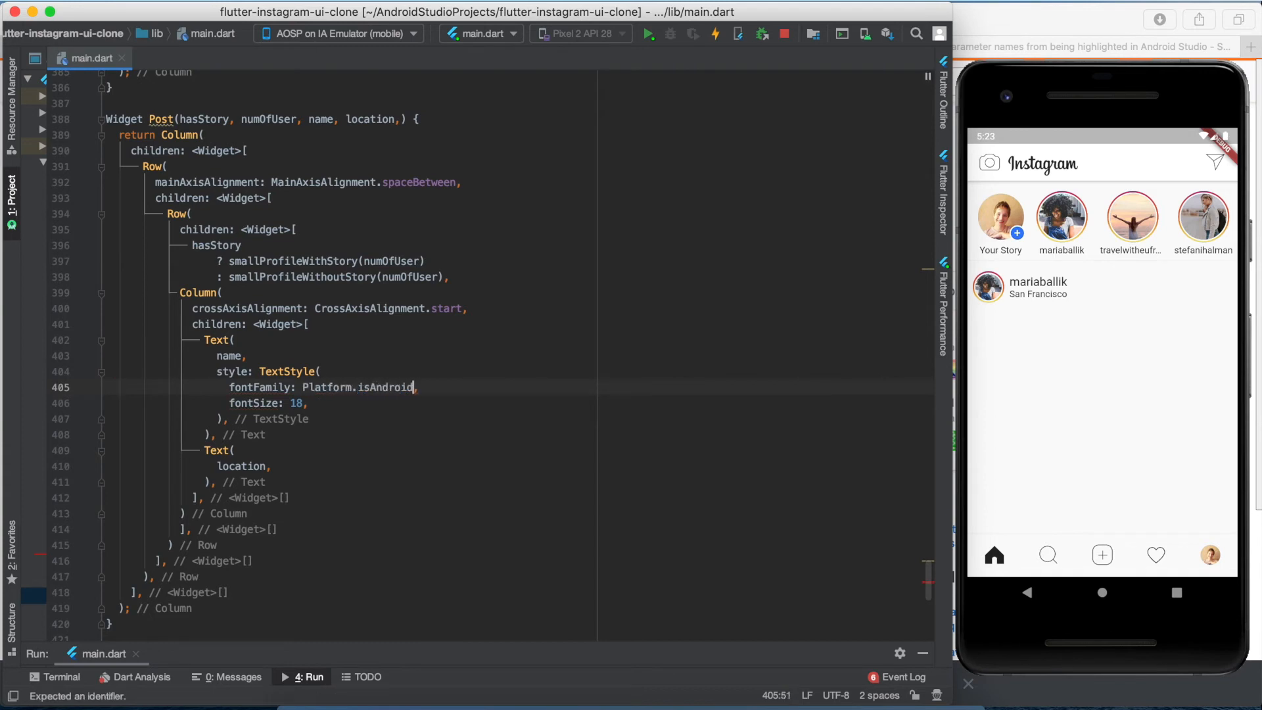
text(? 'Roboto' : 'Neue Helvetica)
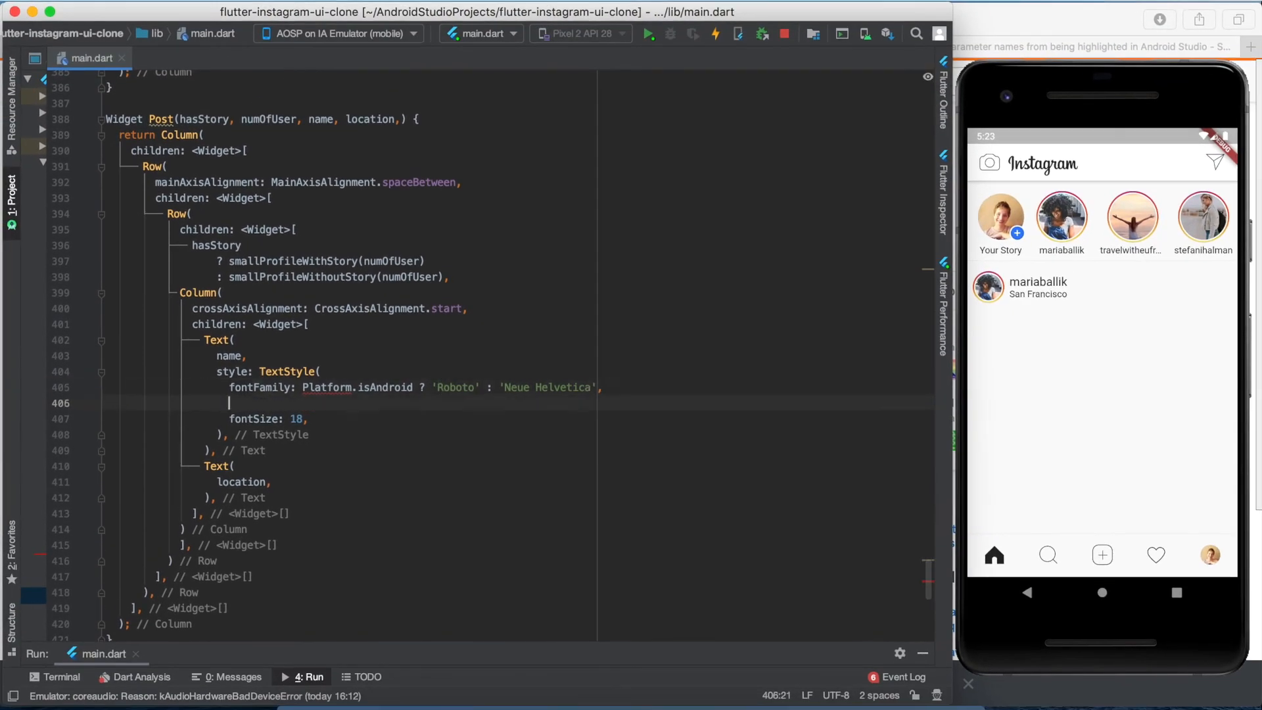
text(fontWeight: FontWeight.bold,)
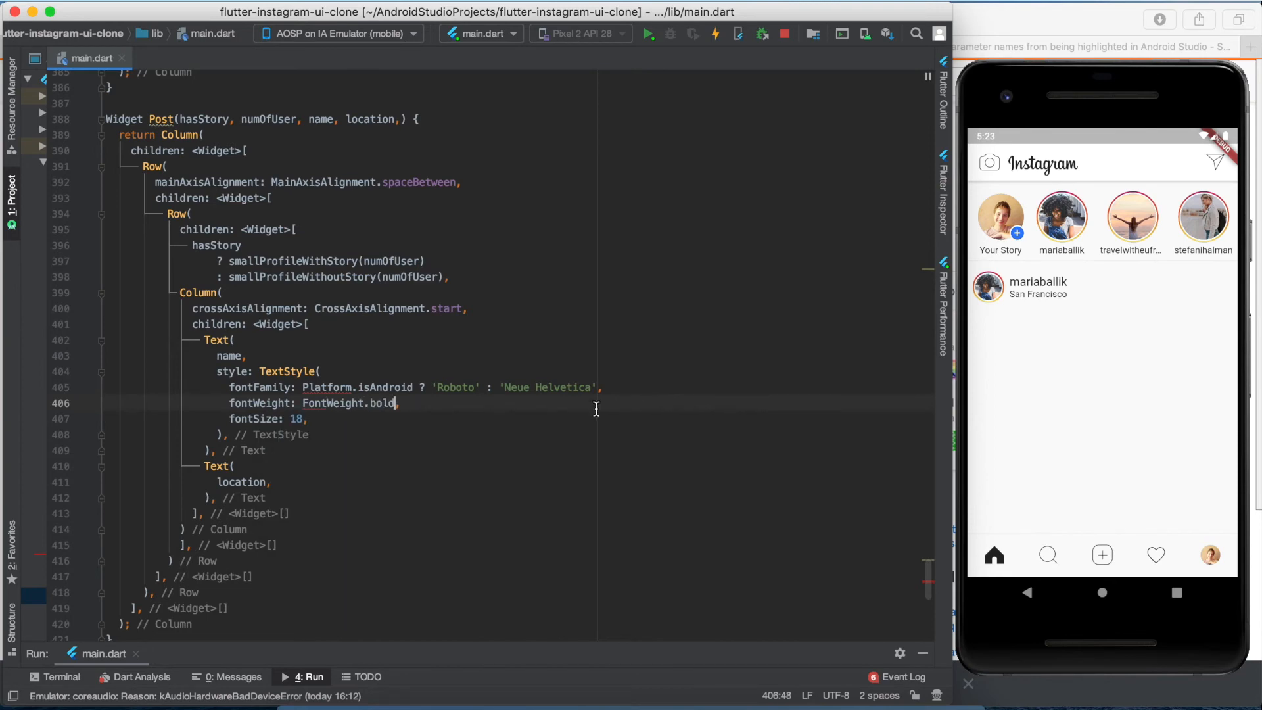
text(style: TextSt)
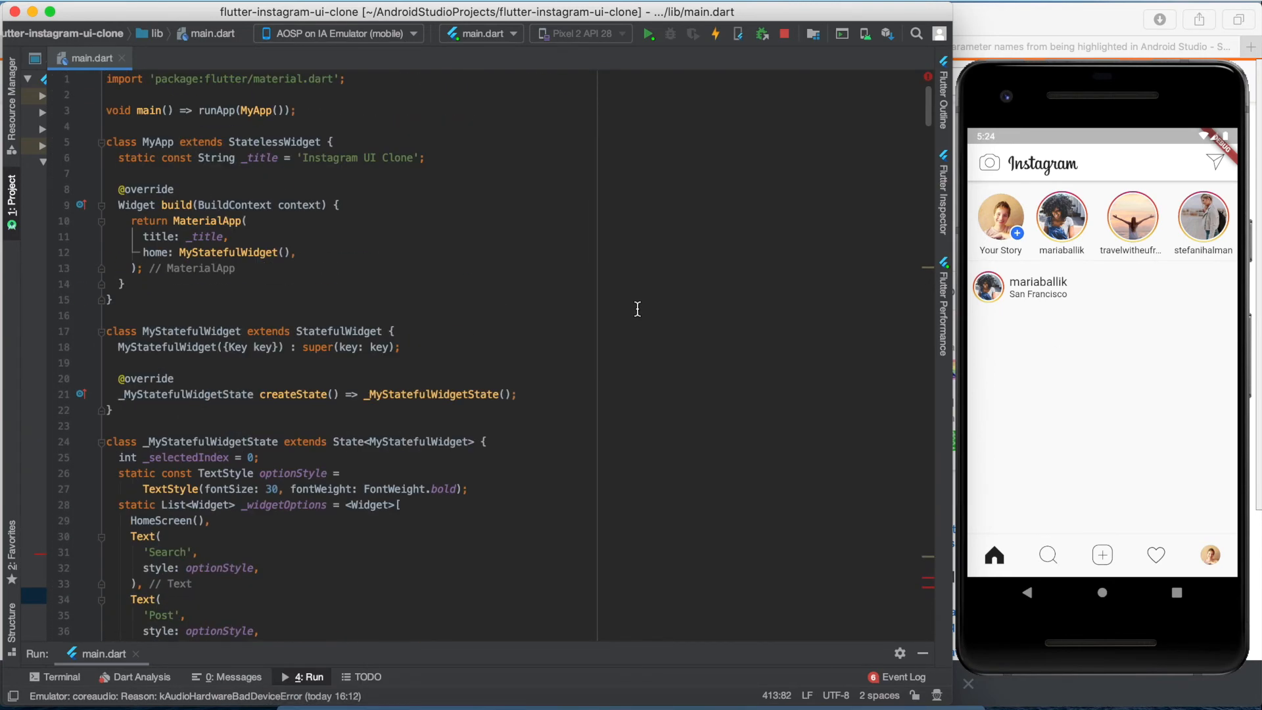
text(import)
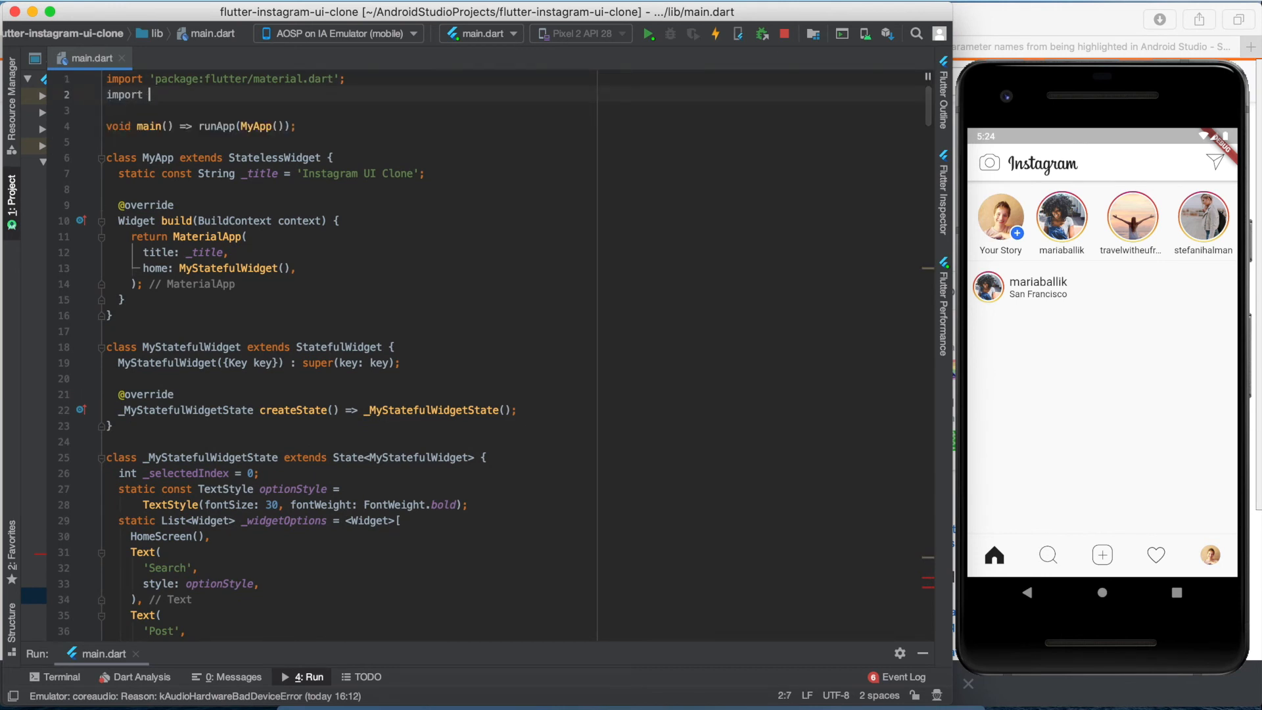
text('dart:io';)
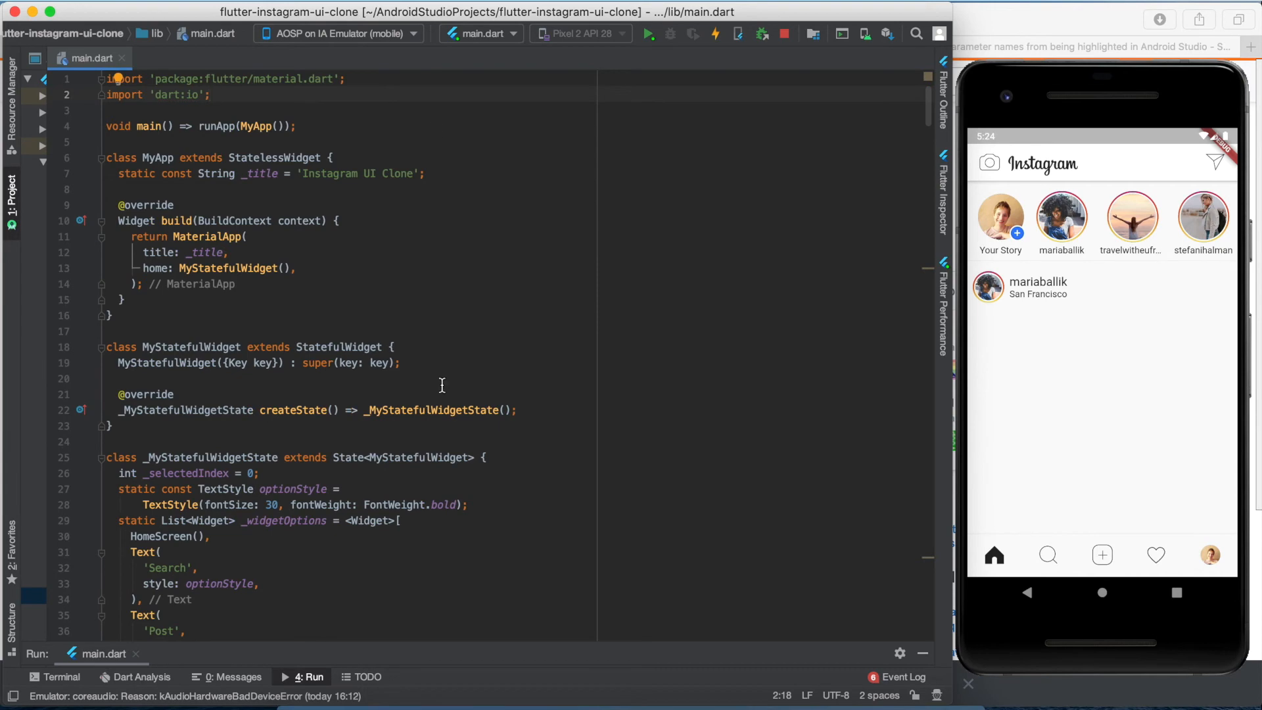
- Add images/more.png at width 40 and the numOfUser _post.png photo below the header
scroll(down, 3)
text(Image.asset('images/instagrammer'+ numOfUs)
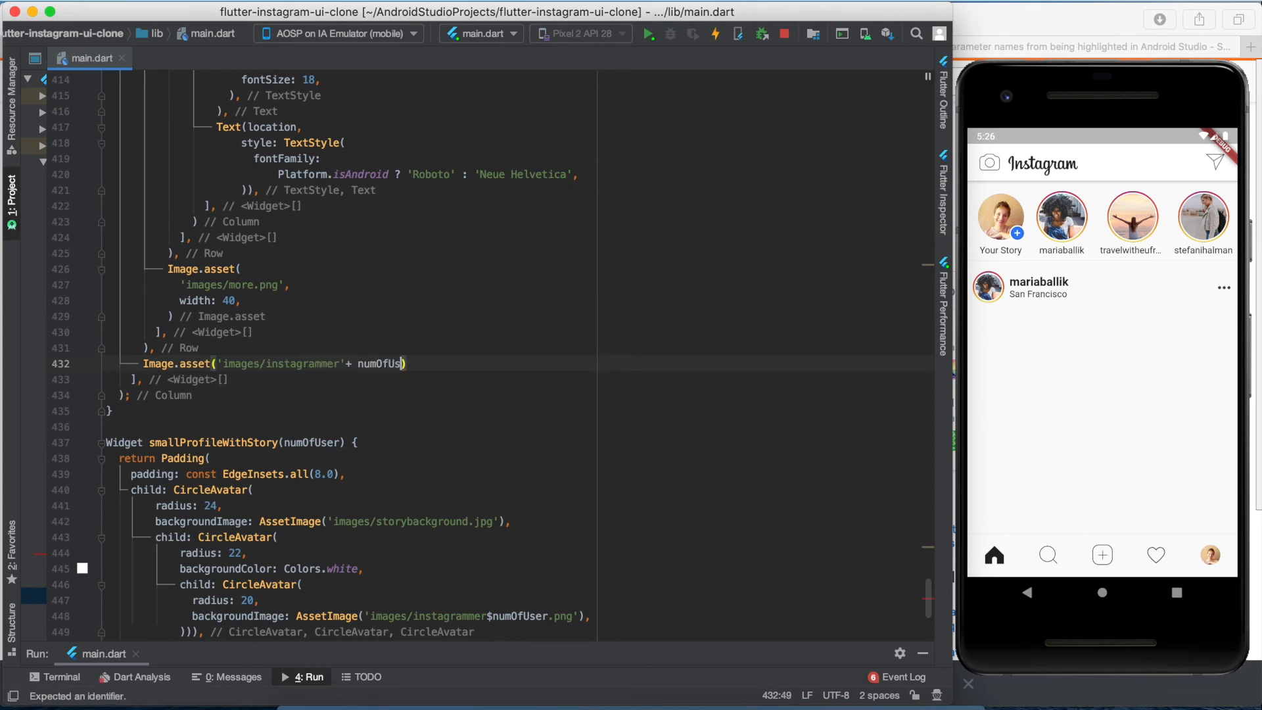
text(.toString() + '_post.pn)
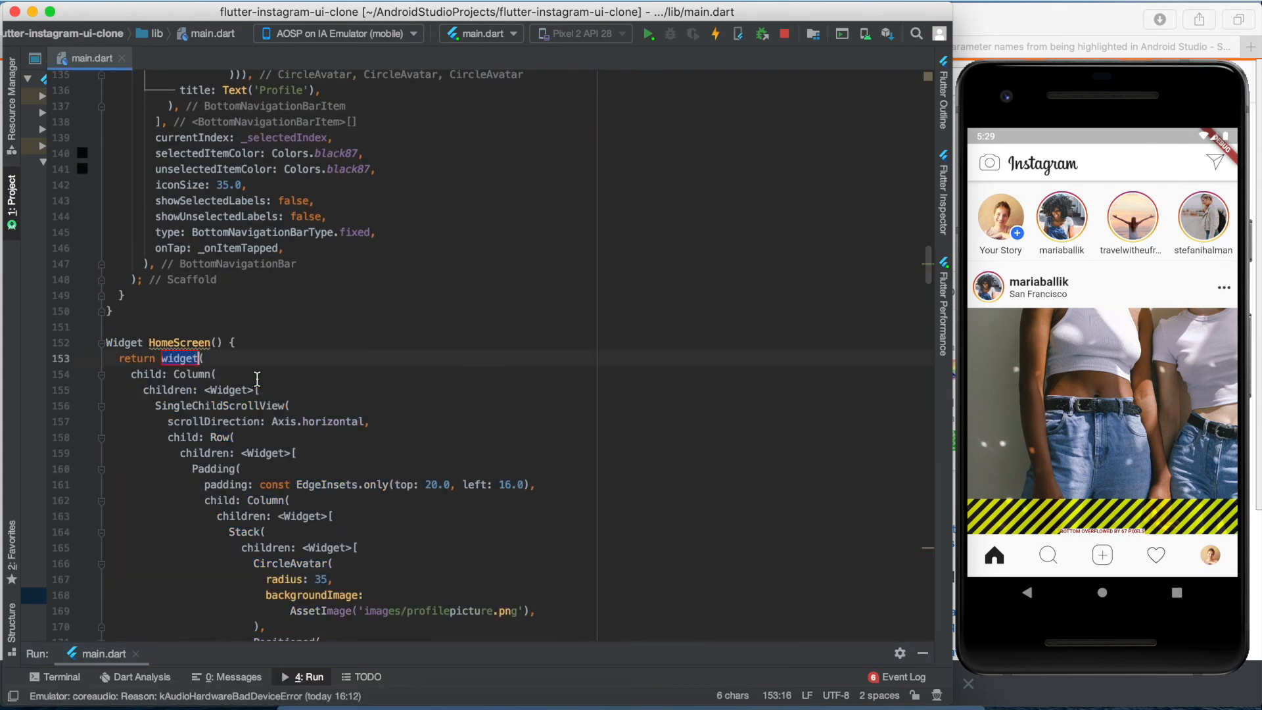
- Return a SingleChildScrollView from HomeScreen and hot reload to remove the overflow
text(SingleChildScrollView)
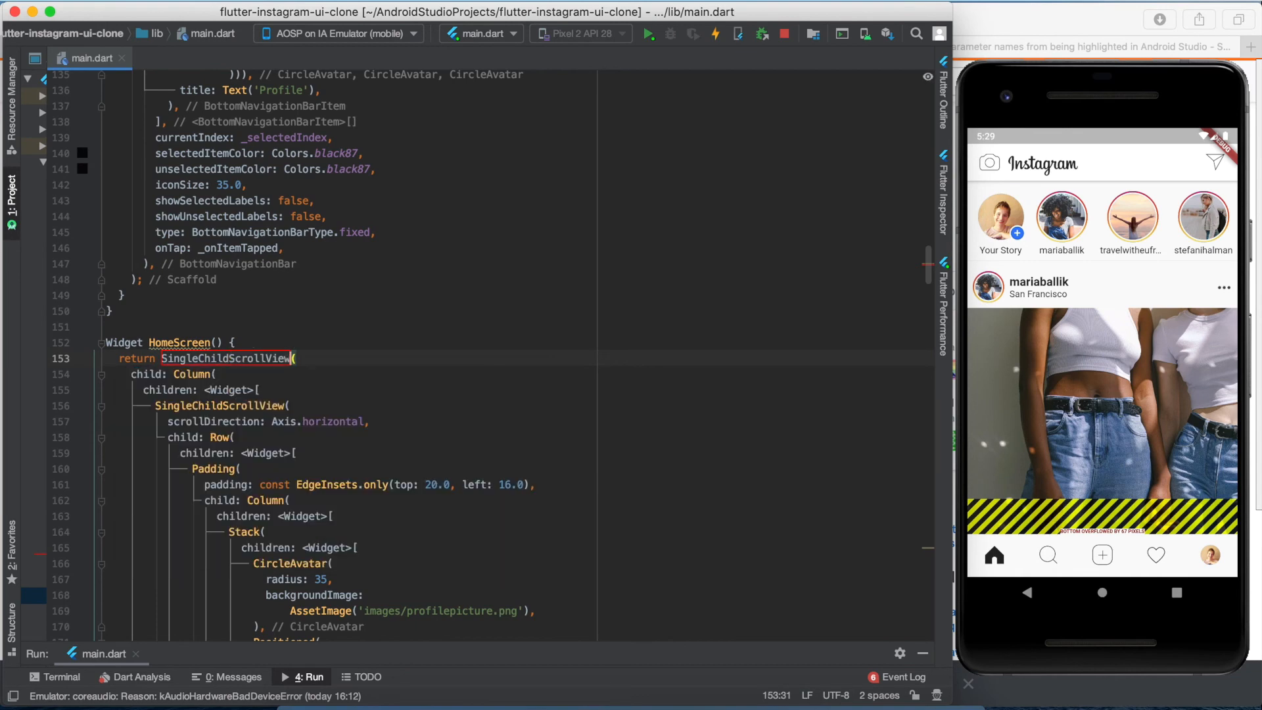
mouse_move(648, 34)
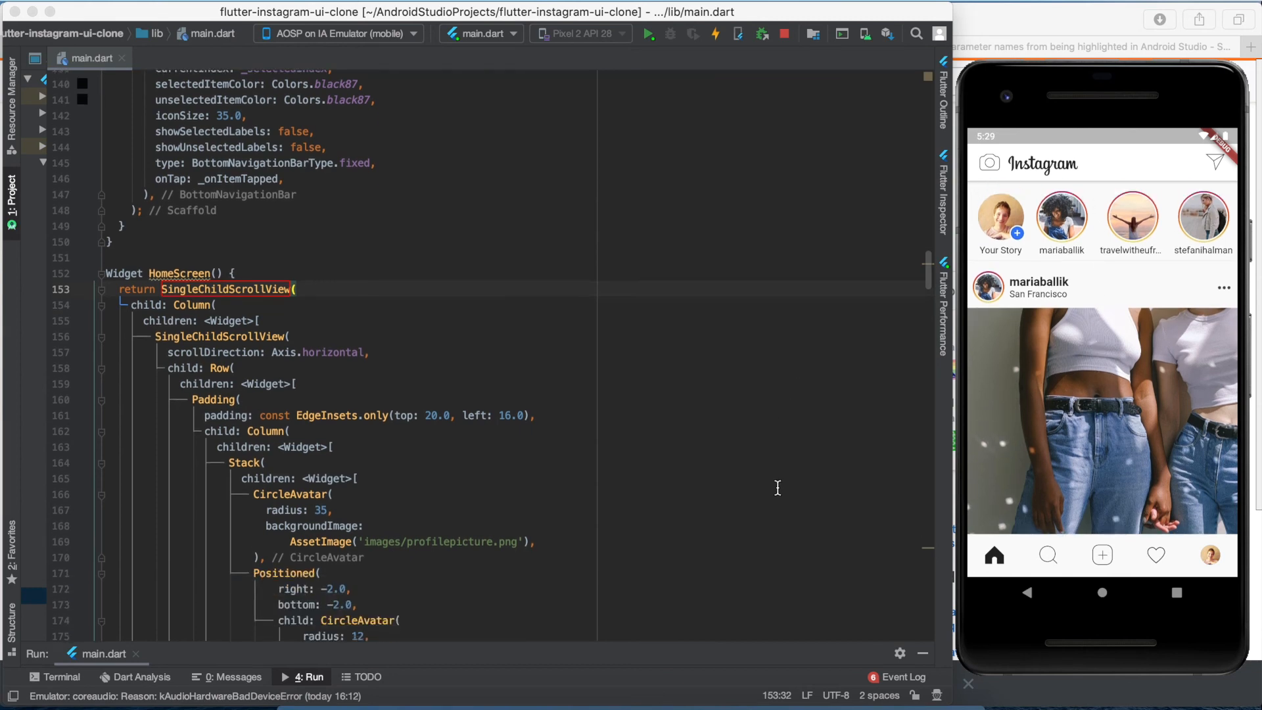
scroll(down, 3)
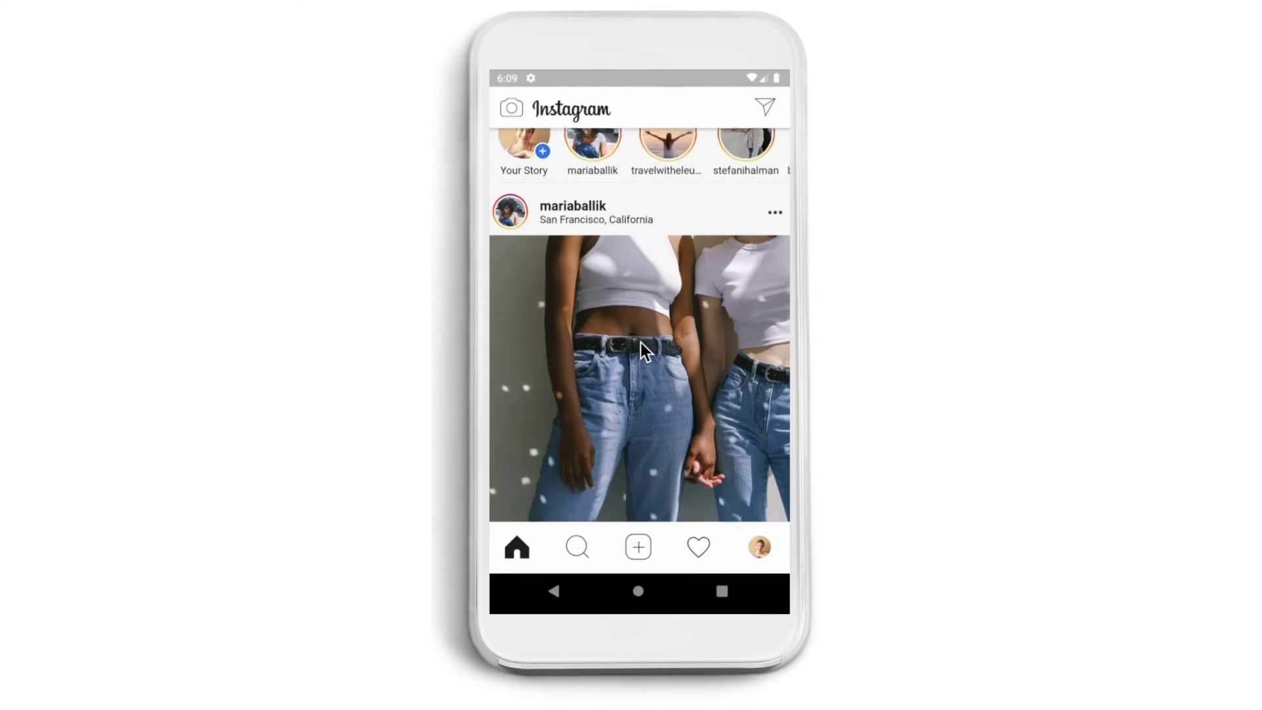
scroll(down, 3)
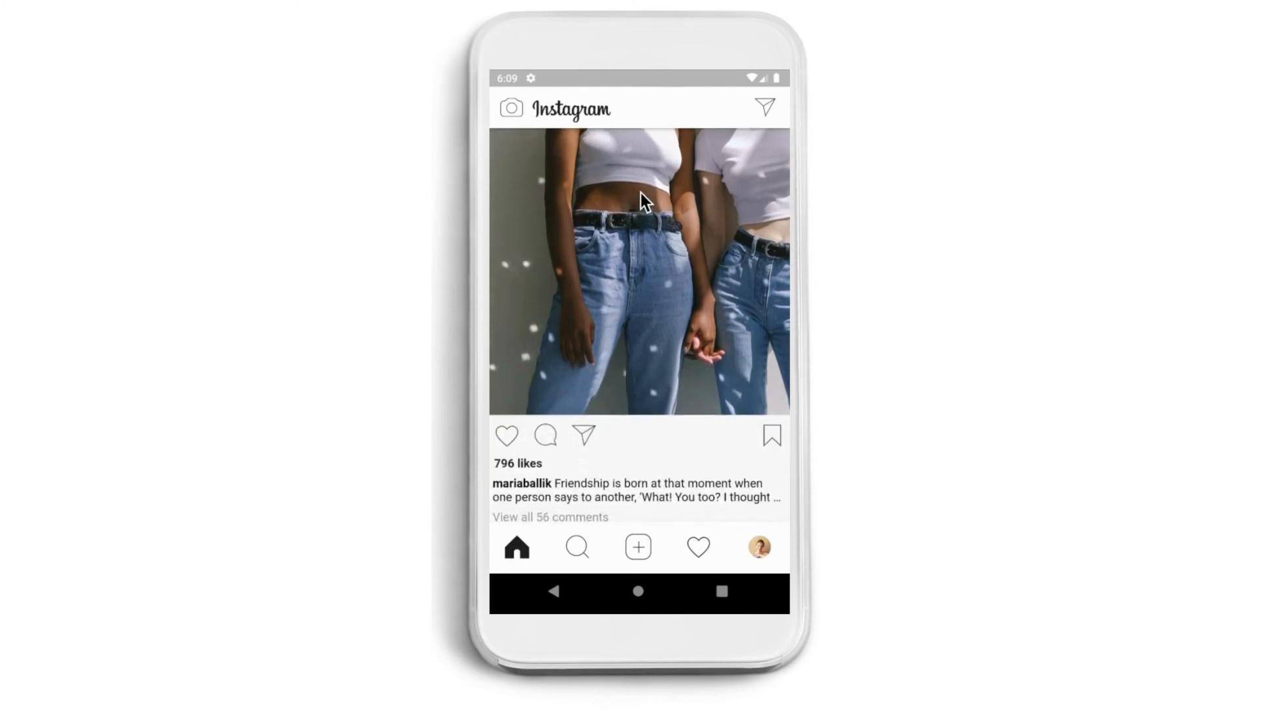